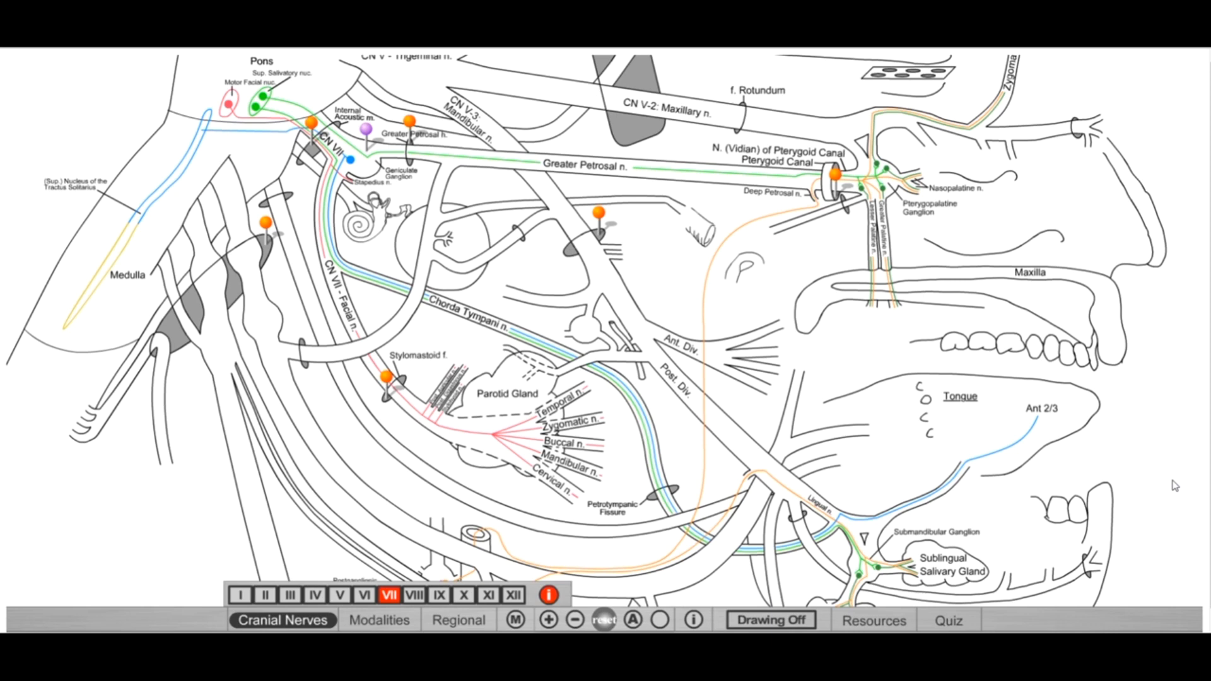
pyautogui.moveTo(739, 236)
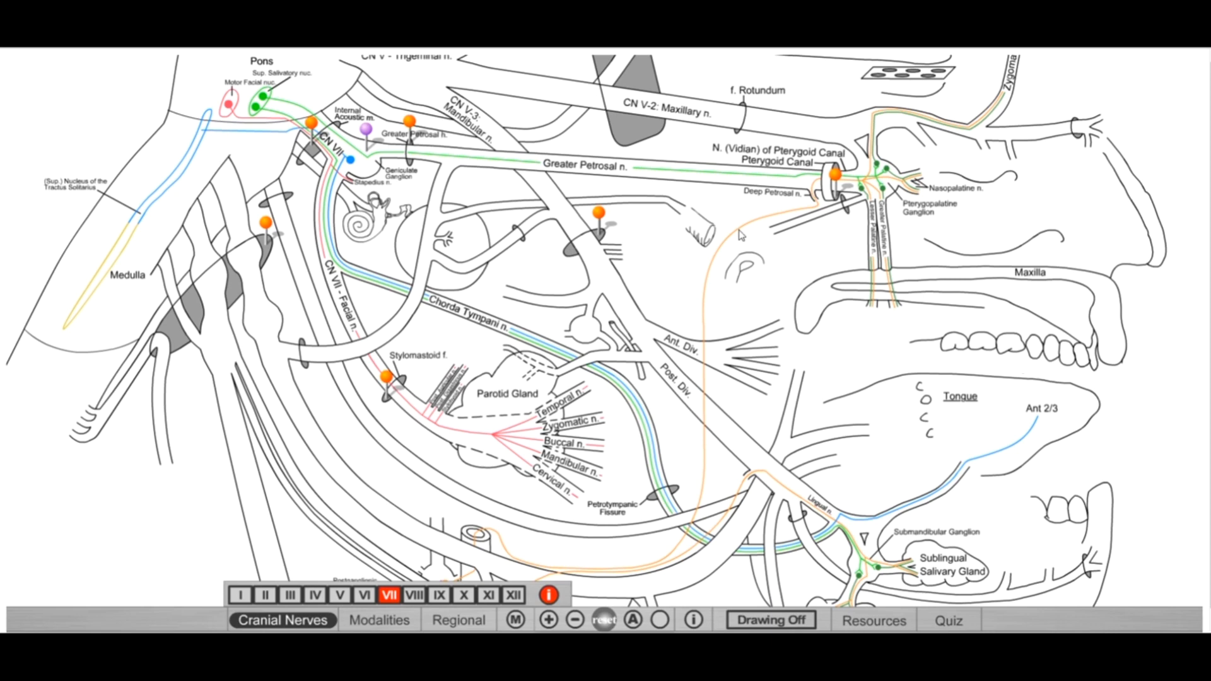
pyautogui.moveTo(770, 173)
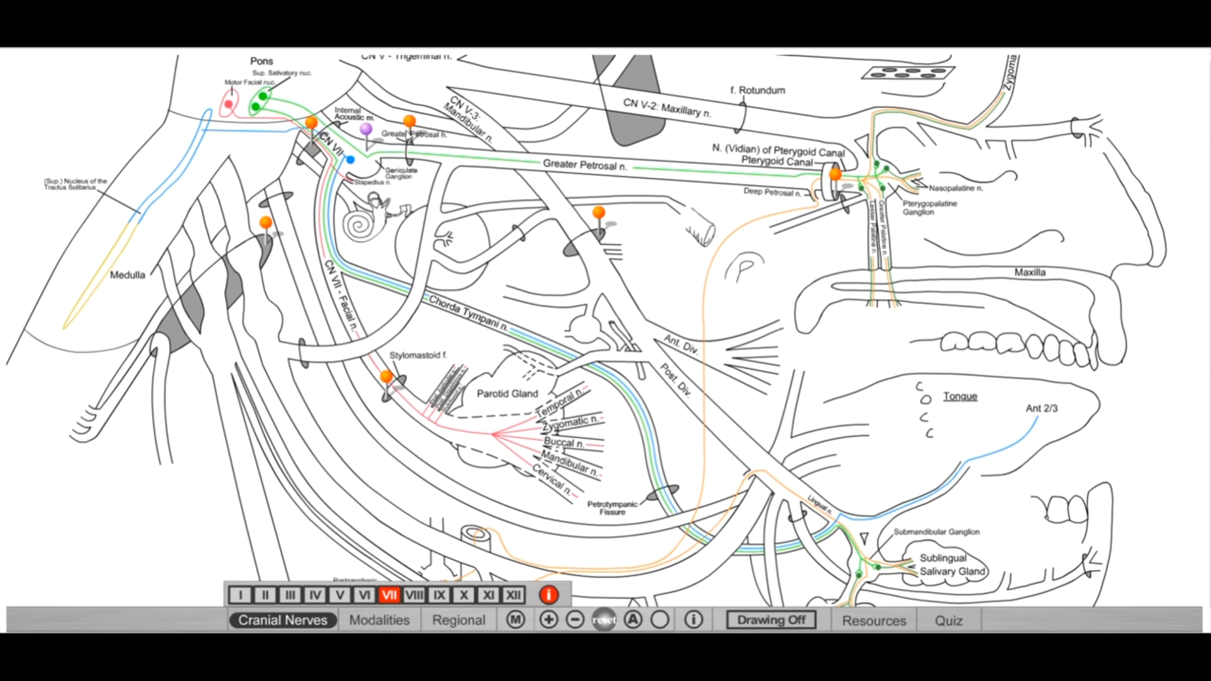
pyautogui.moveTo(407, 135)
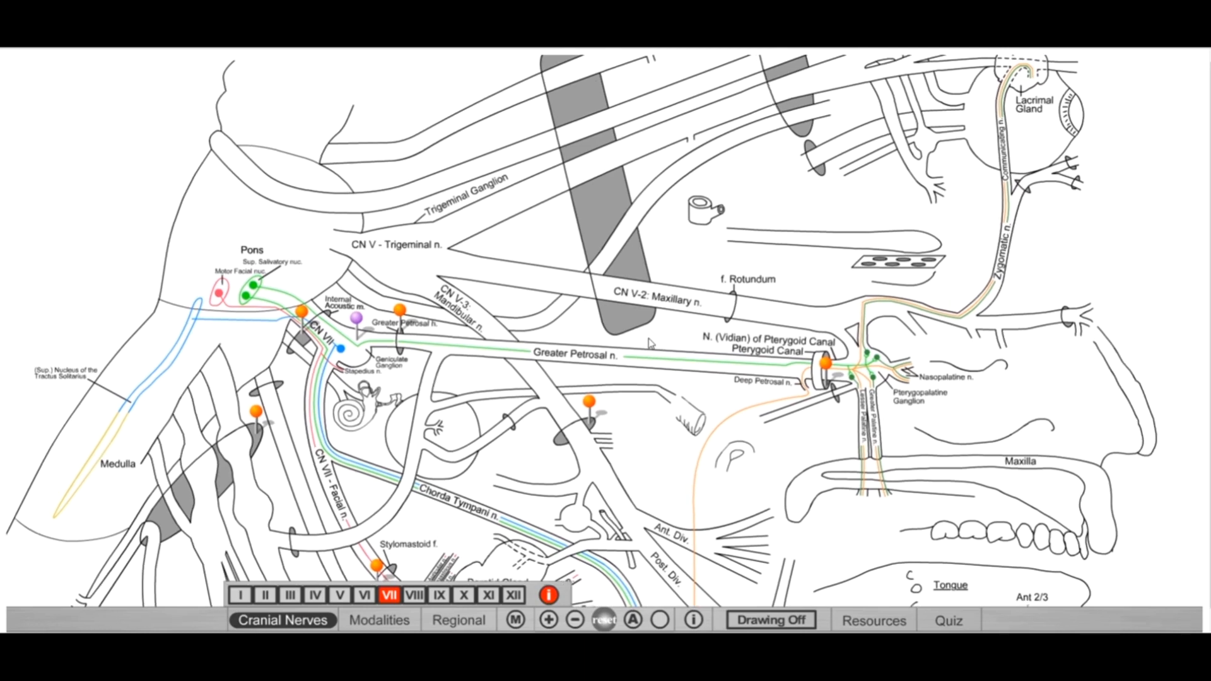
pyautogui.moveTo(648, 343)
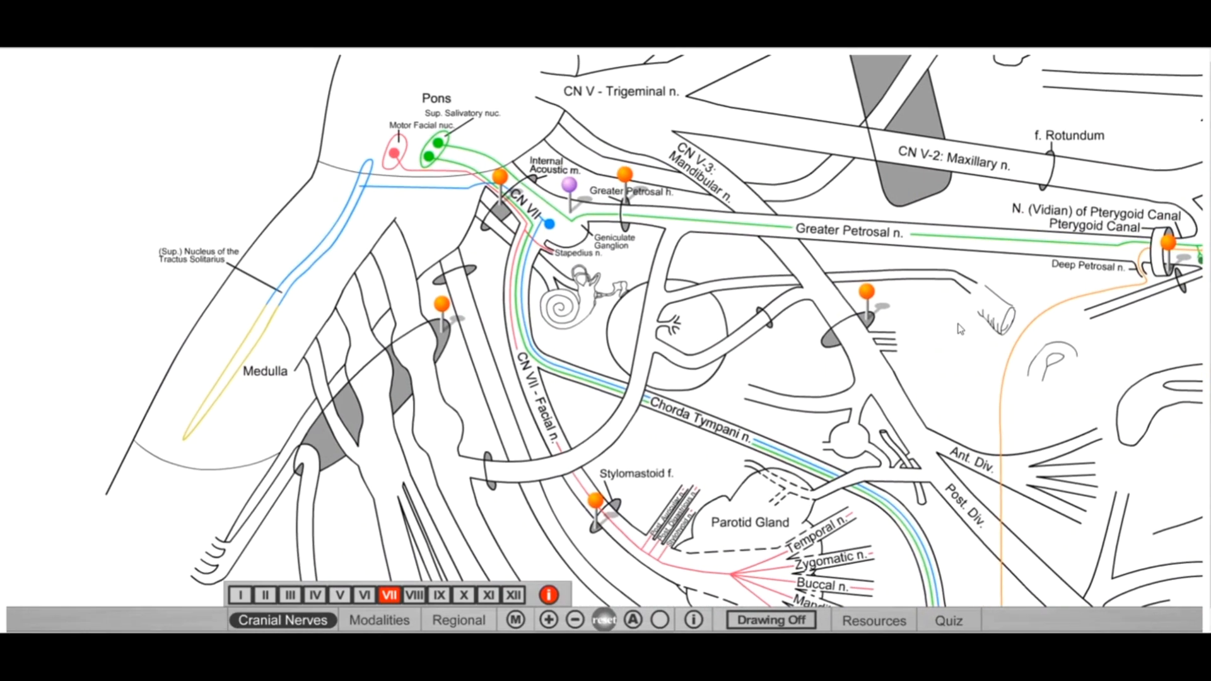
pyautogui.moveTo(749, 142)
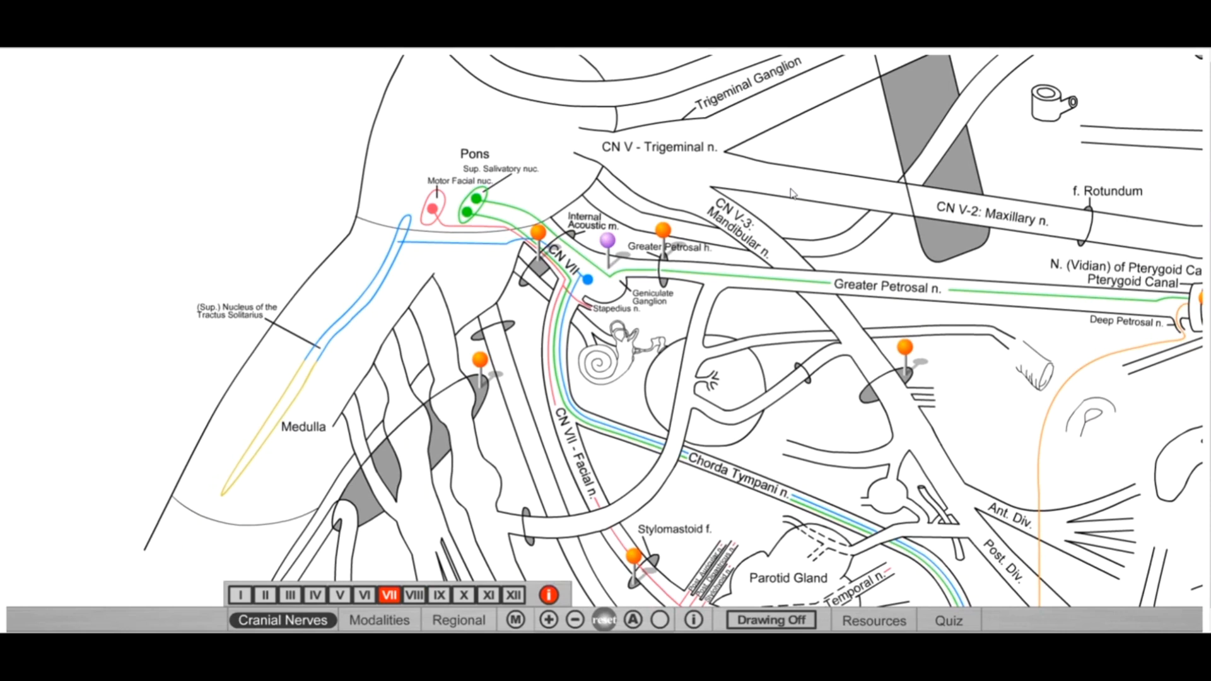
pyautogui.moveTo(618, 353)
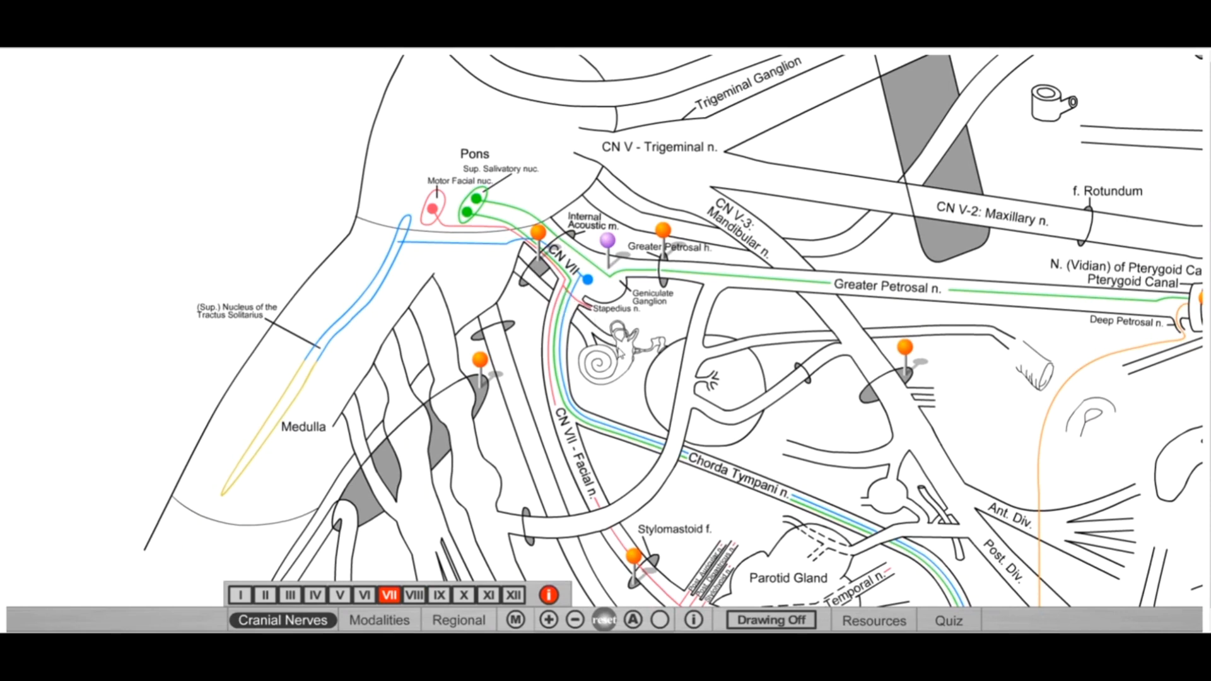
pyautogui.moveTo(619, 353)
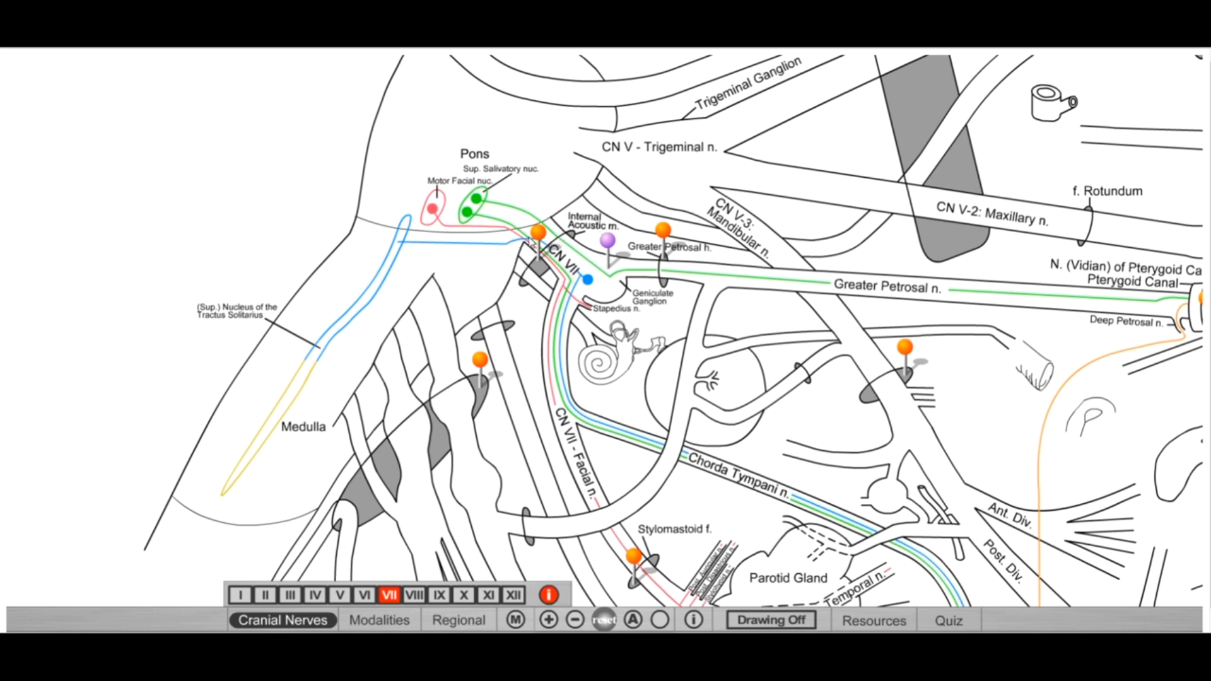
pyautogui.moveTo(586, 253)
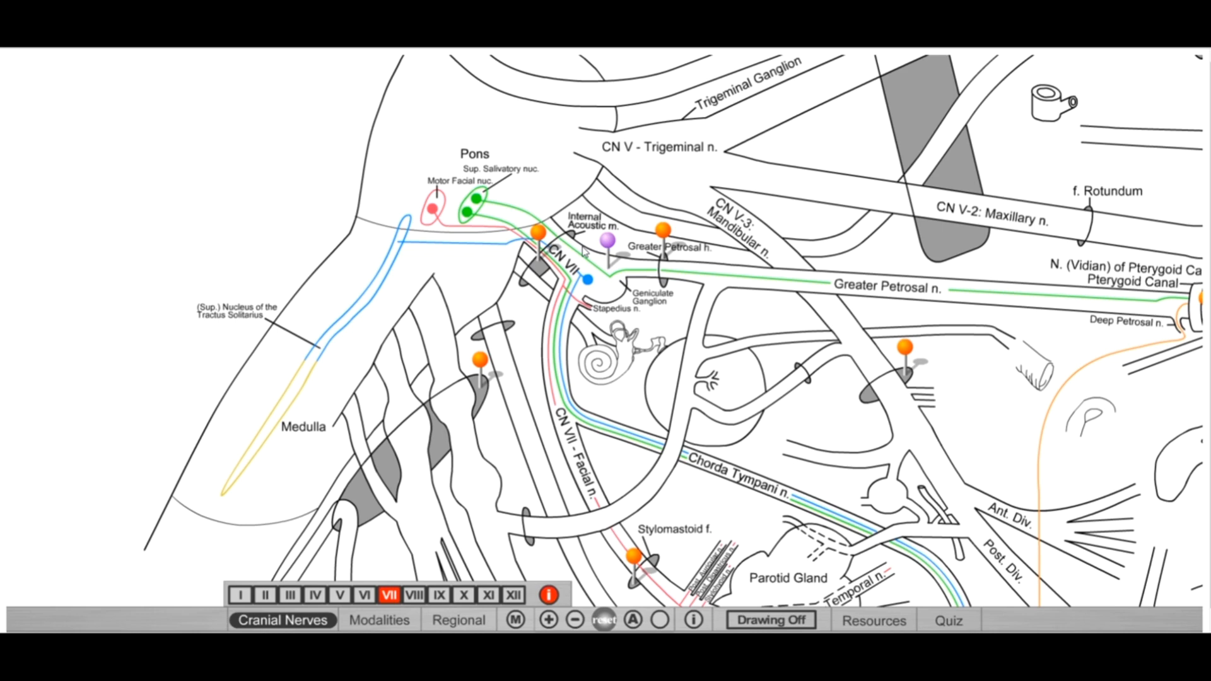
pyautogui.moveTo(584, 253)
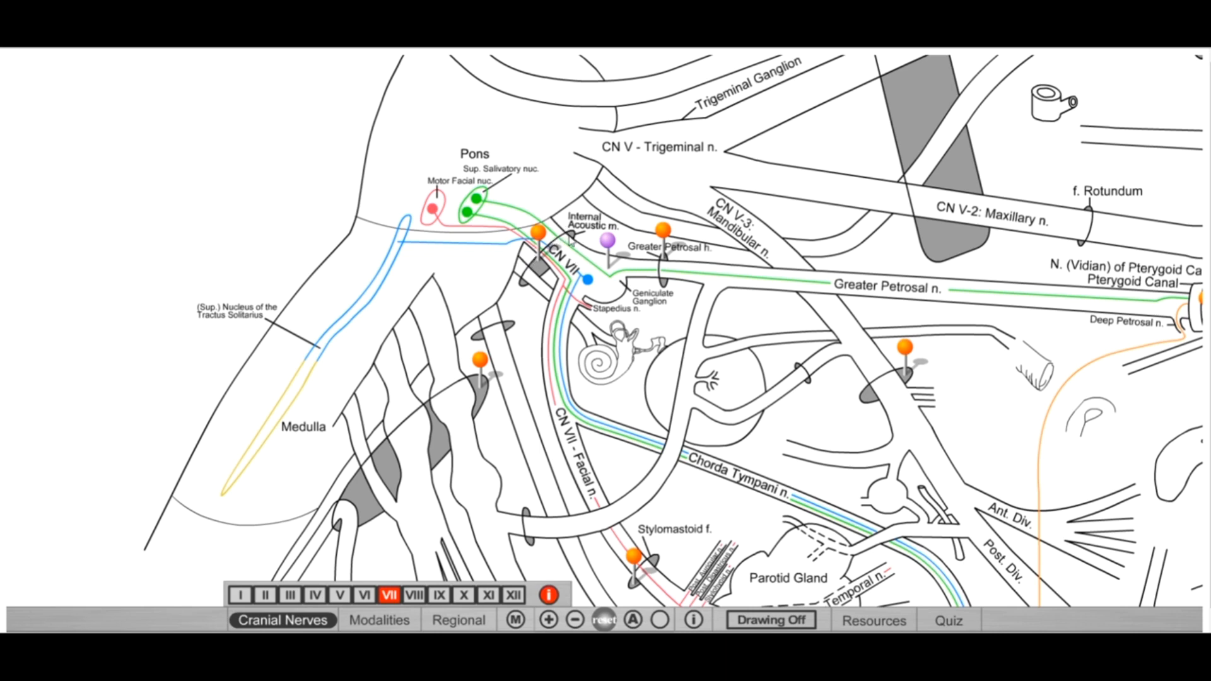
pyautogui.moveTo(510, 253)
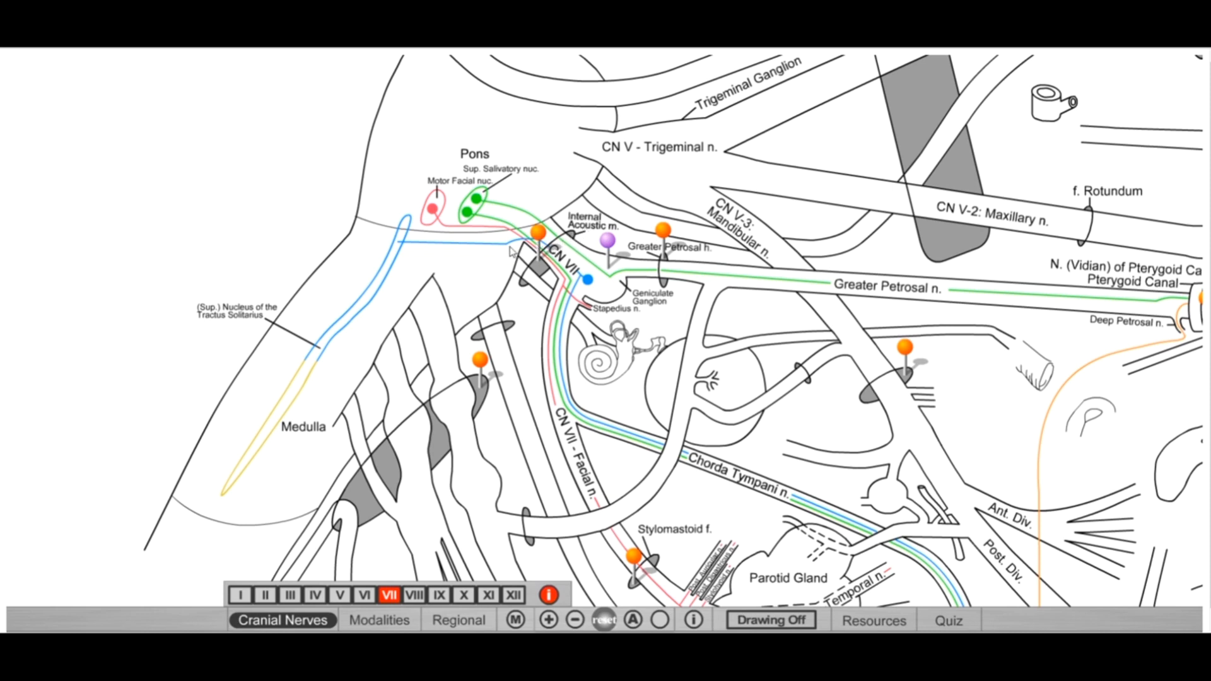
pyautogui.moveTo(787, 447)
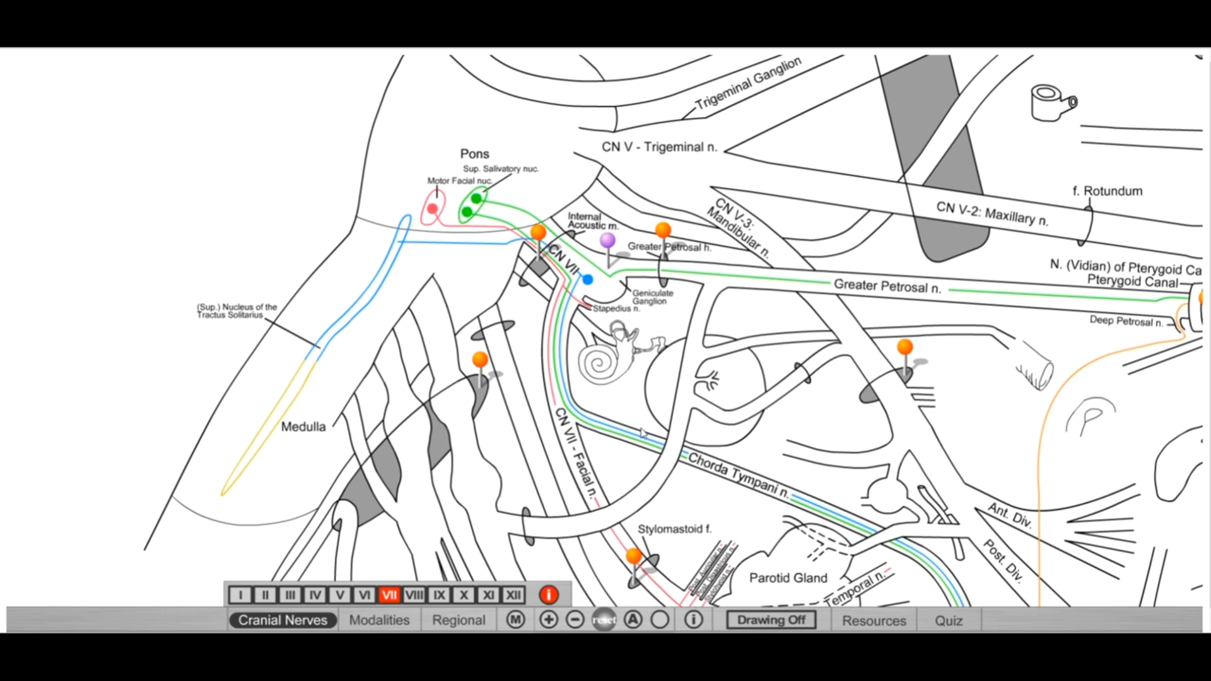
pyautogui.moveTo(584, 510)
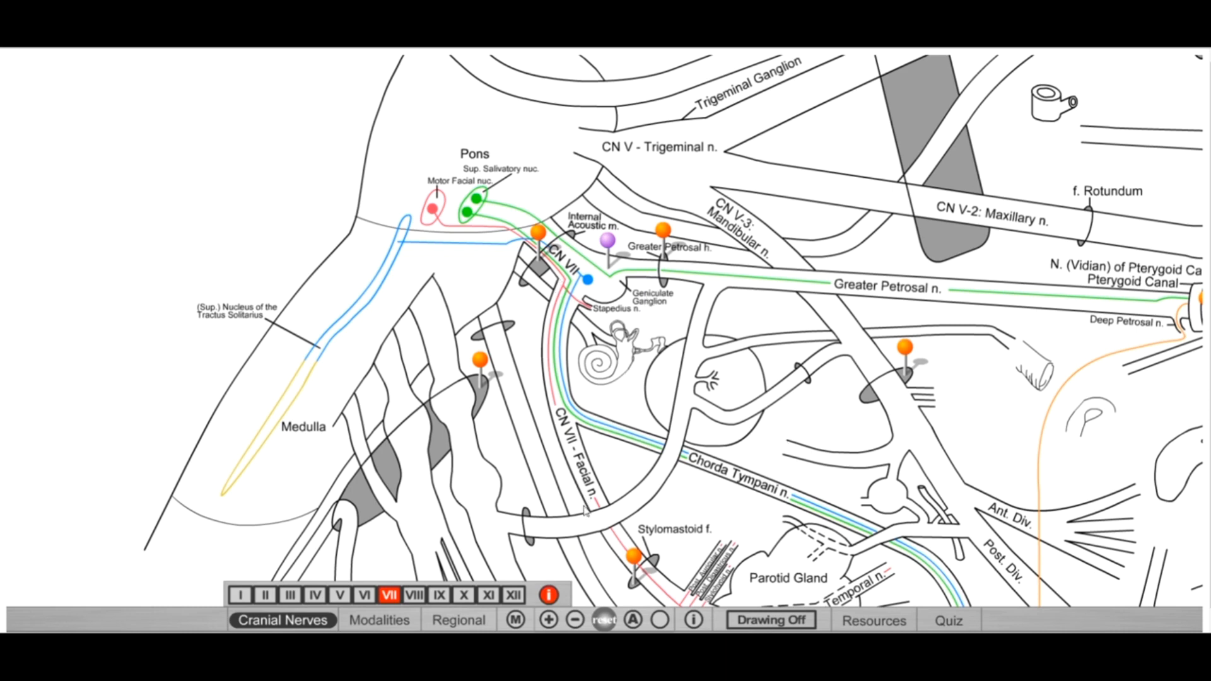
pyautogui.moveTo(732, 456)
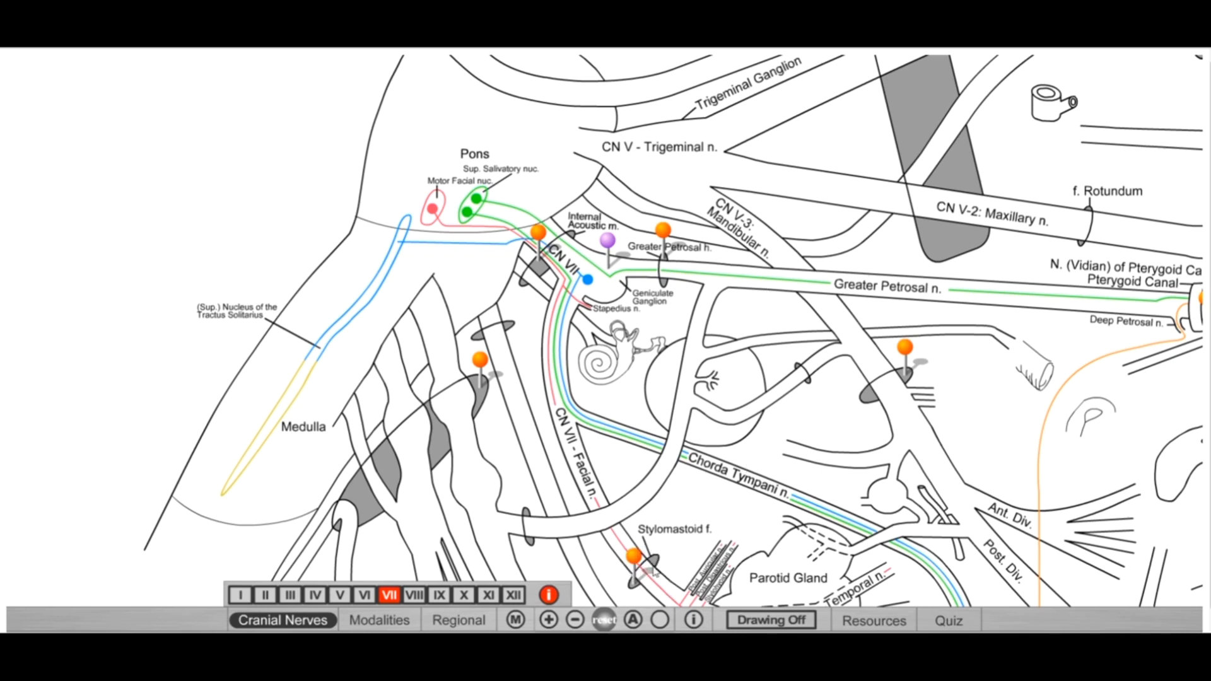
pyautogui.moveTo(610, 438)
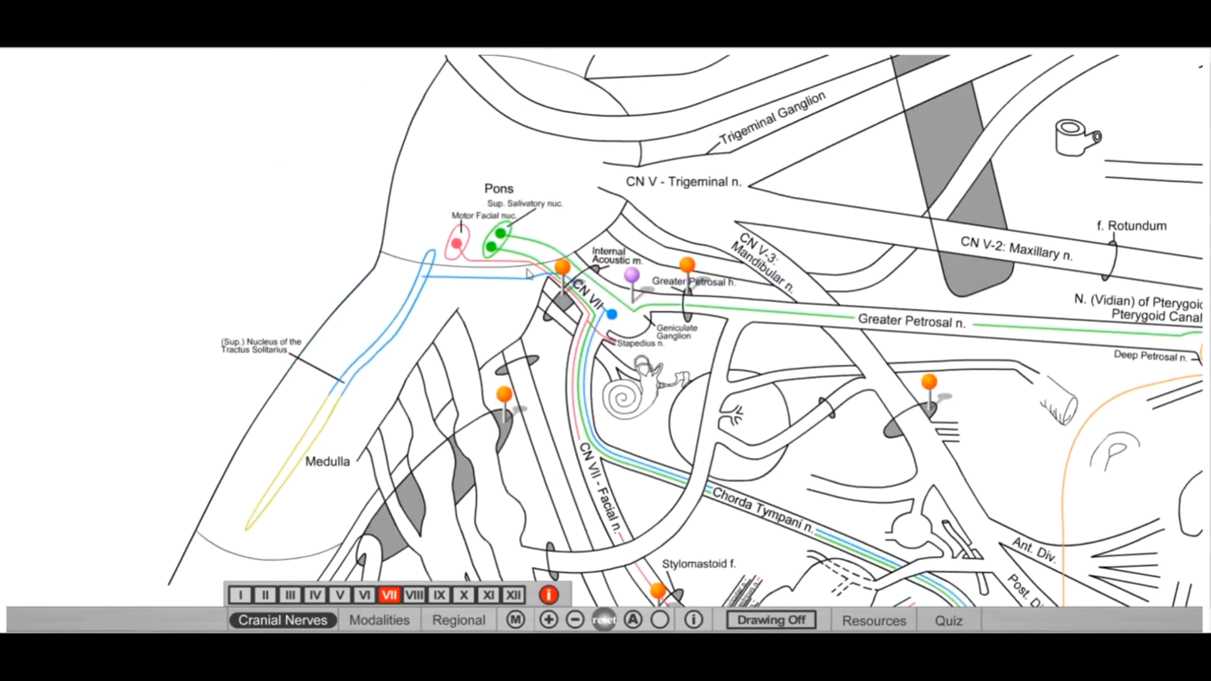
pyautogui.moveTo(467, 222)
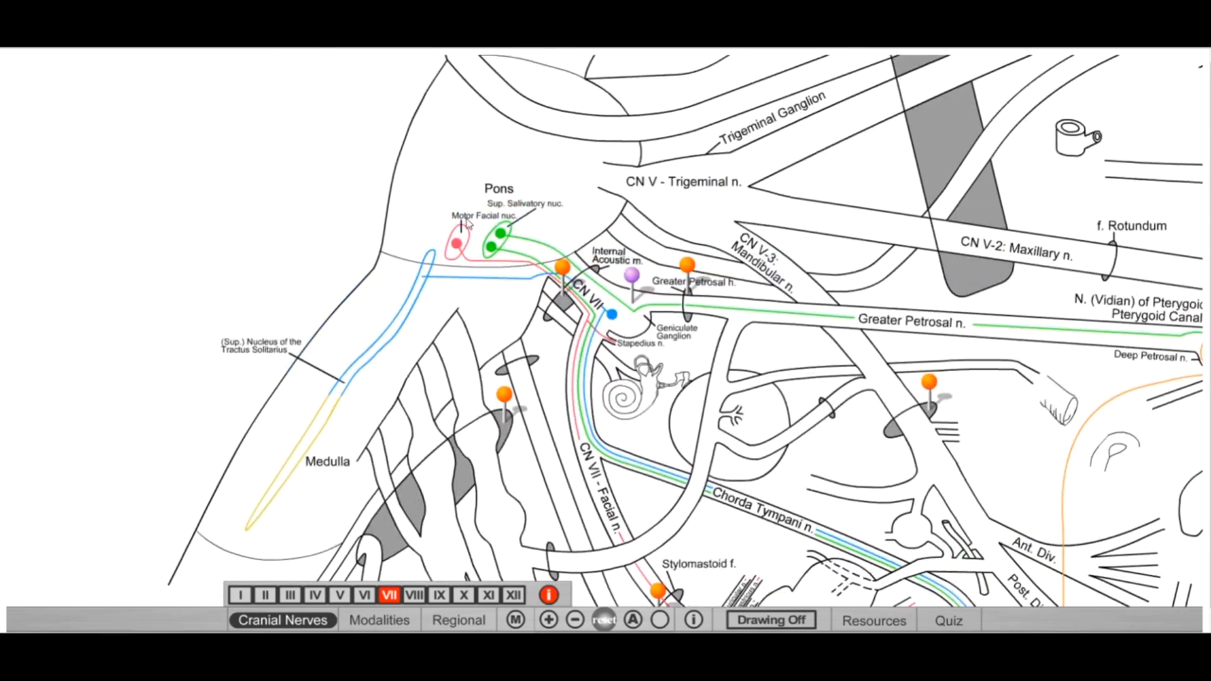
pyautogui.moveTo(472, 256)
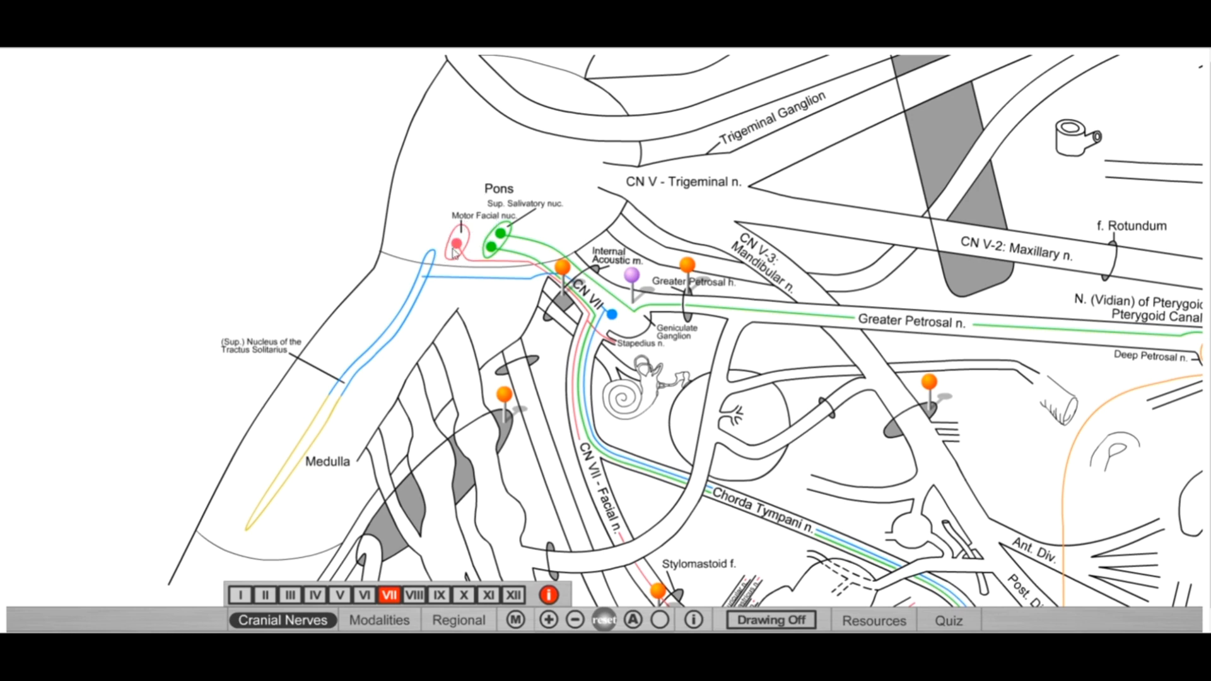
pyautogui.moveTo(476, 224)
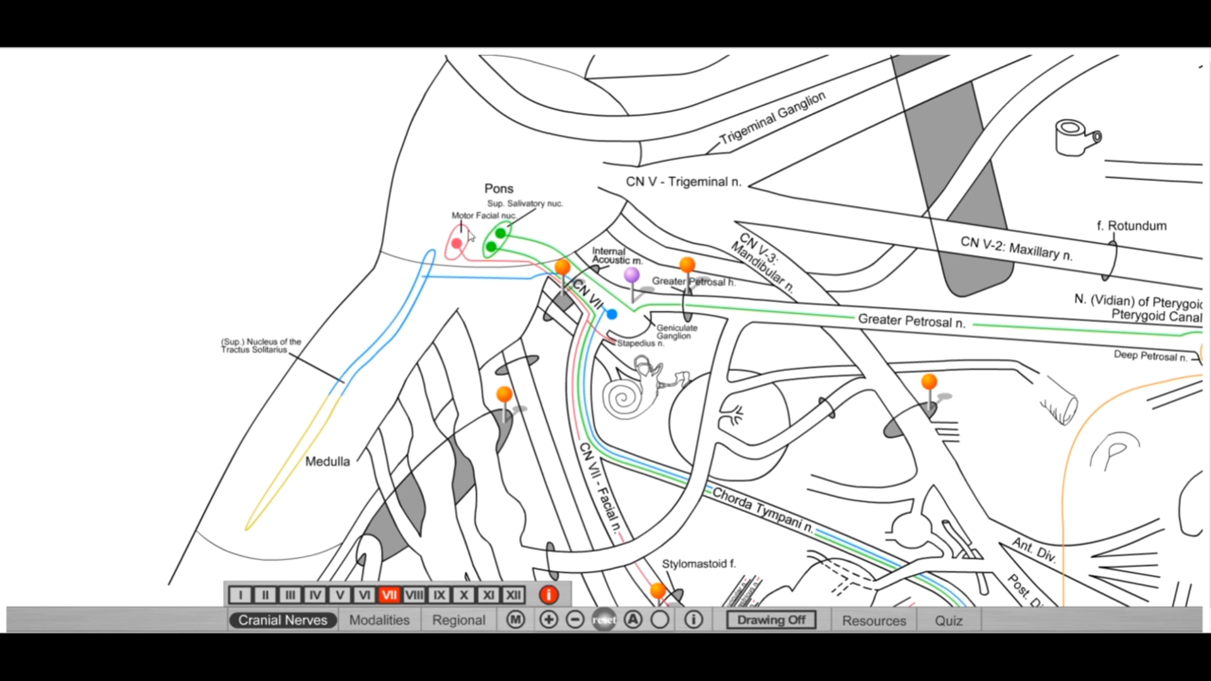
pyautogui.moveTo(471, 236)
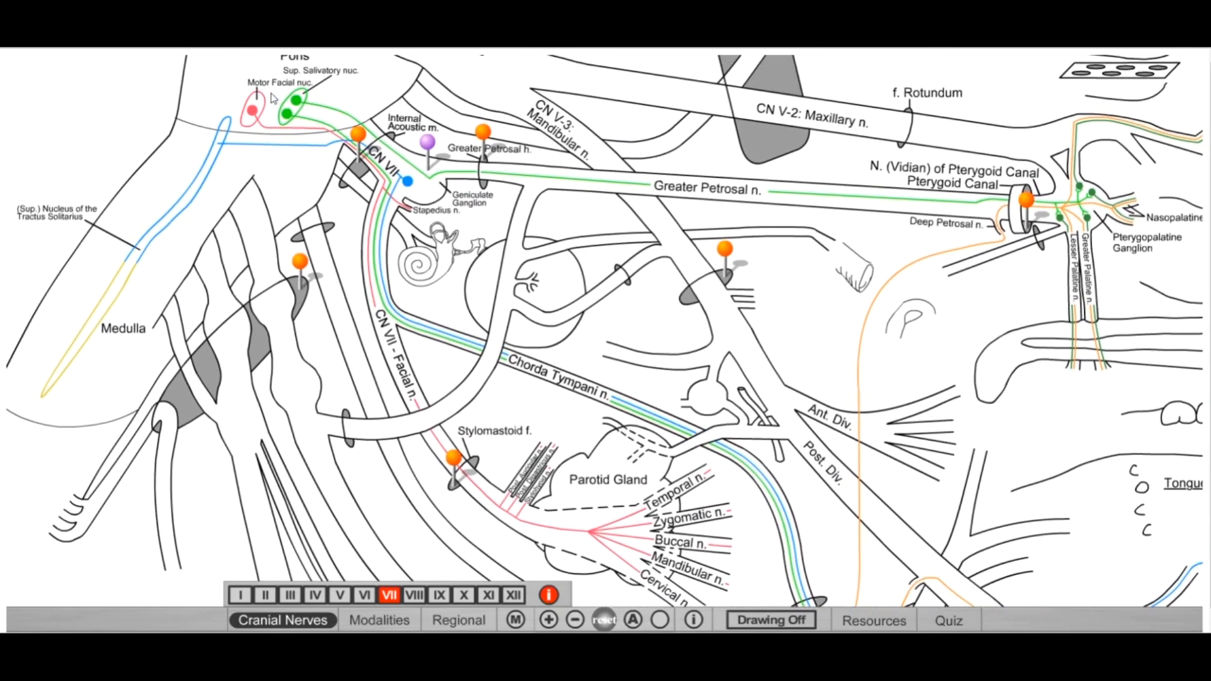
pyautogui.moveTo(418, 304)
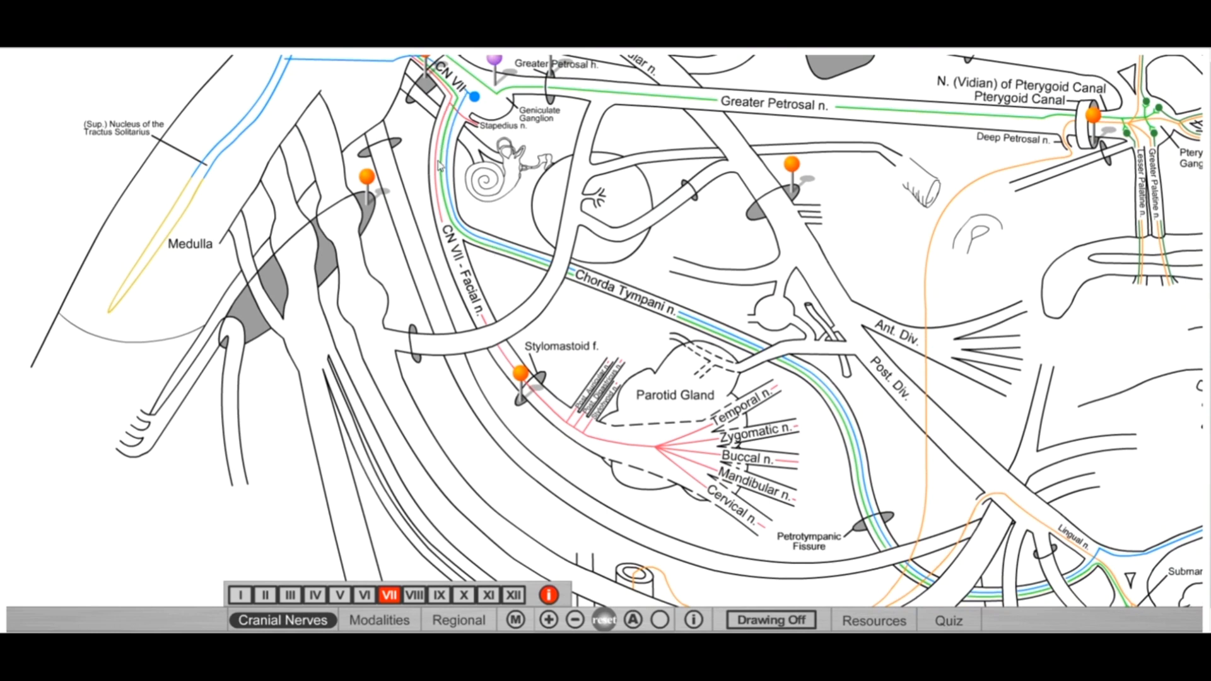
pyautogui.moveTo(460, 270)
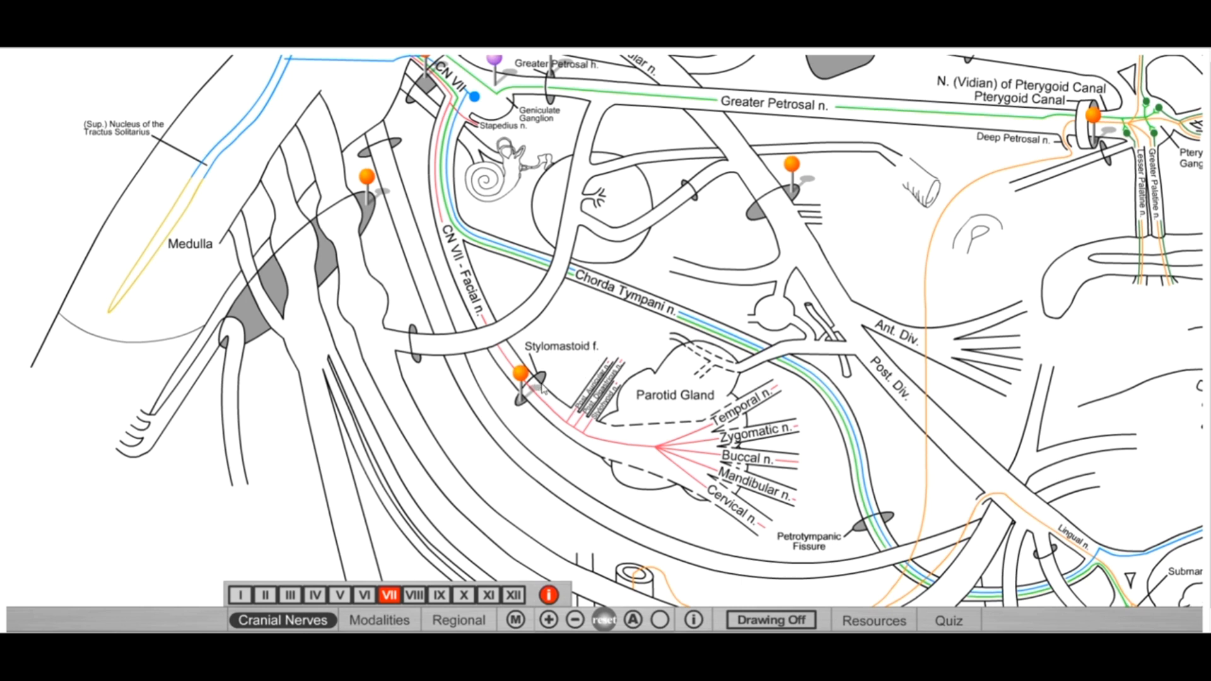
pyautogui.moveTo(562, 383)
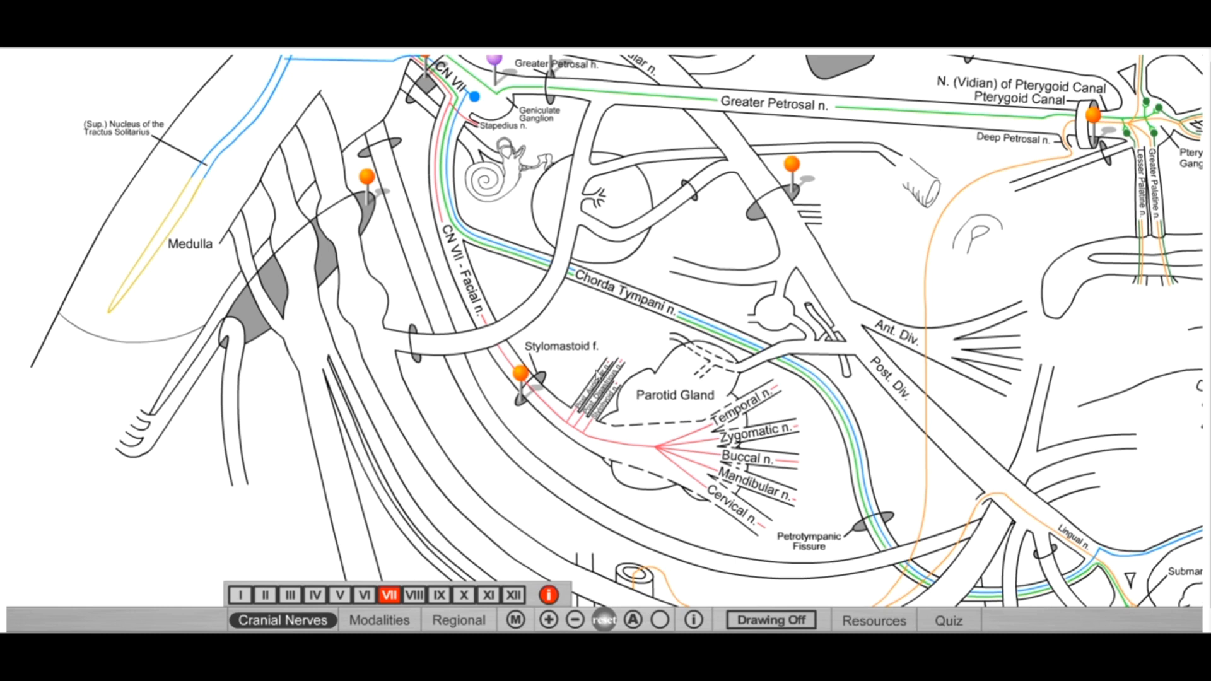
pyautogui.moveTo(638, 341)
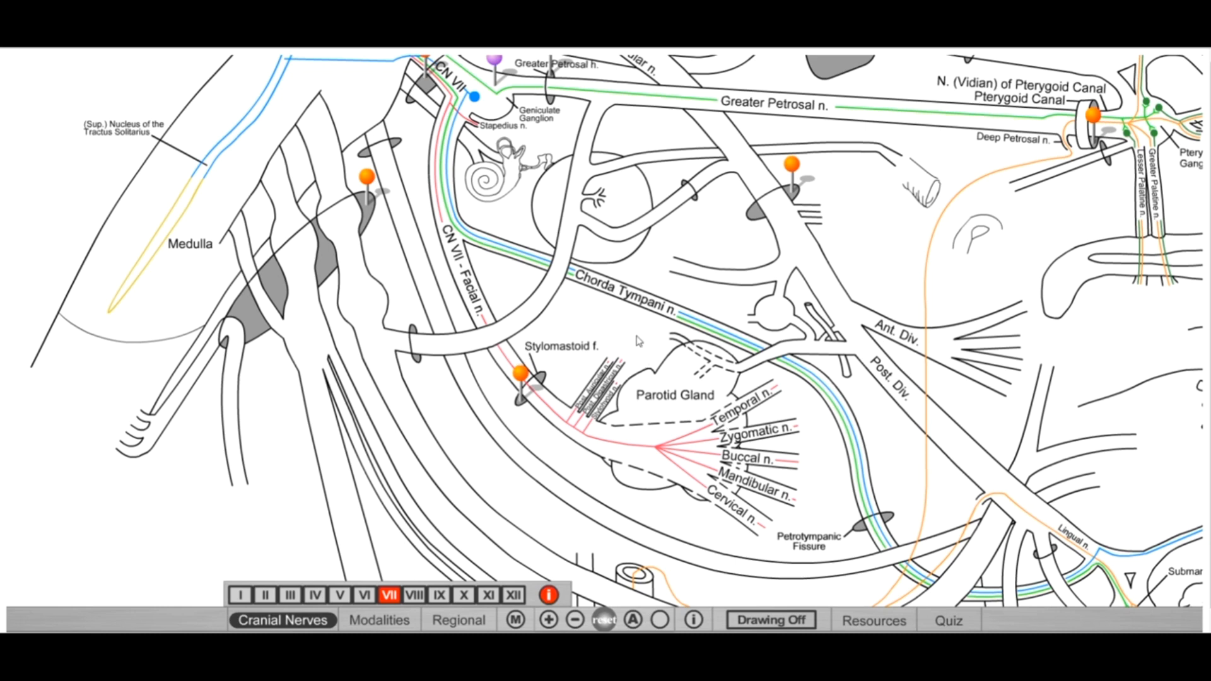
pyautogui.moveTo(681, 371)
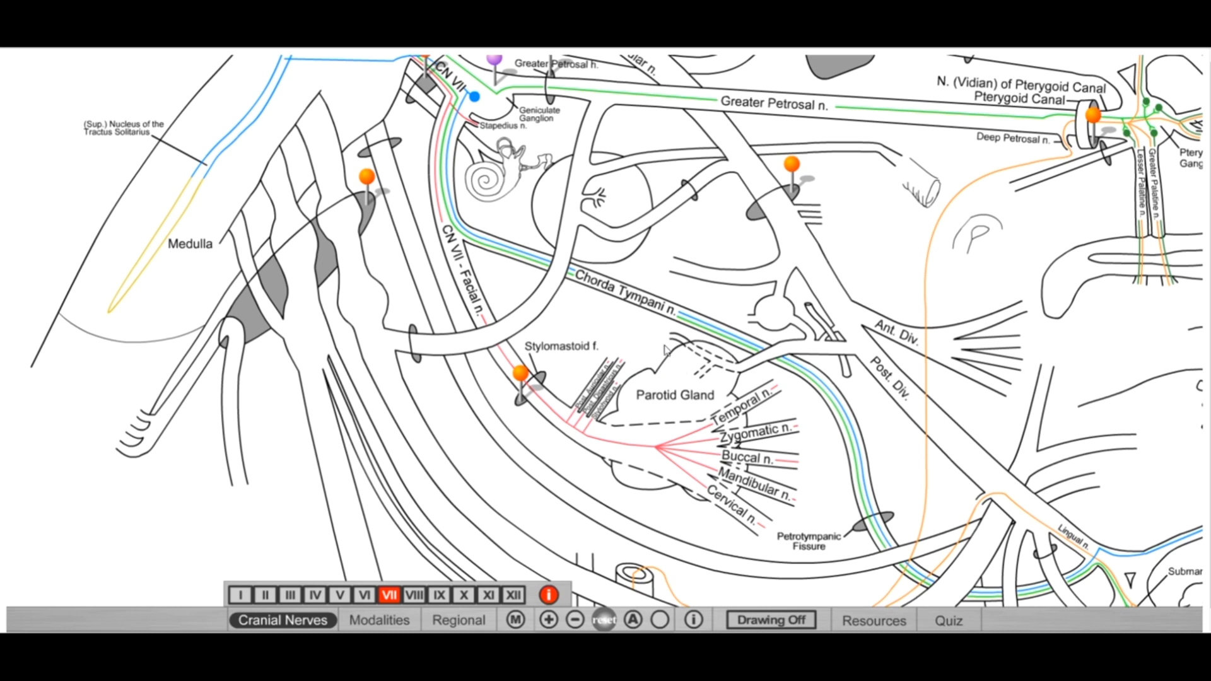
pyautogui.moveTo(571, 405)
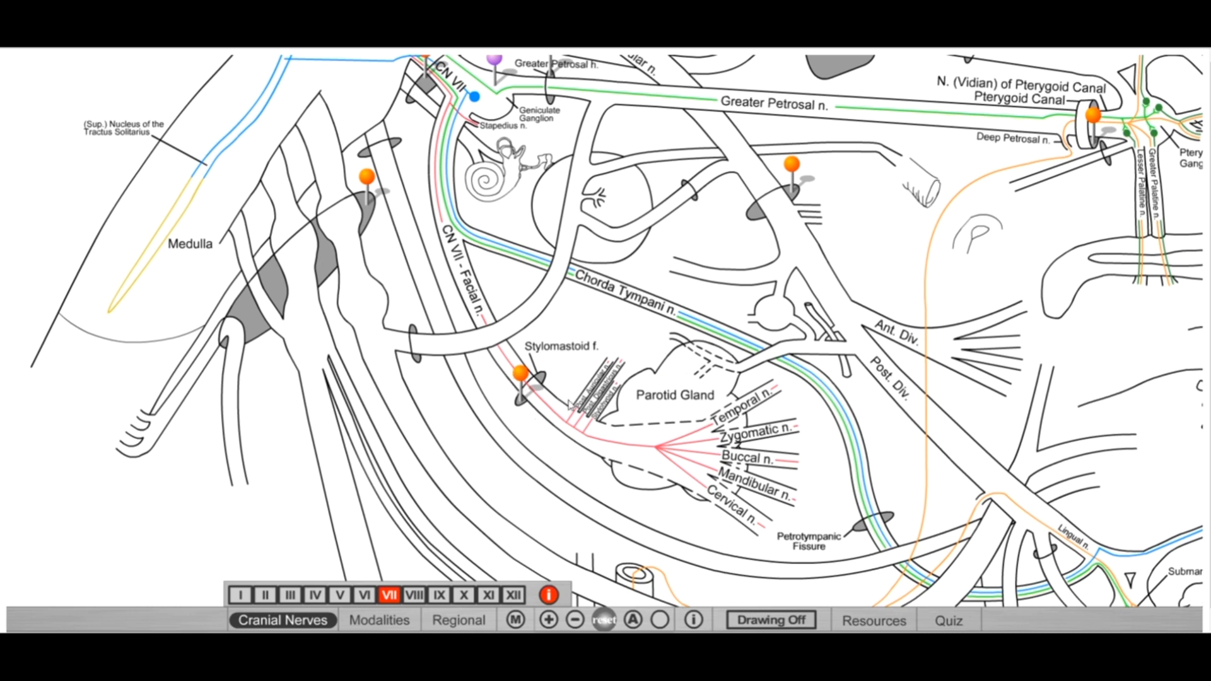
pyautogui.moveTo(501, 378)
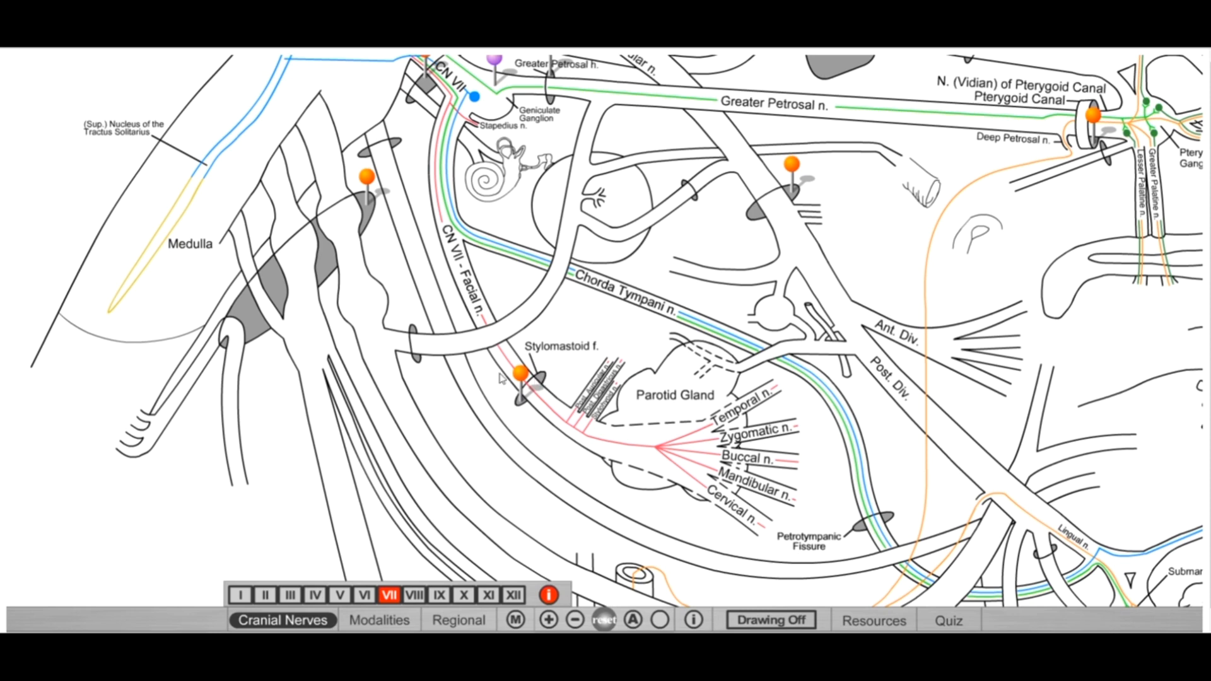
pyautogui.moveTo(570, 432)
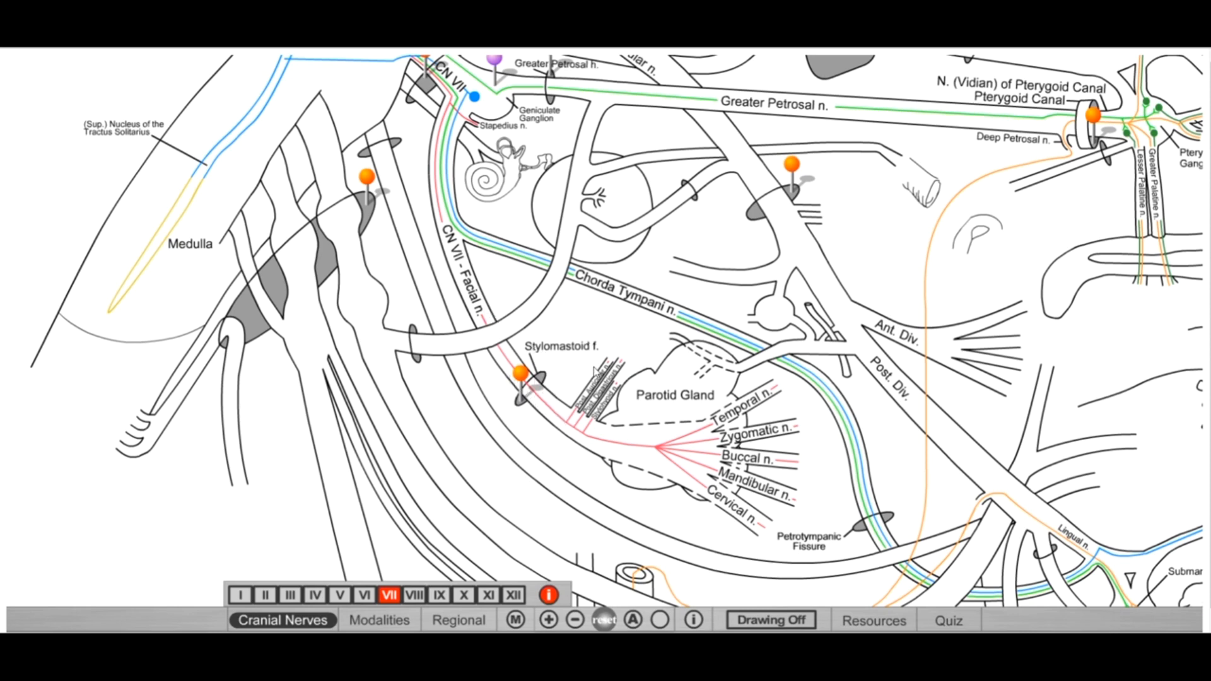
pyautogui.moveTo(547, 411)
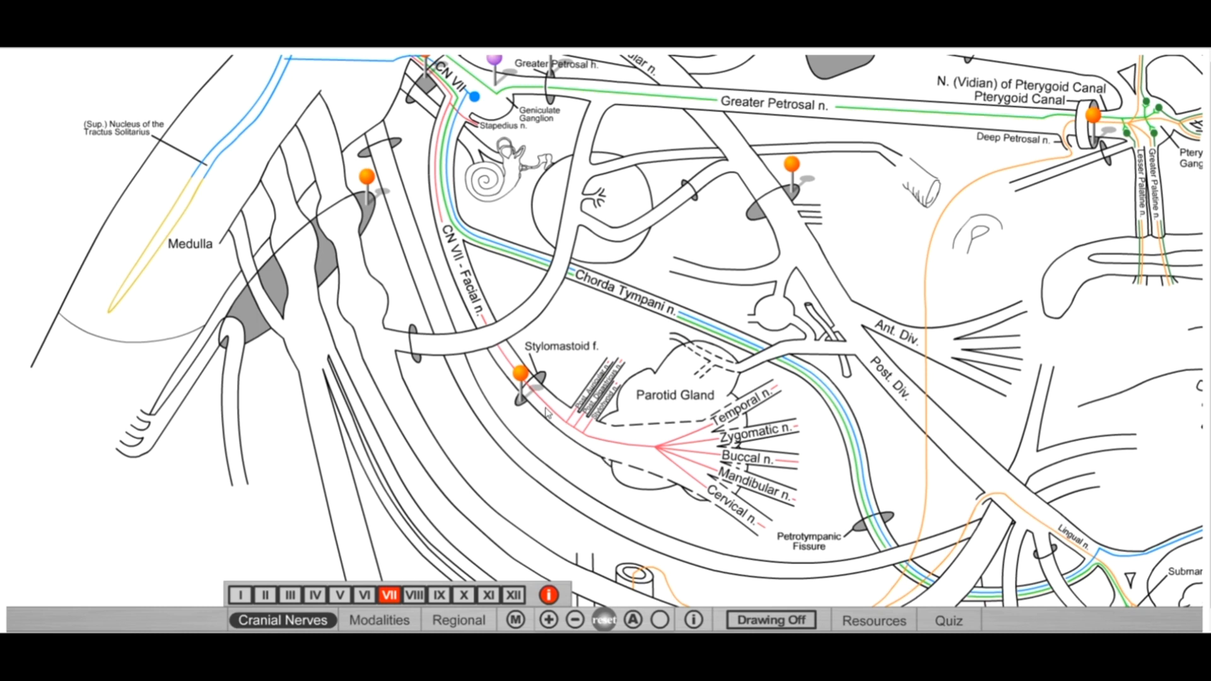
pyautogui.moveTo(559, 398)
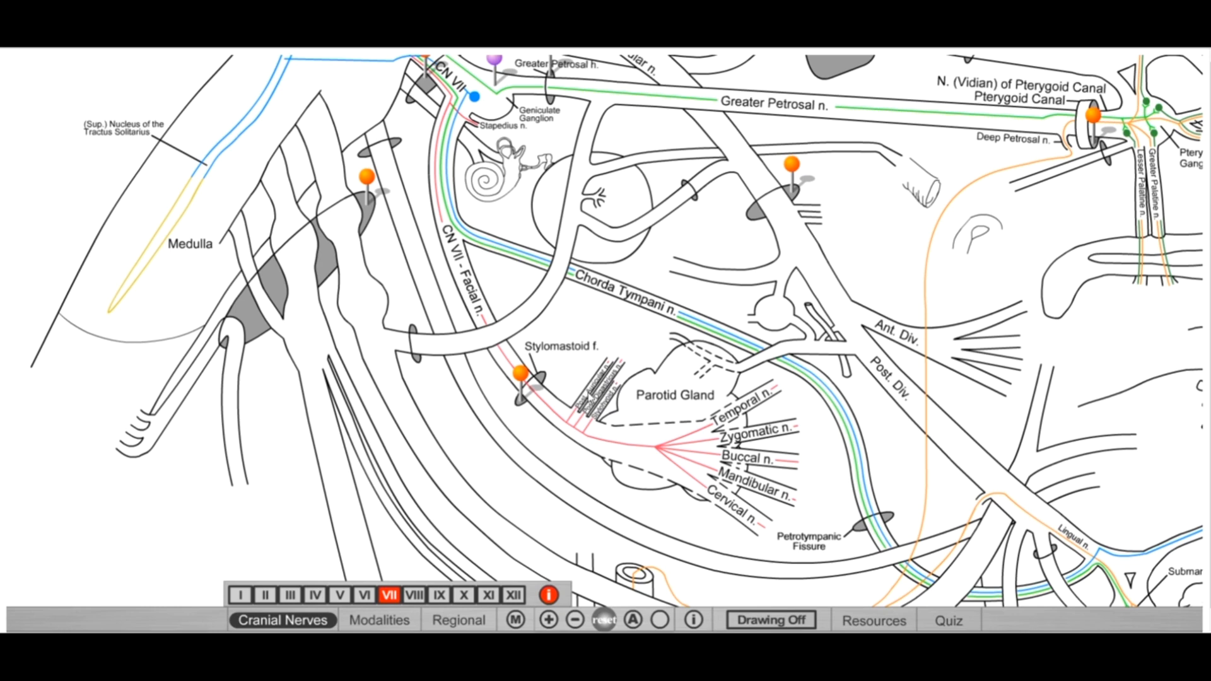
pyautogui.moveTo(572, 355)
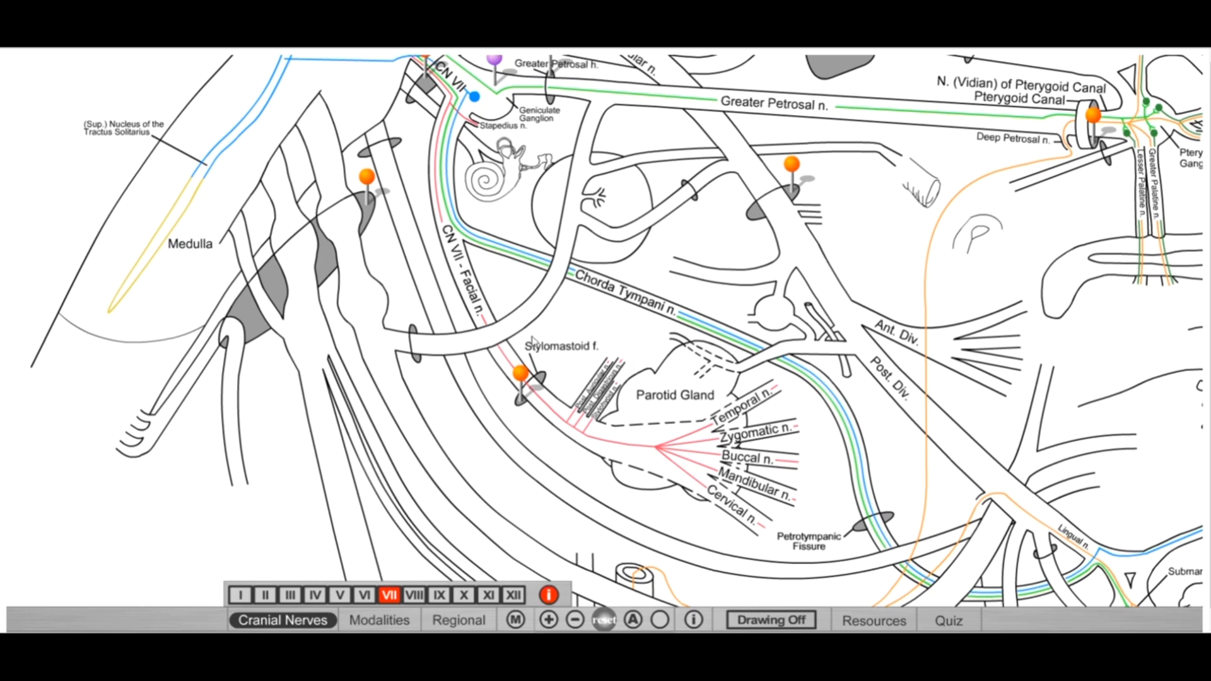
pyautogui.moveTo(647, 348)
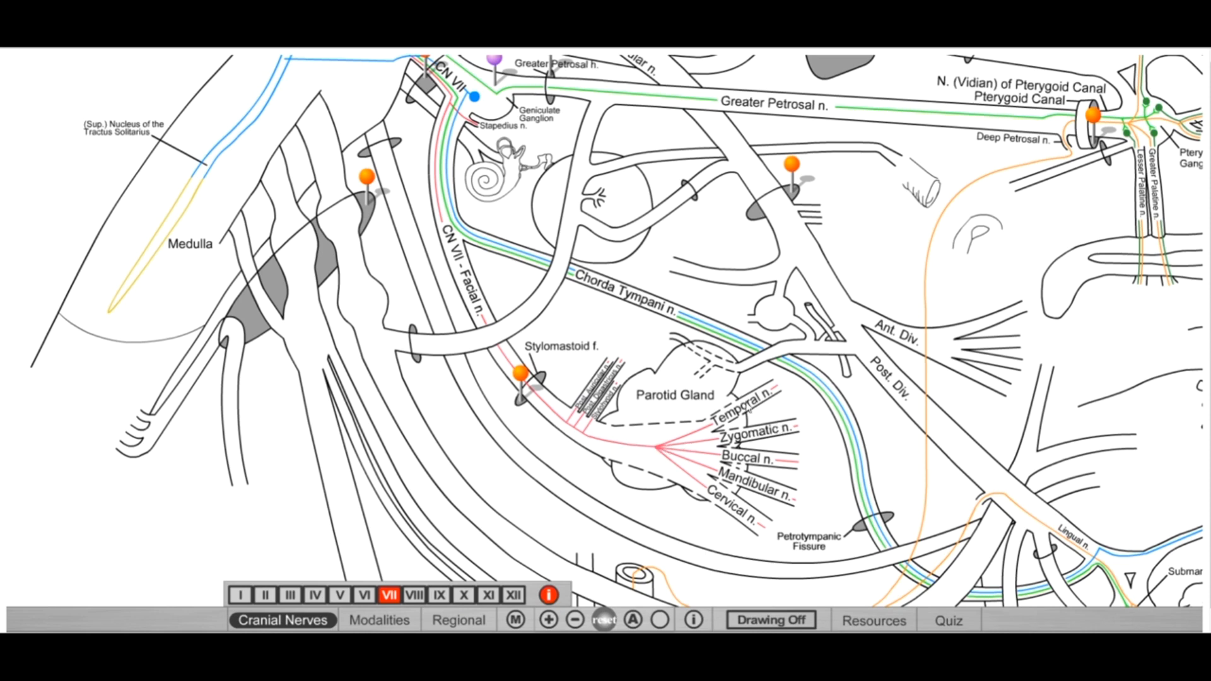
pyautogui.moveTo(756, 412)
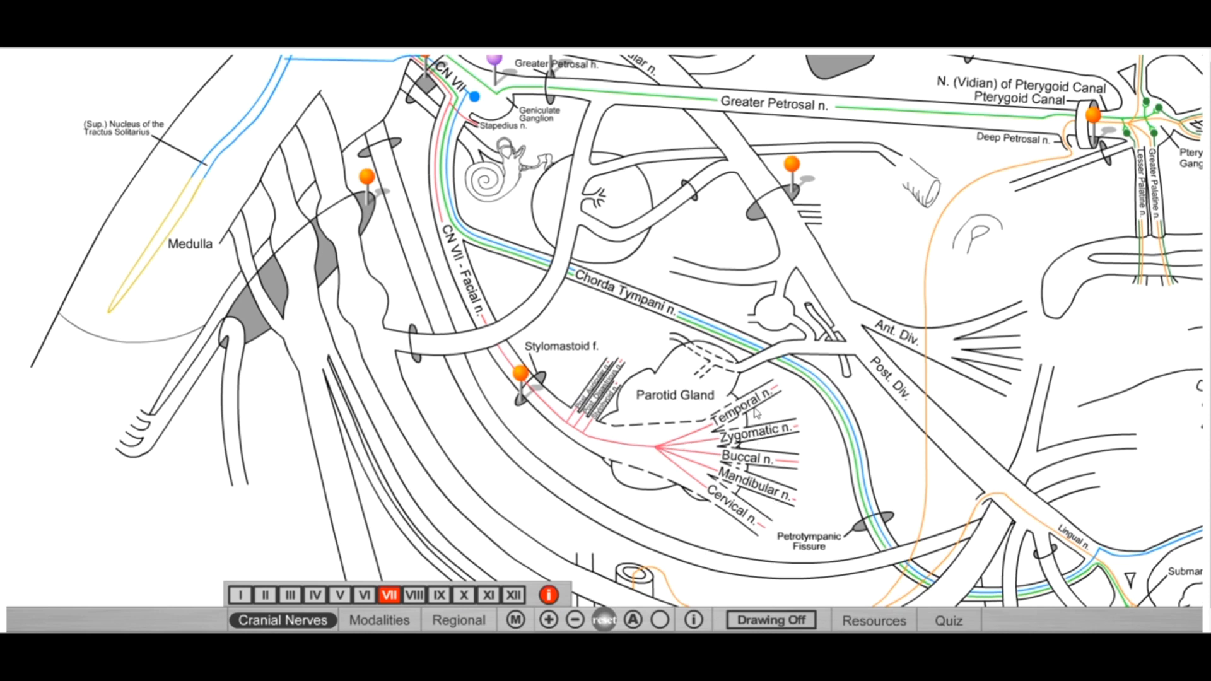
pyautogui.moveTo(718, 477)
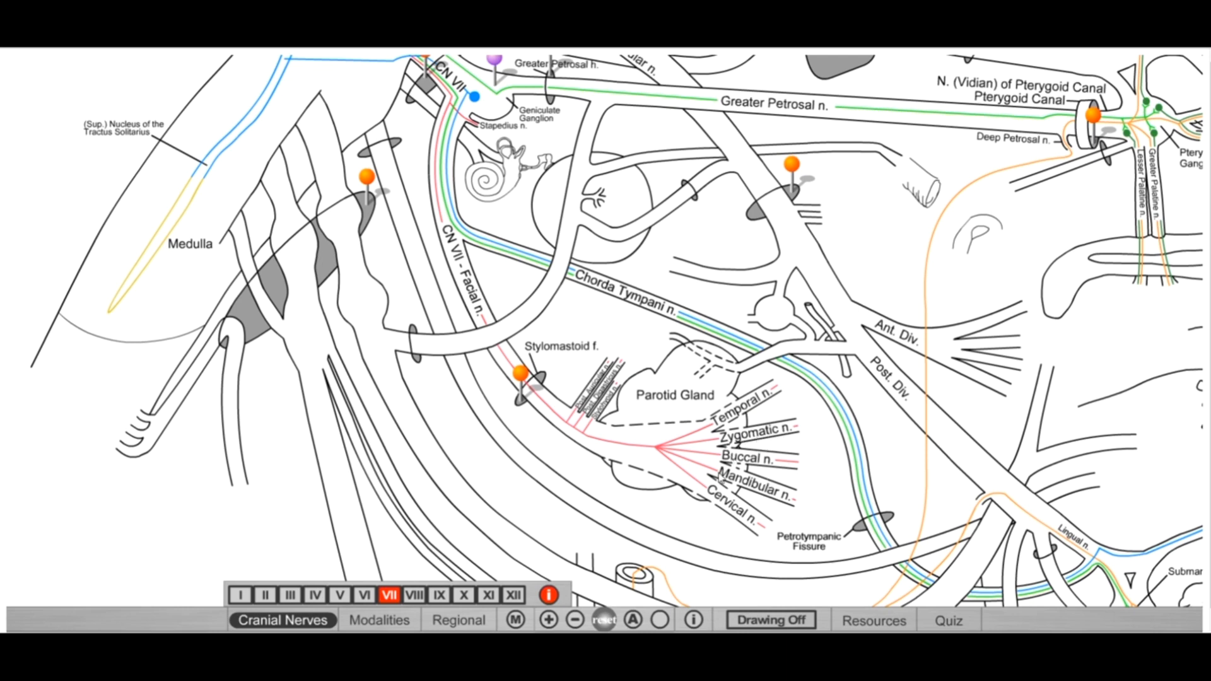
pyautogui.moveTo(652, 429)
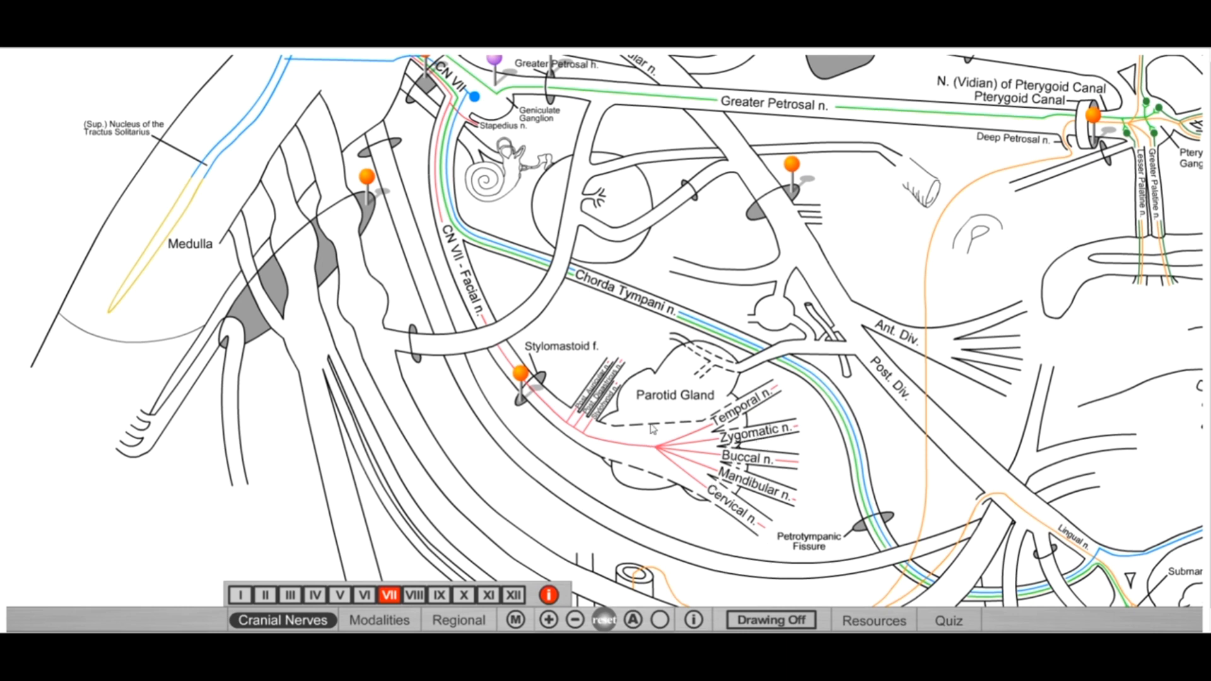
pyautogui.moveTo(741, 405)
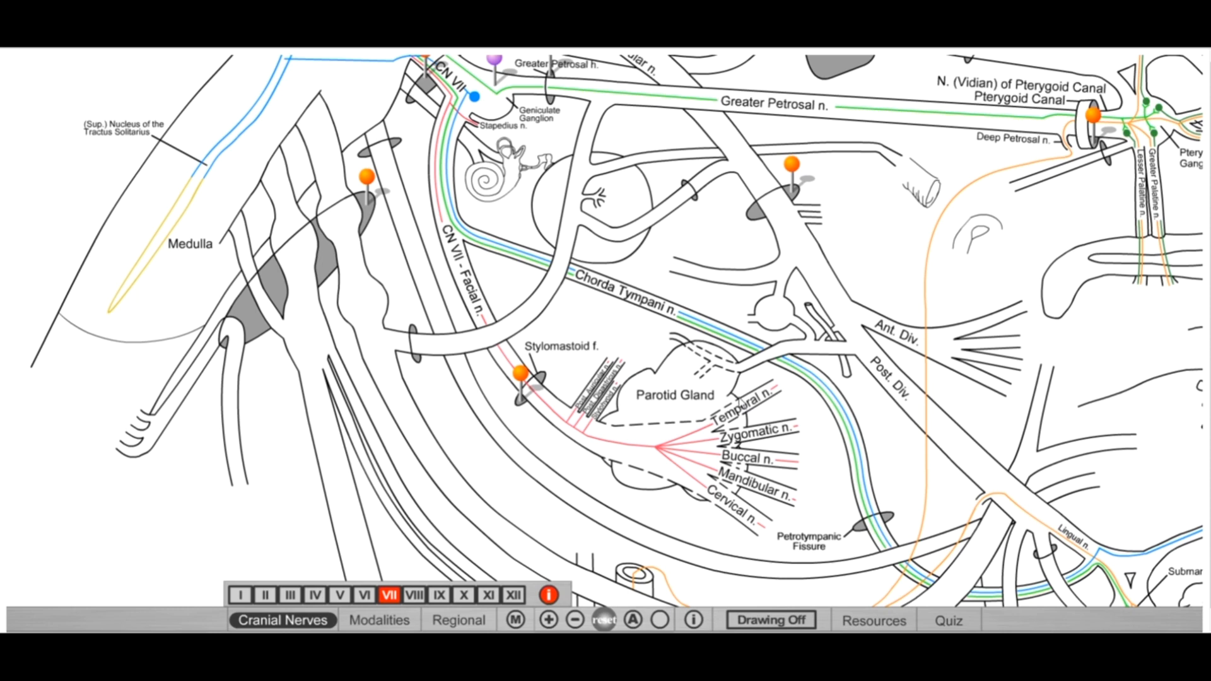
pyautogui.moveTo(730, 425)
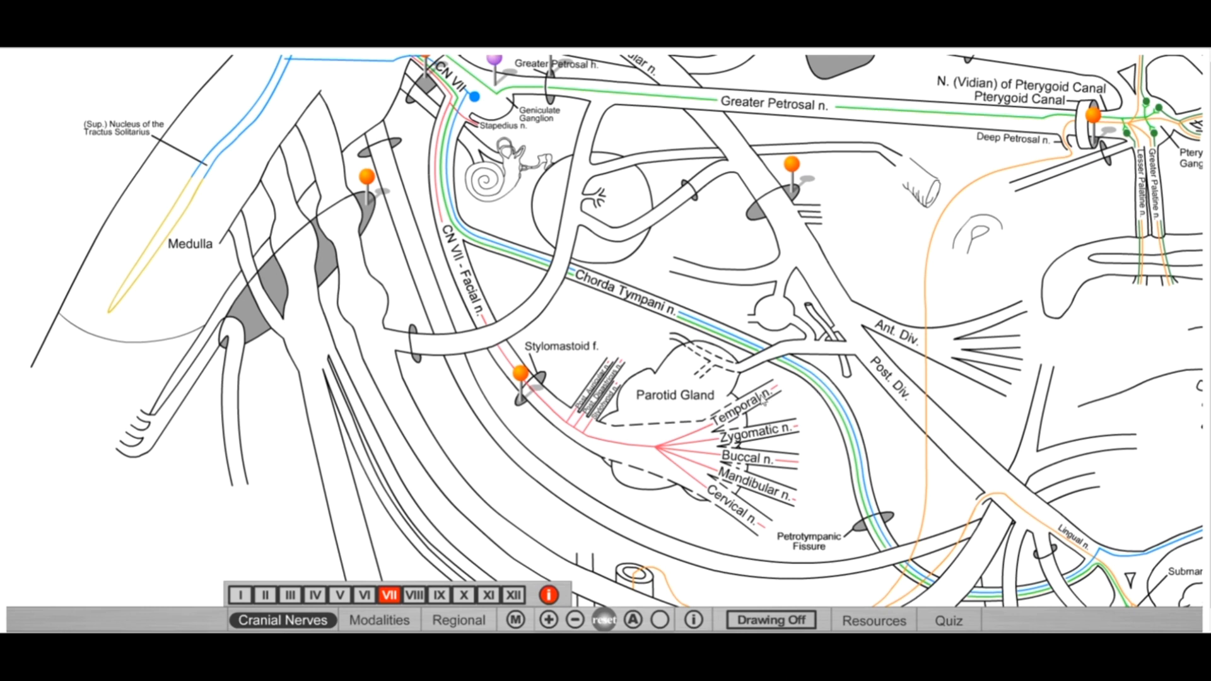
pyautogui.moveTo(780, 396)
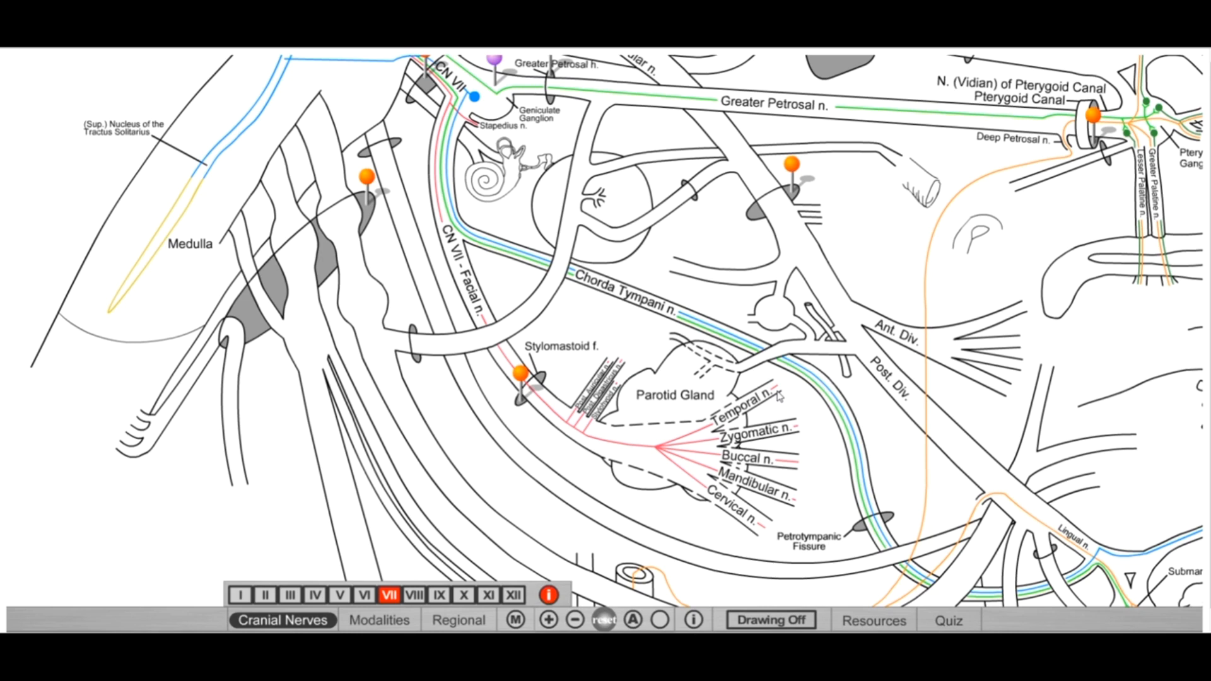
pyautogui.moveTo(699, 430)
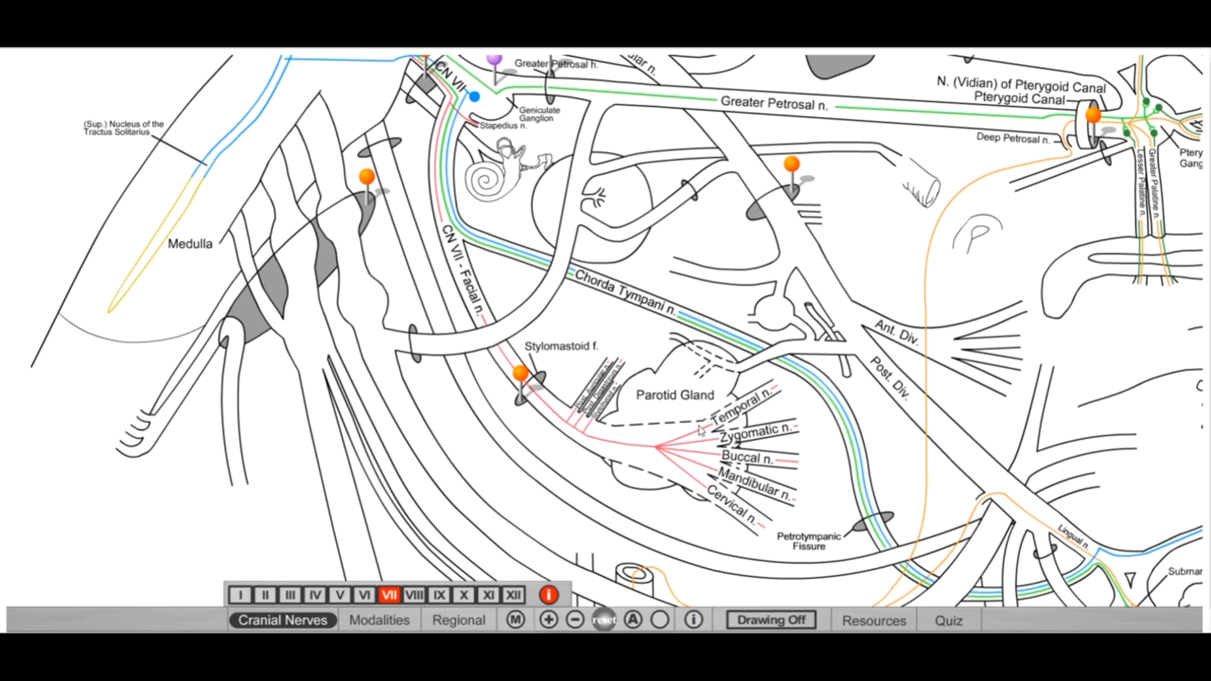
pyautogui.moveTo(706, 448)
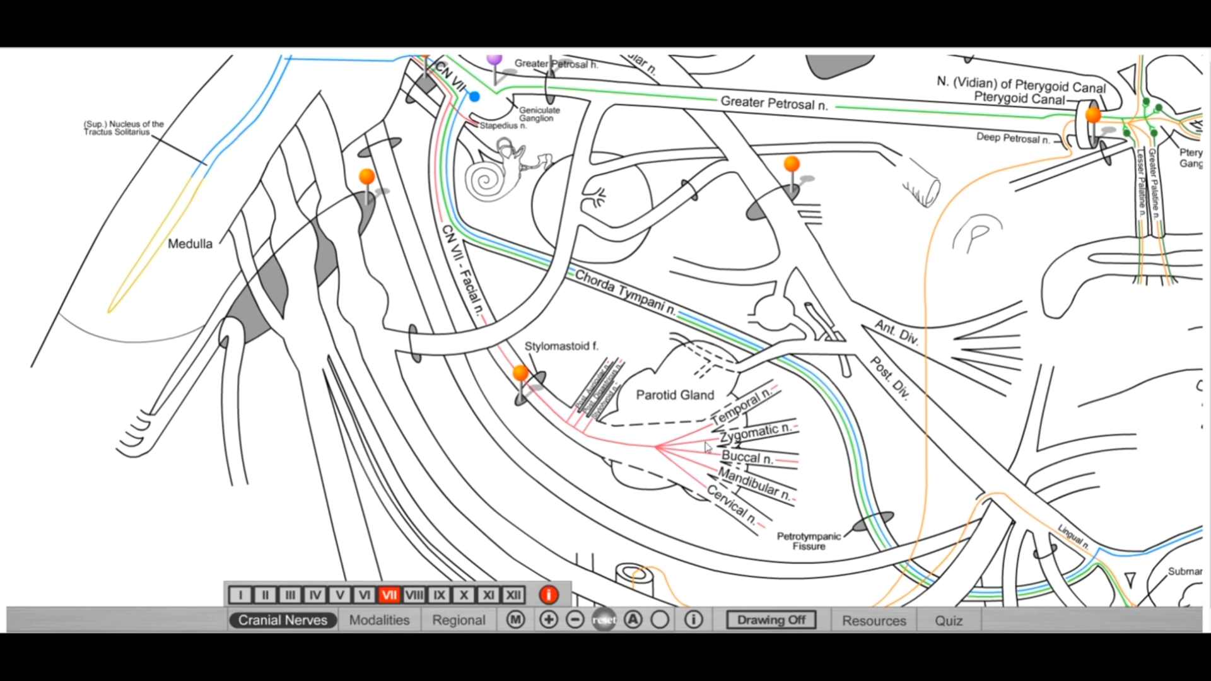
pyautogui.moveTo(726, 447)
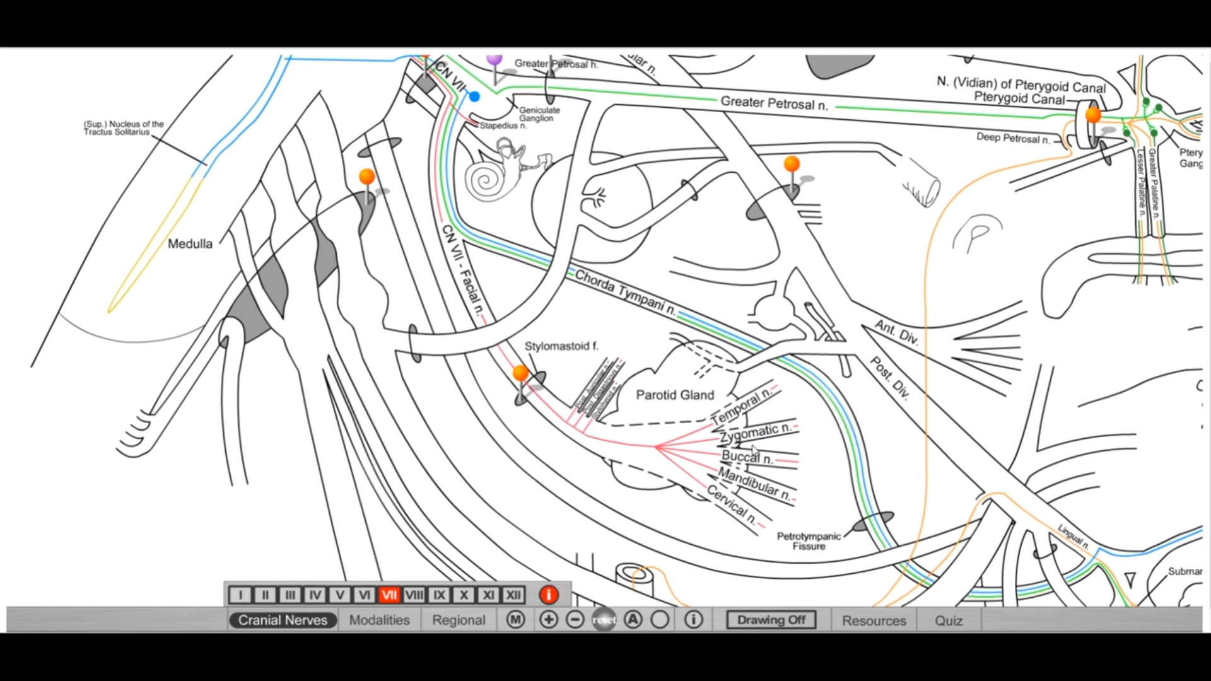
pyautogui.moveTo(772, 448)
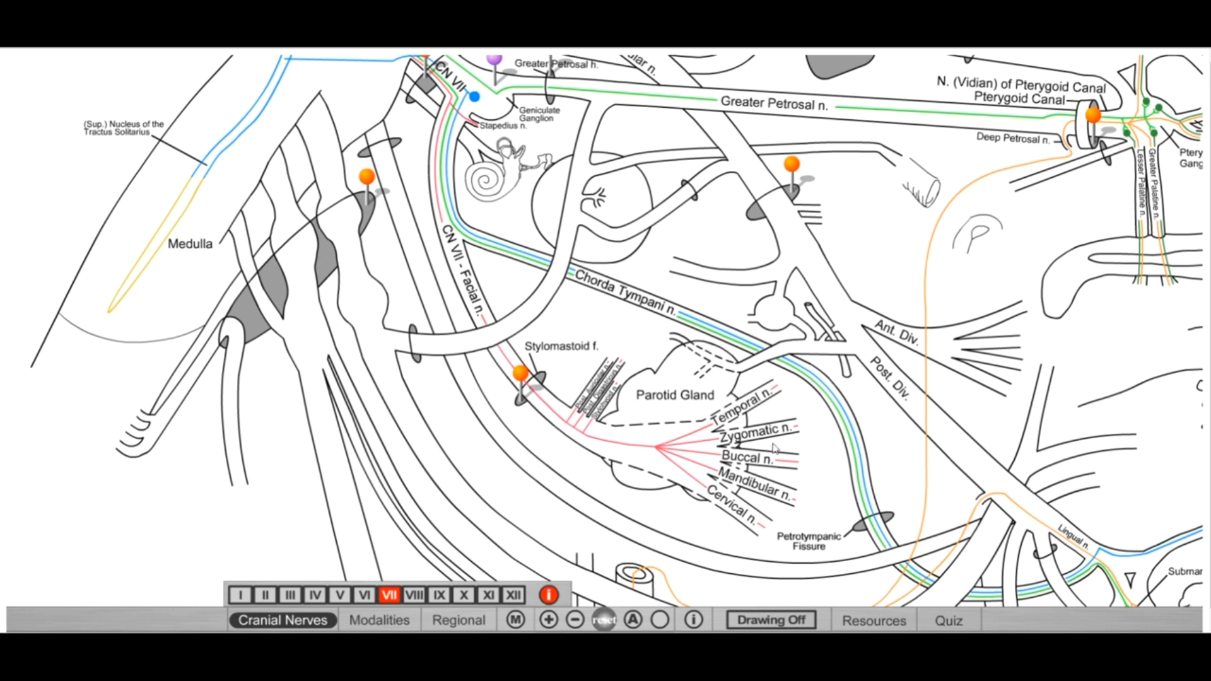
pyautogui.moveTo(816, 472)
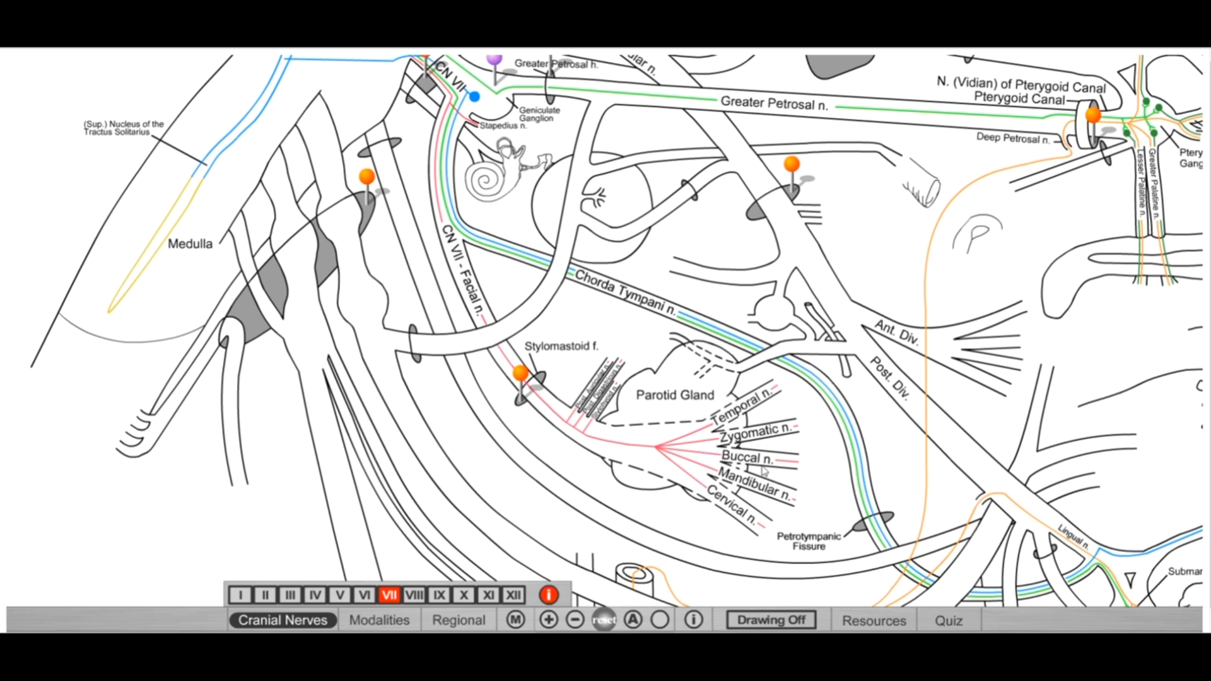
pyautogui.moveTo(761, 469)
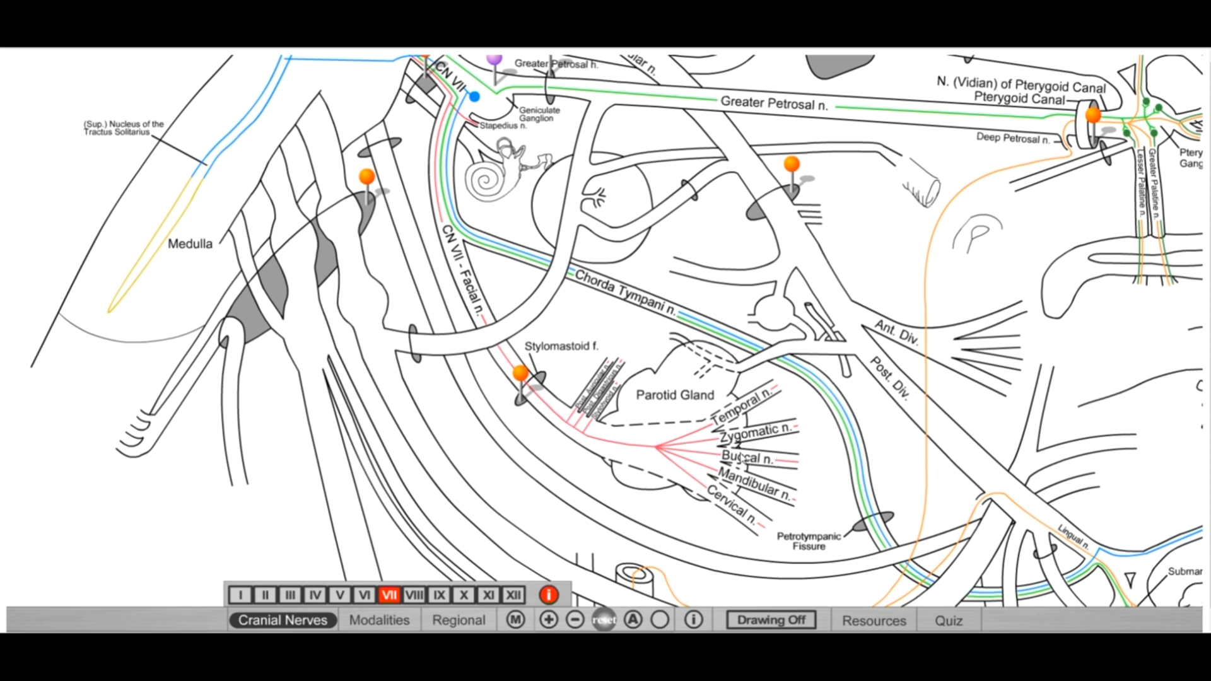
pyautogui.moveTo(788, 459)
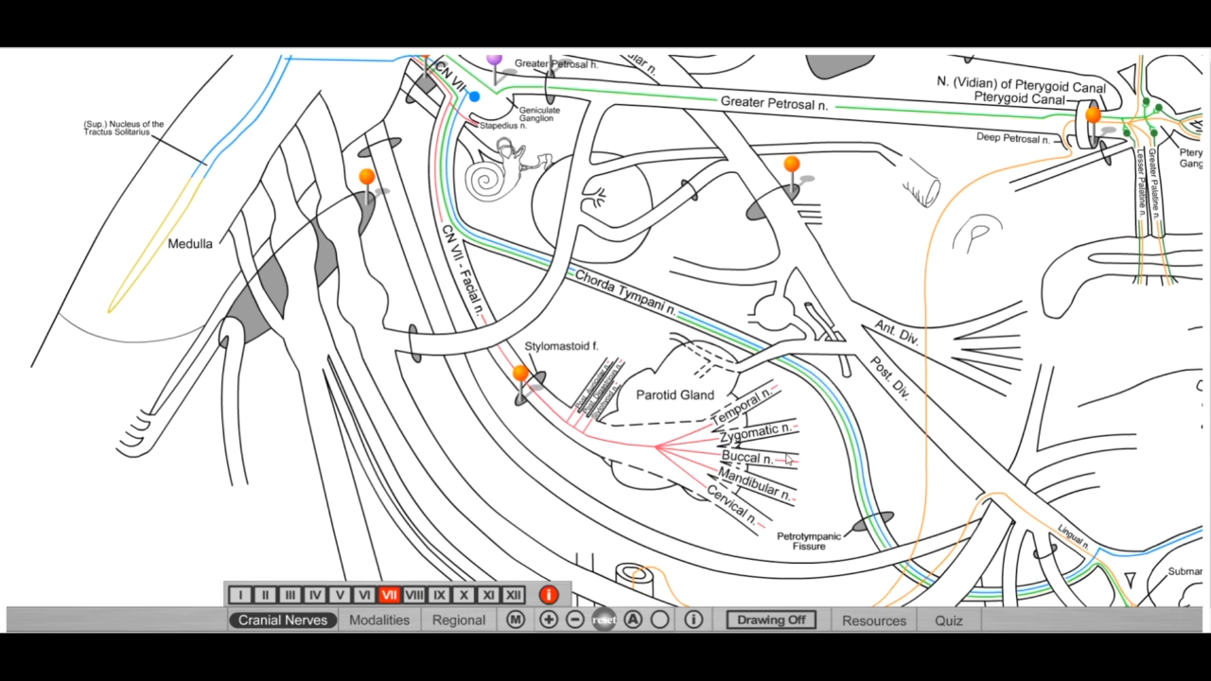
pyautogui.moveTo(787, 457)
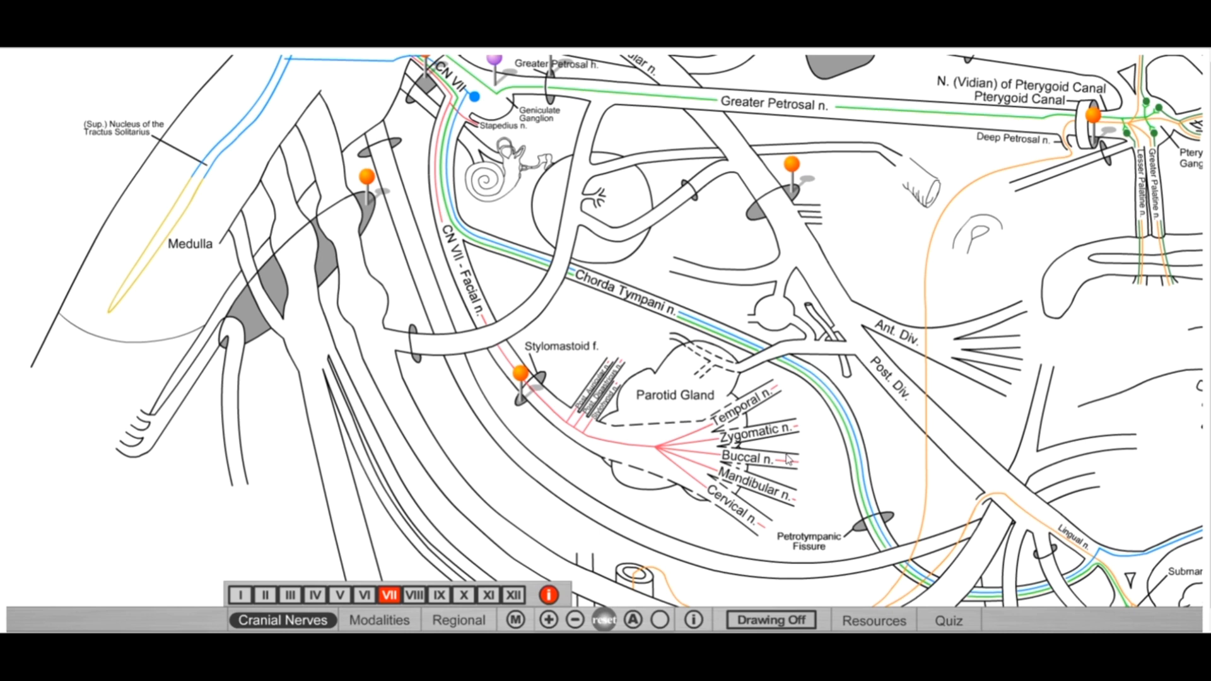
pyautogui.moveTo(827, 513)
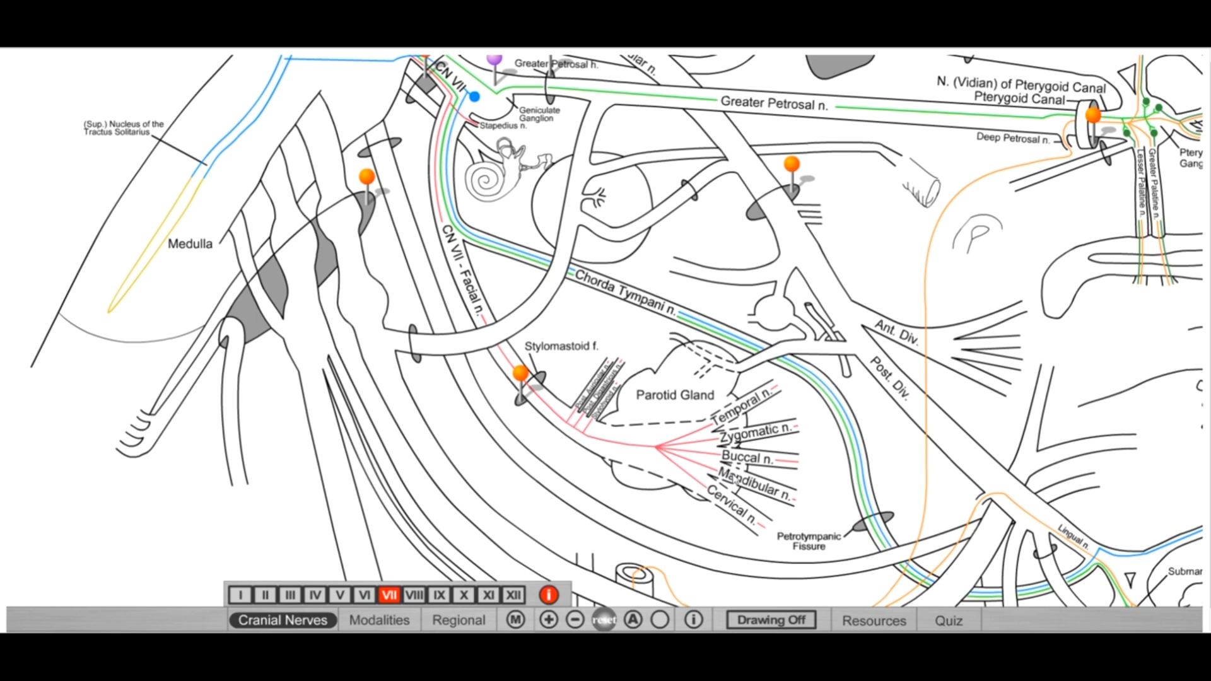
pyautogui.moveTo(792, 515)
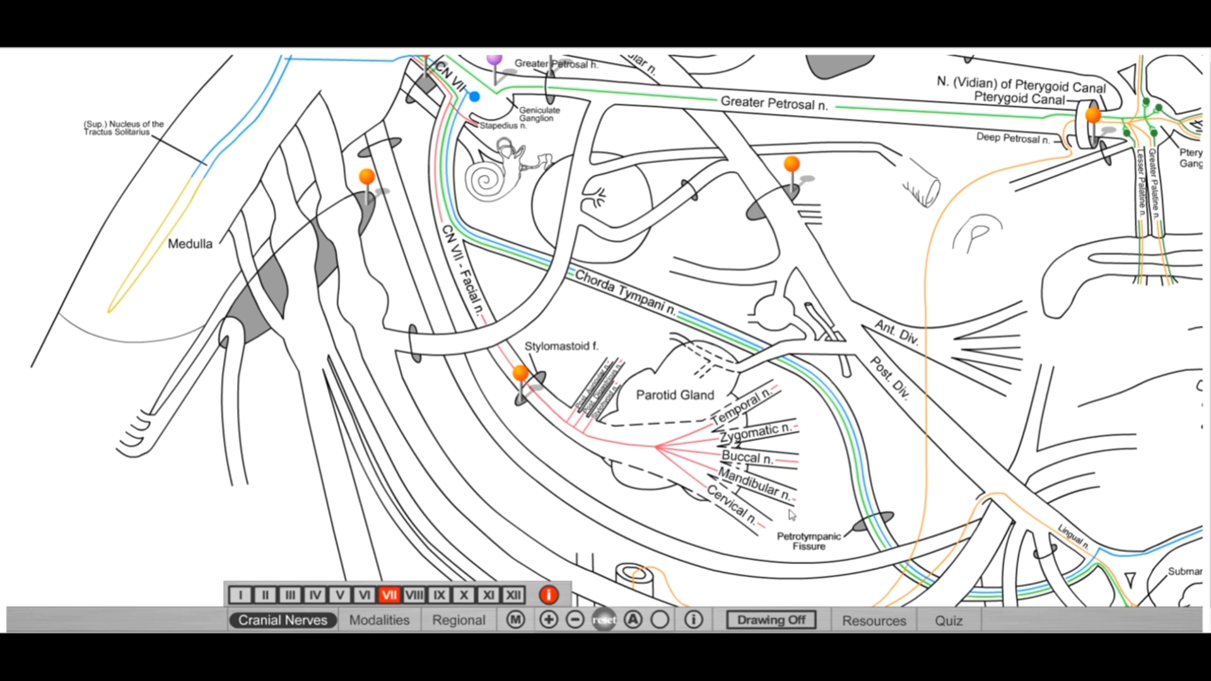
pyautogui.moveTo(791, 513)
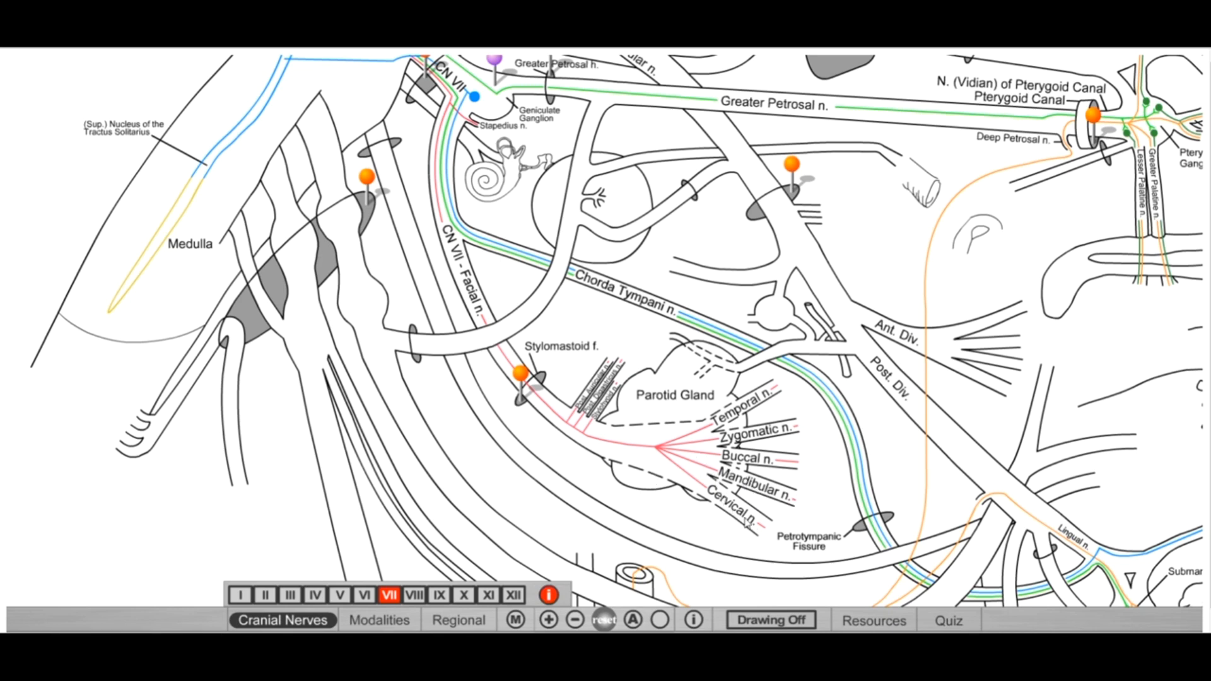
pyautogui.moveTo(738, 535)
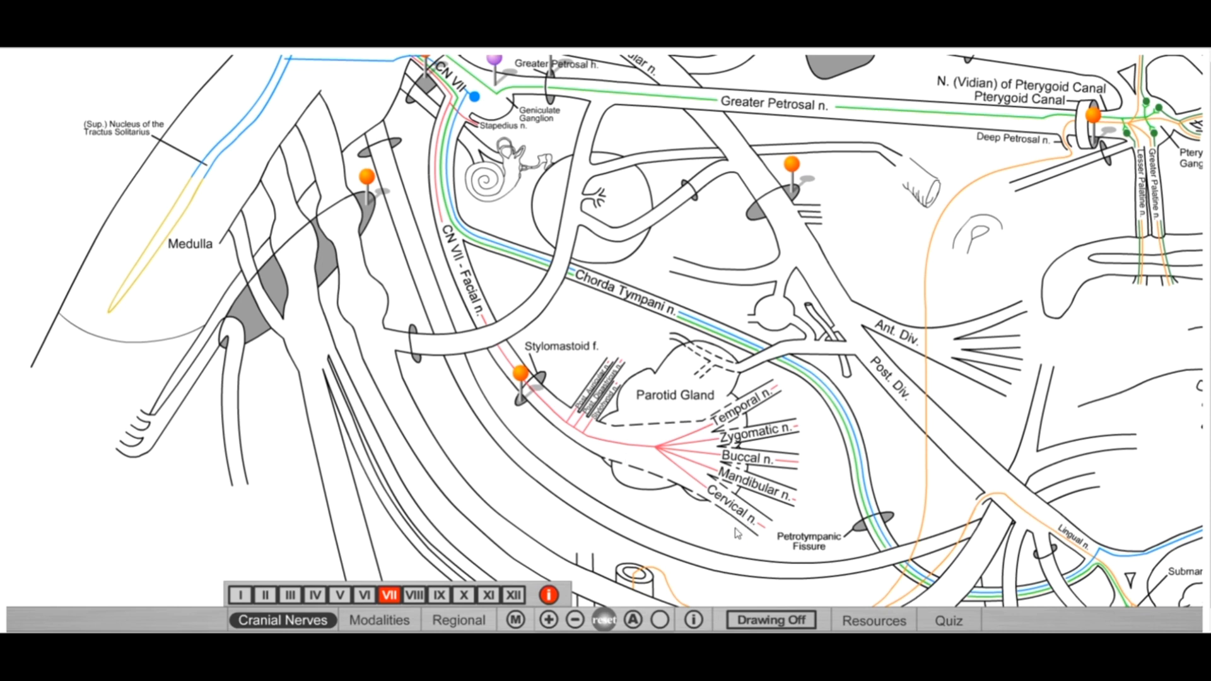
pyautogui.moveTo(649, 455)
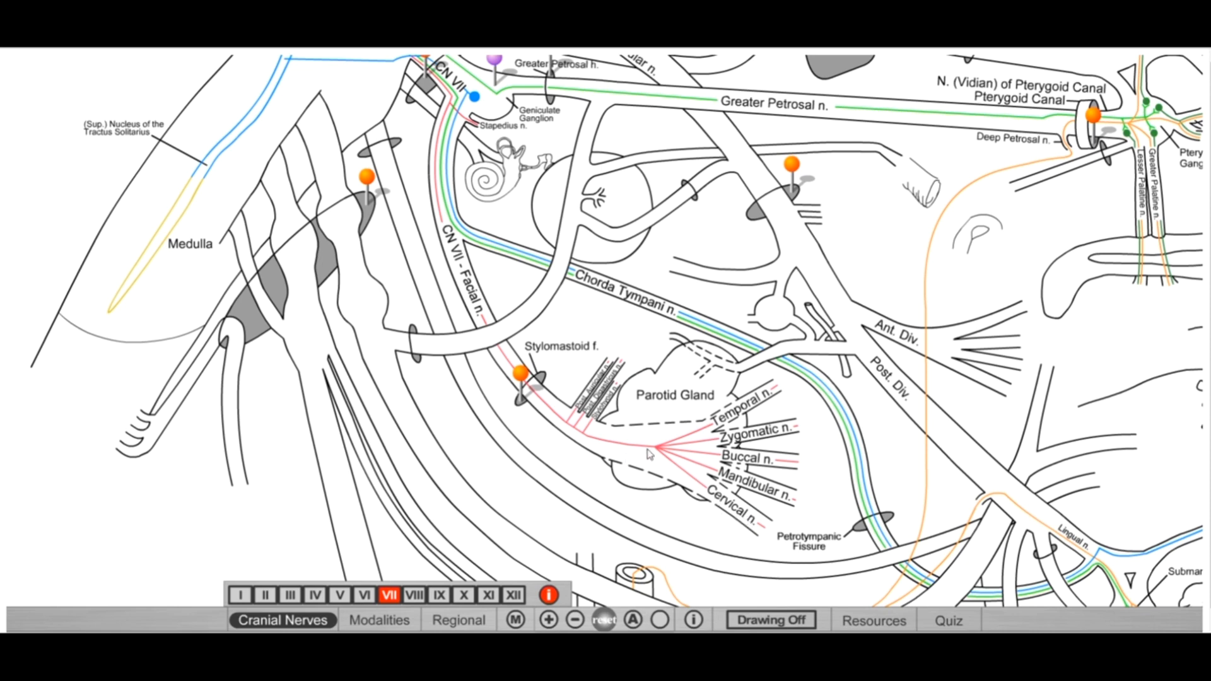
pyautogui.moveTo(622, 400)
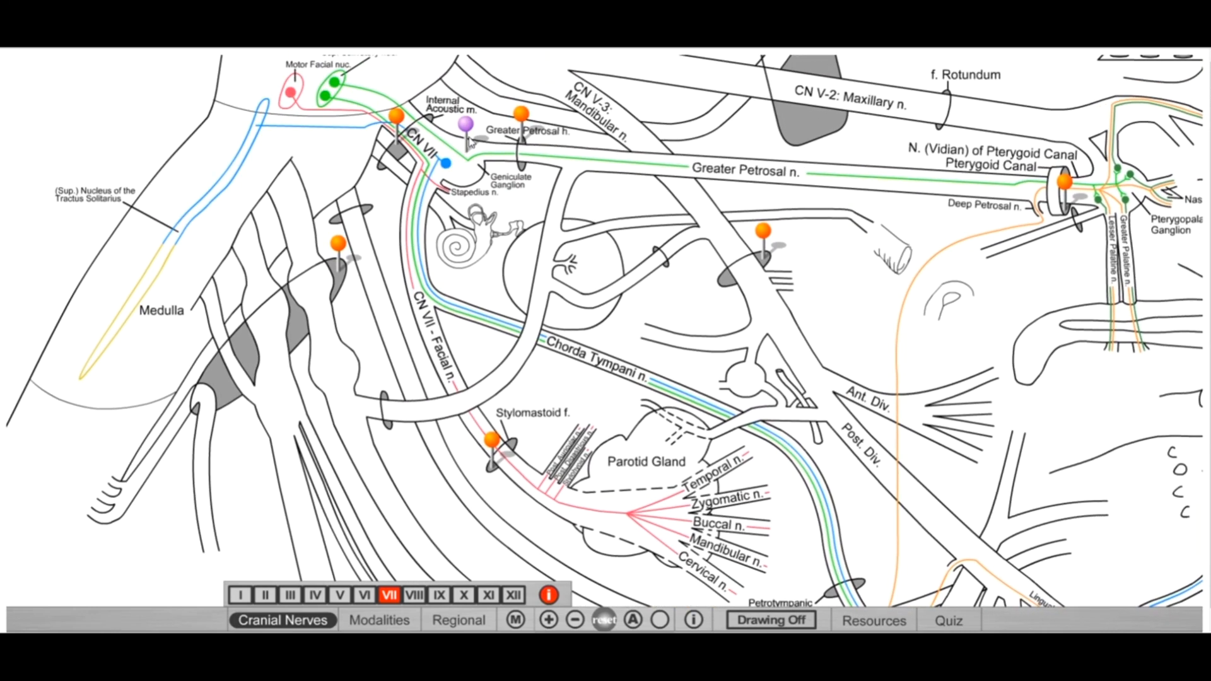
pyautogui.moveTo(514, 462)
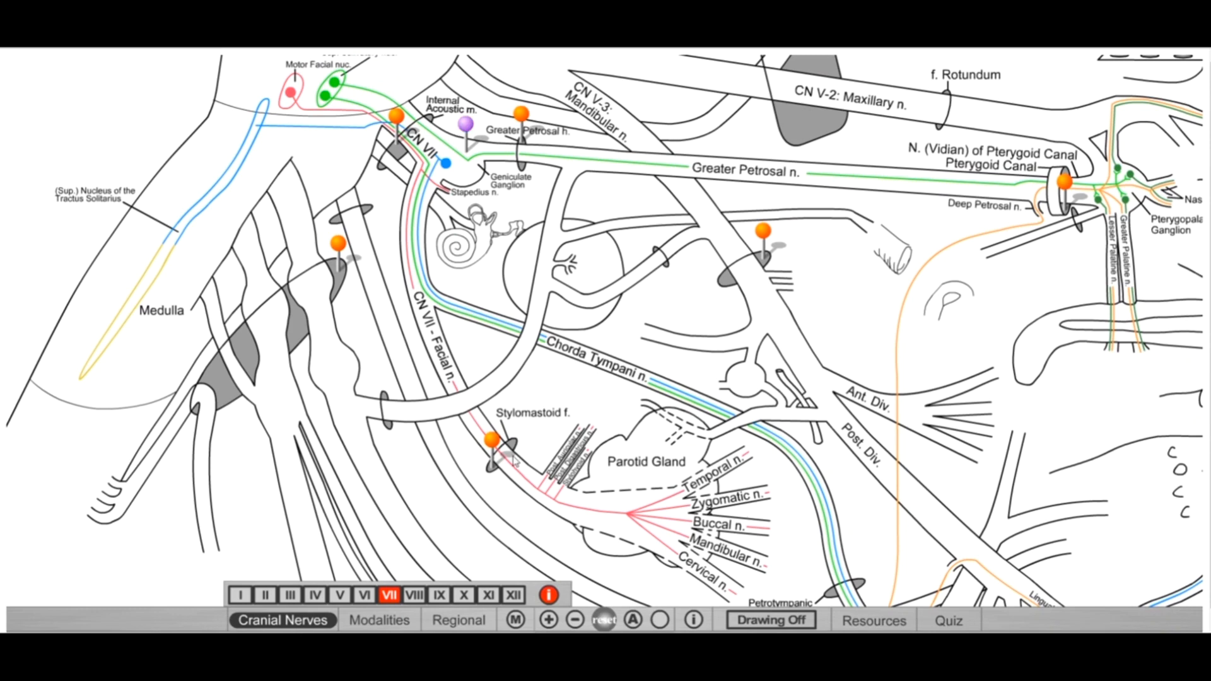
pyautogui.moveTo(393, 229)
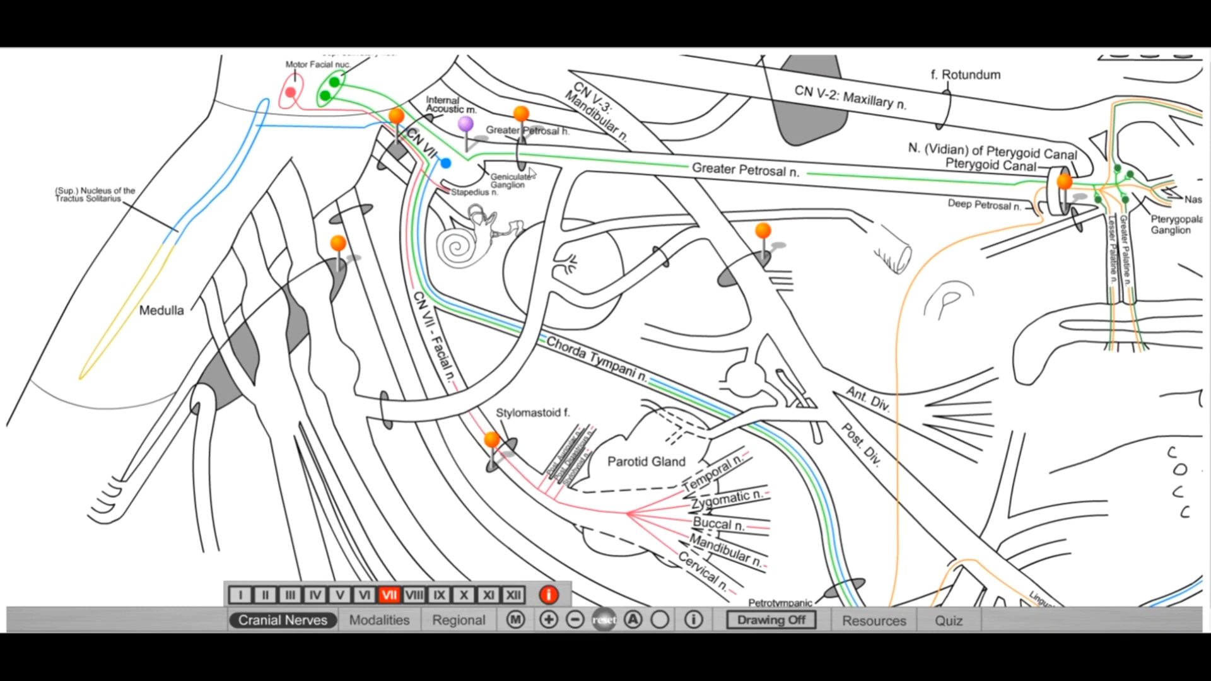
pyautogui.moveTo(448, 317)
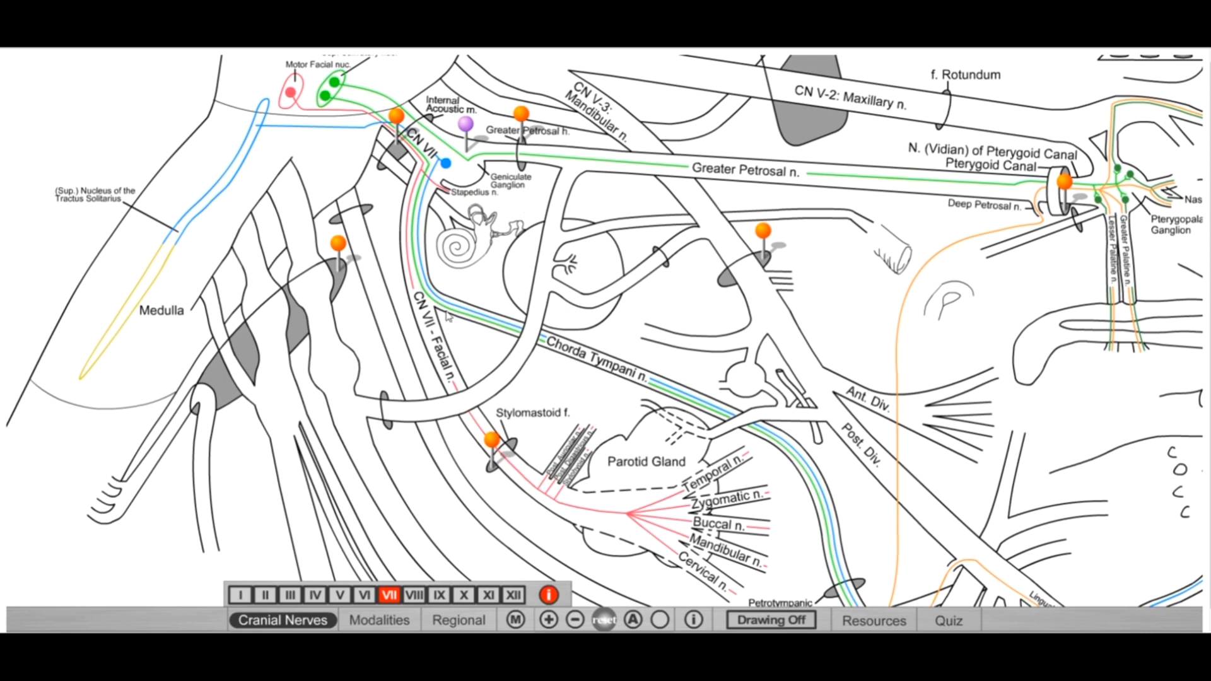
pyautogui.moveTo(461, 207)
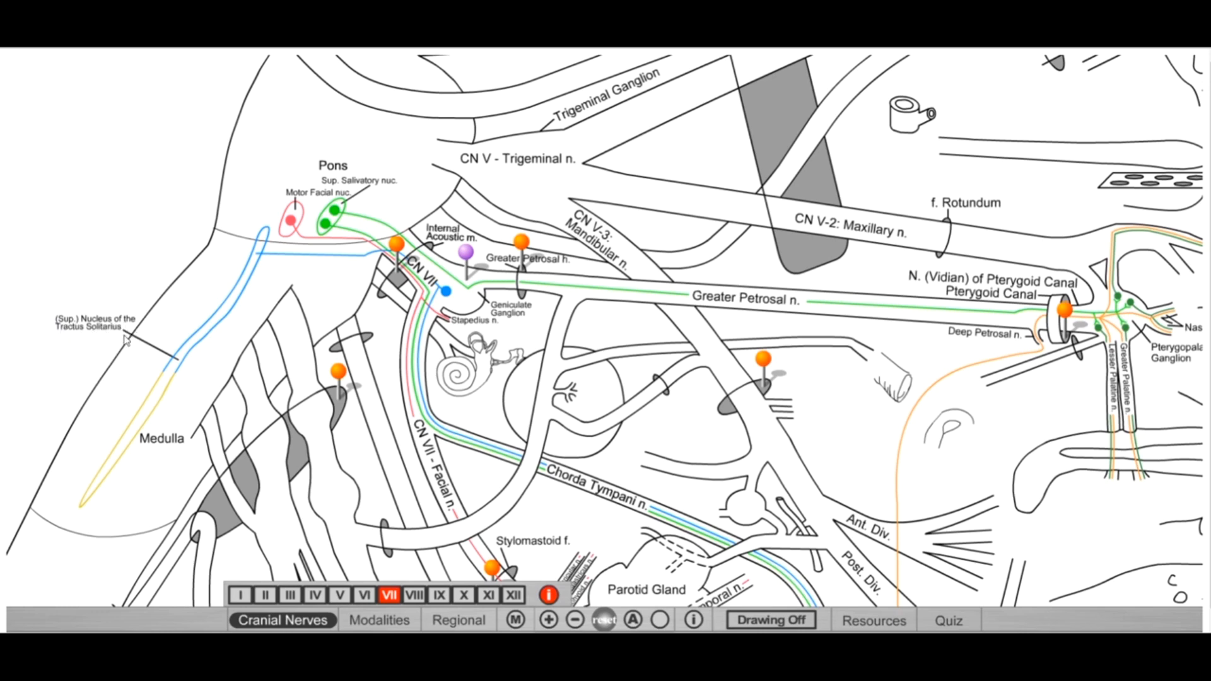
pyautogui.moveTo(268, 318)
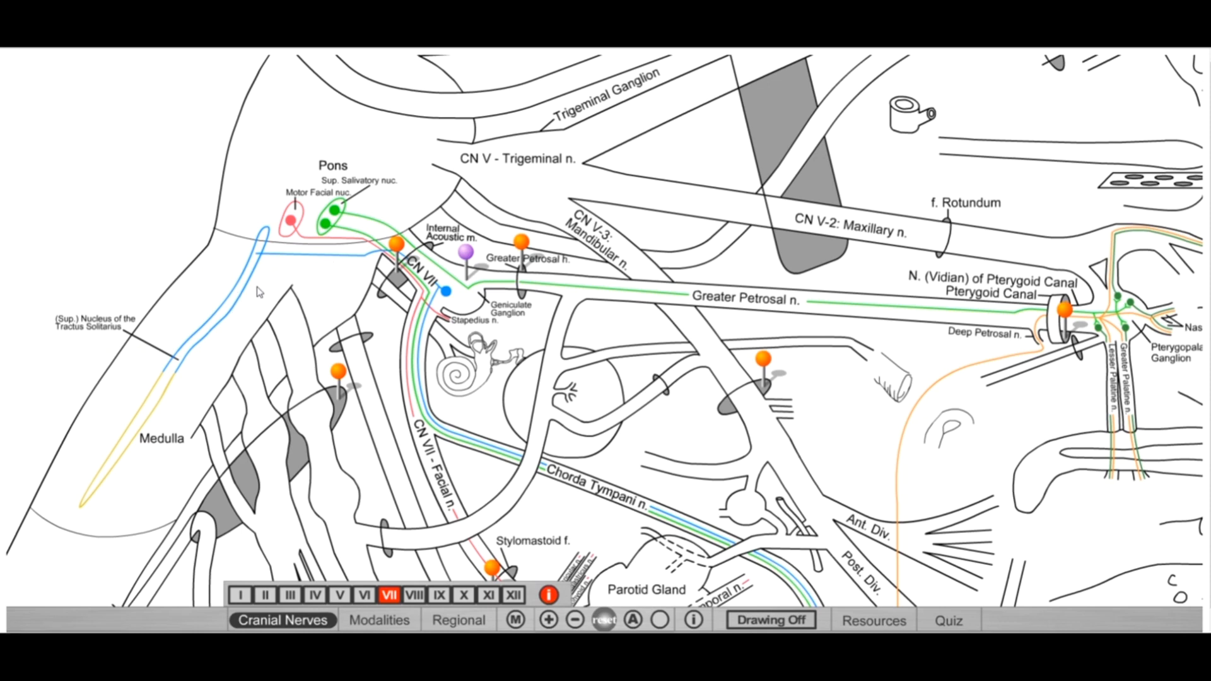
pyautogui.moveTo(235, 310)
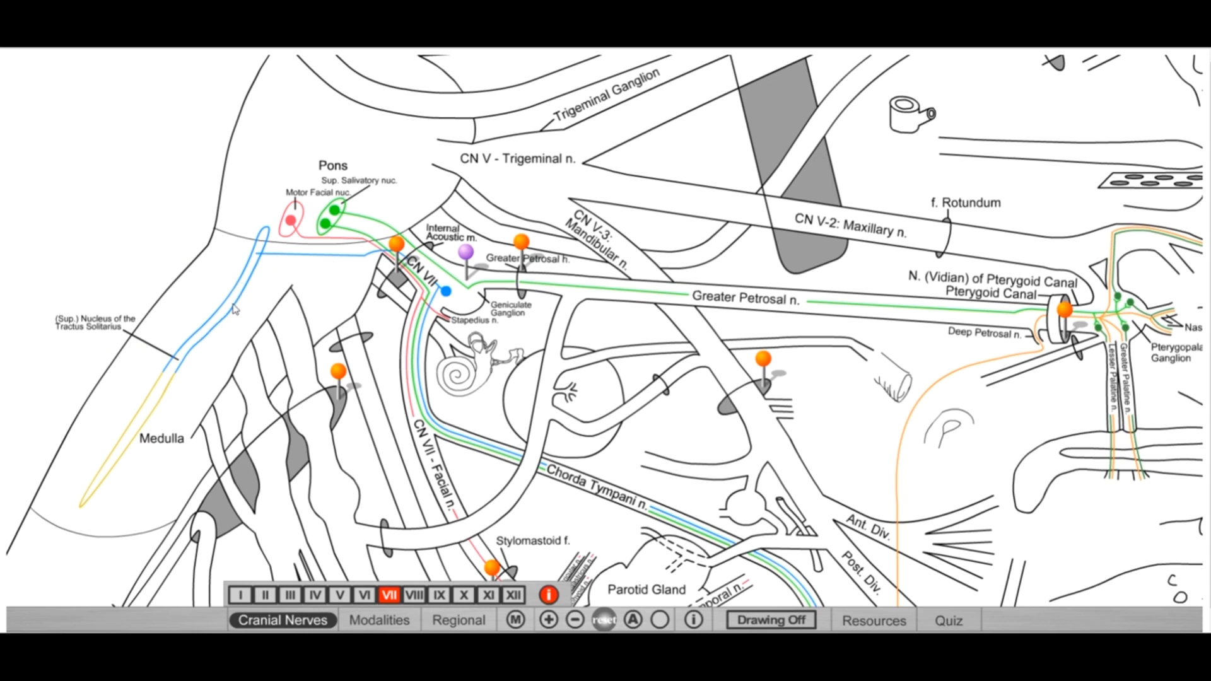
pyautogui.moveTo(262, 256)
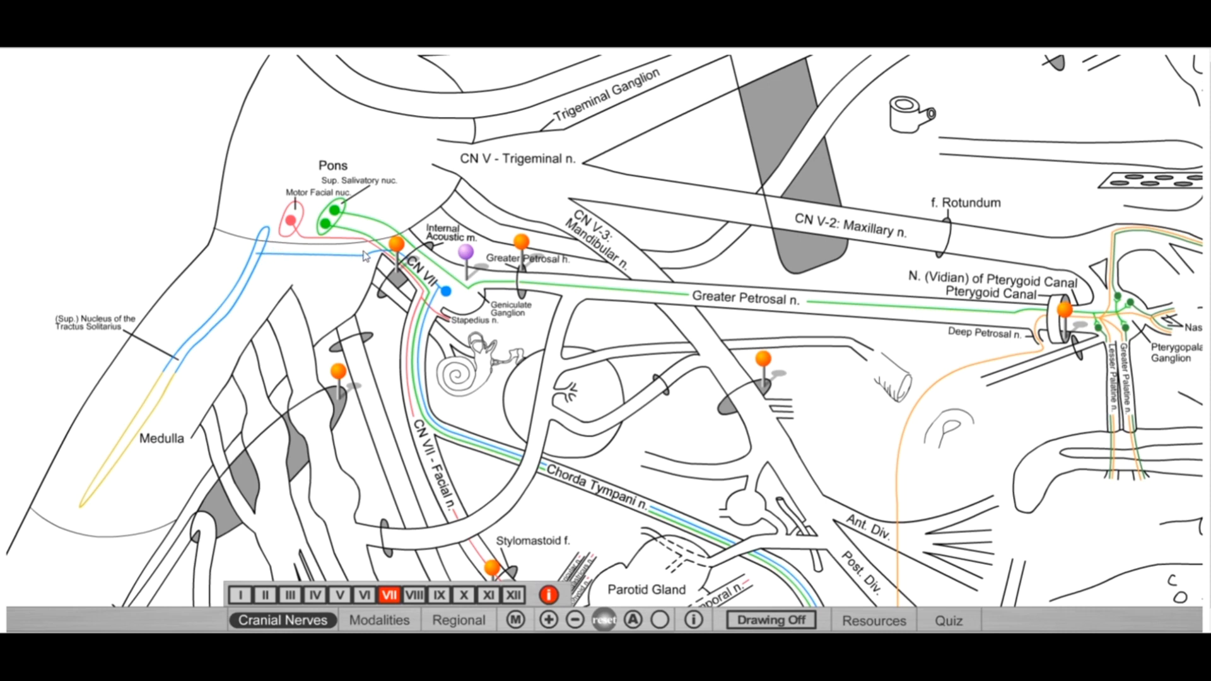
pyautogui.moveTo(186, 325)
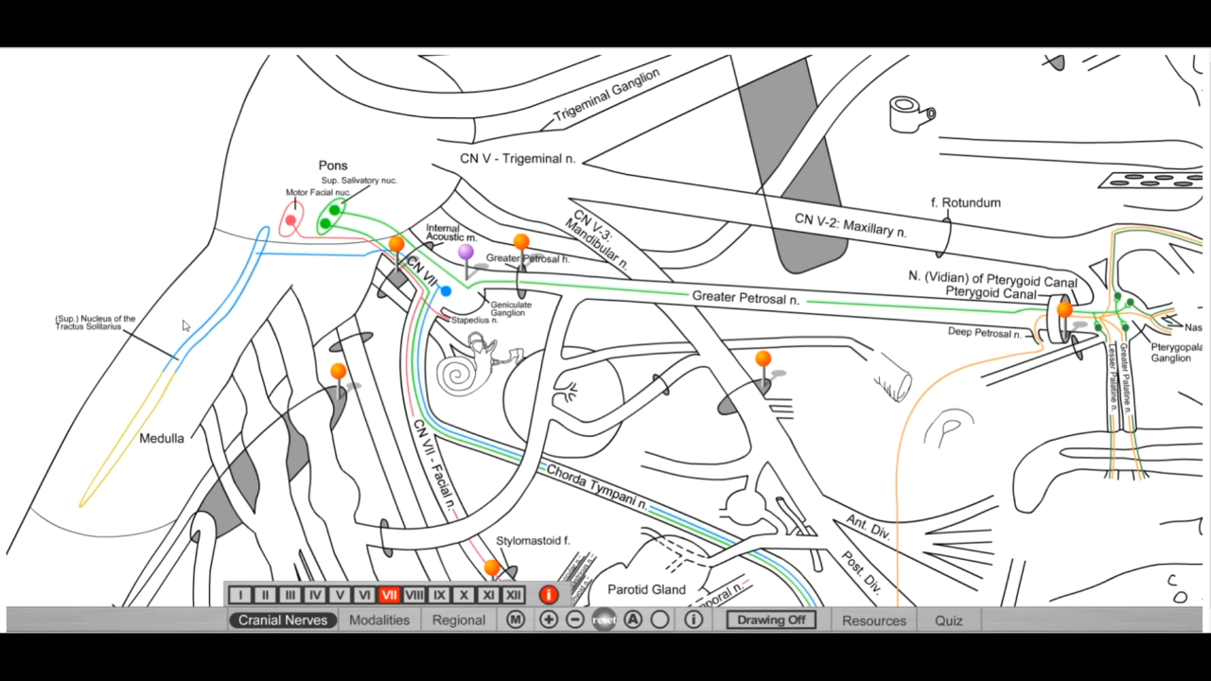
pyautogui.moveTo(360, 259)
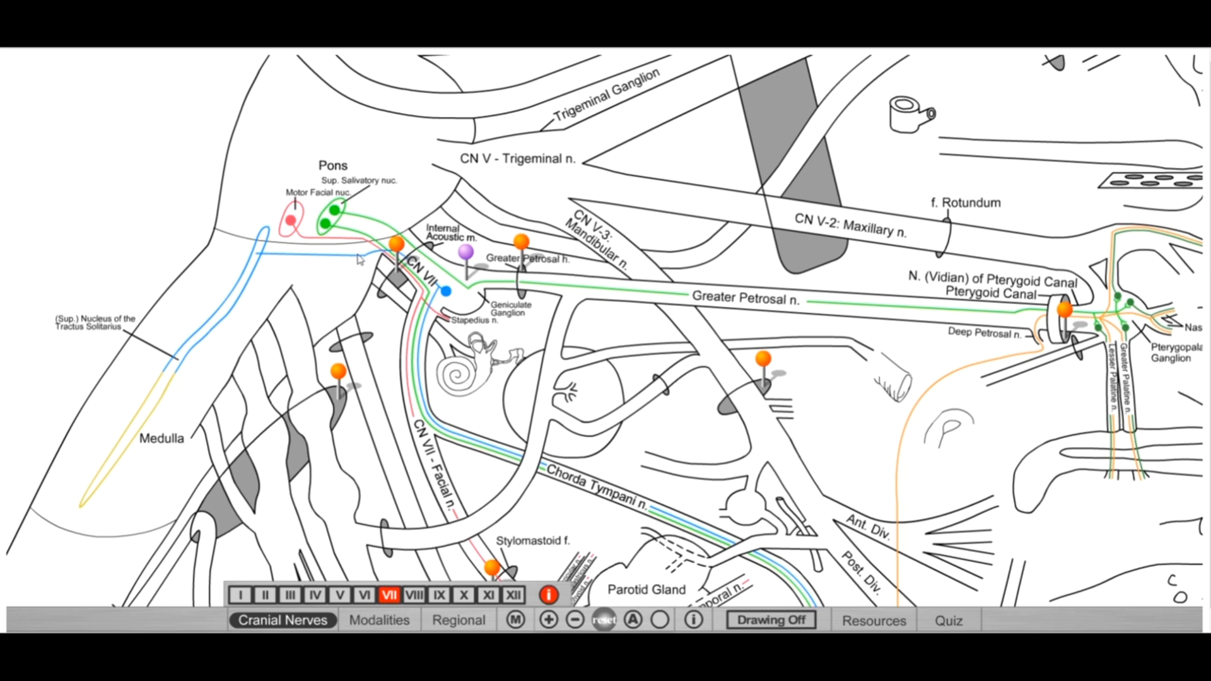
pyautogui.moveTo(445, 291)
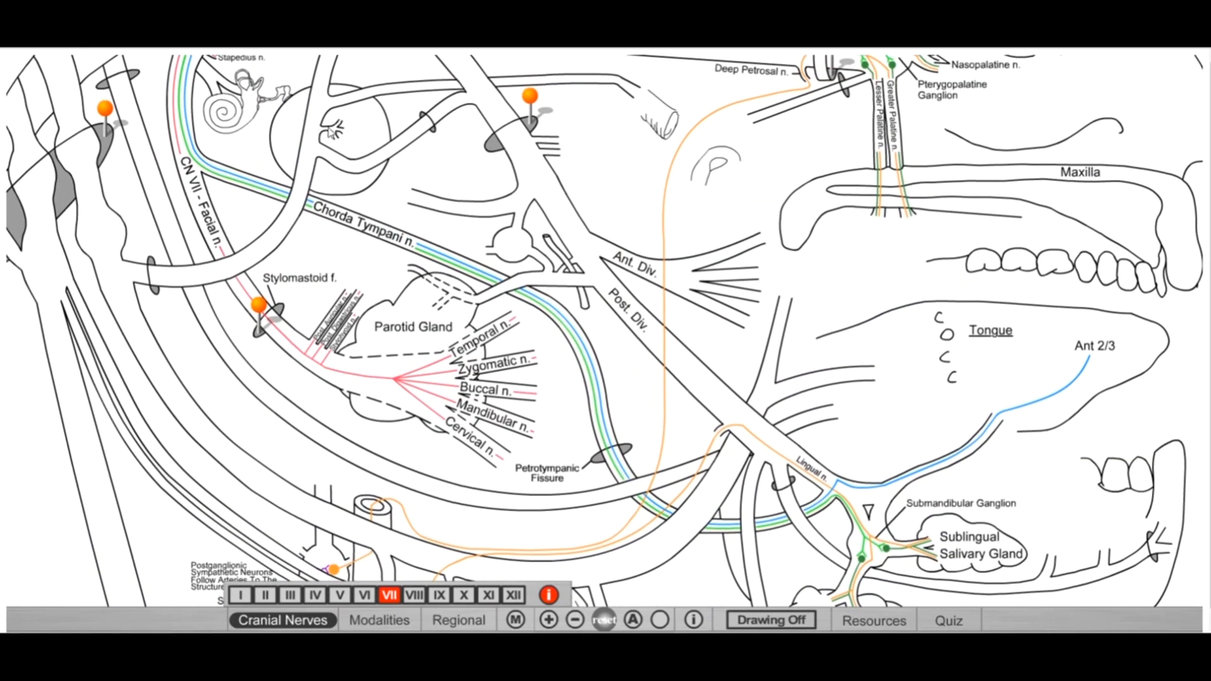
pyautogui.moveTo(371, 269)
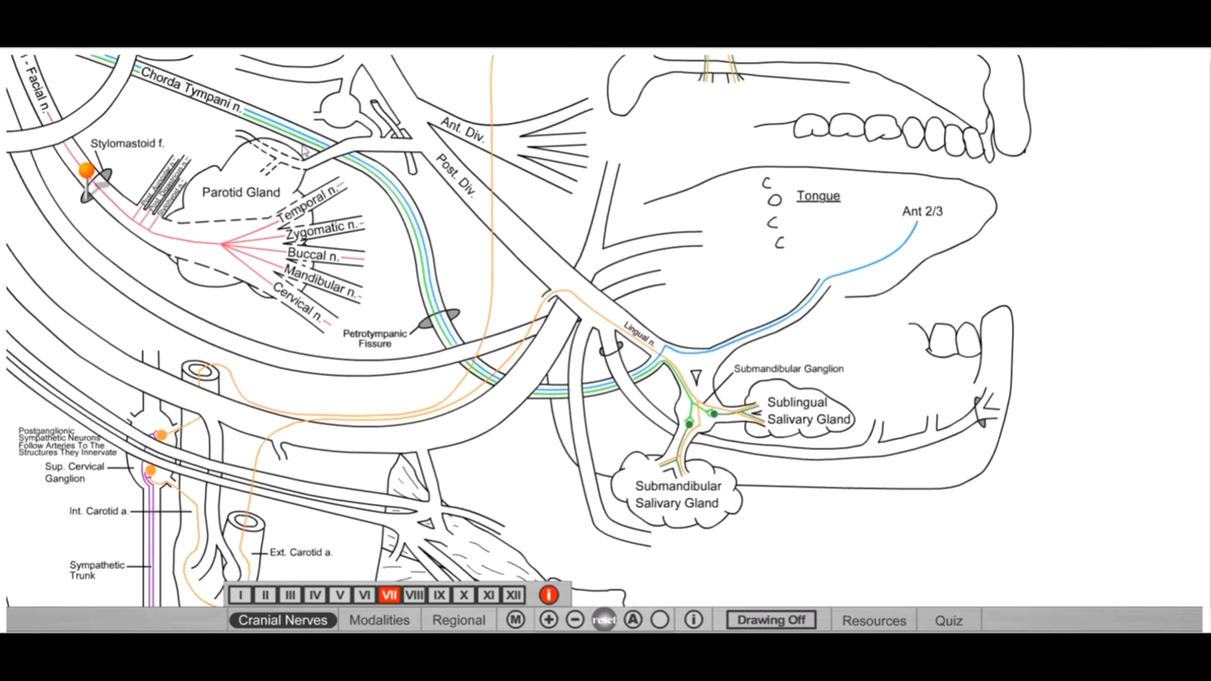
pyautogui.moveTo(384, 167)
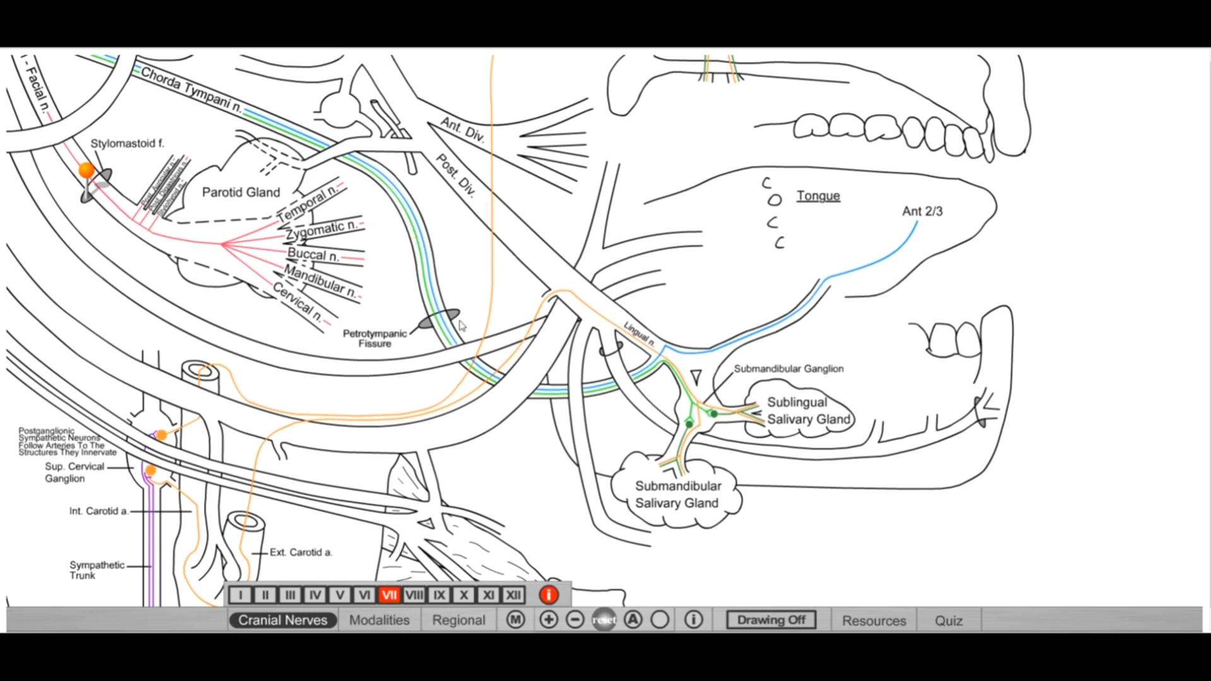
pyautogui.moveTo(443, 375)
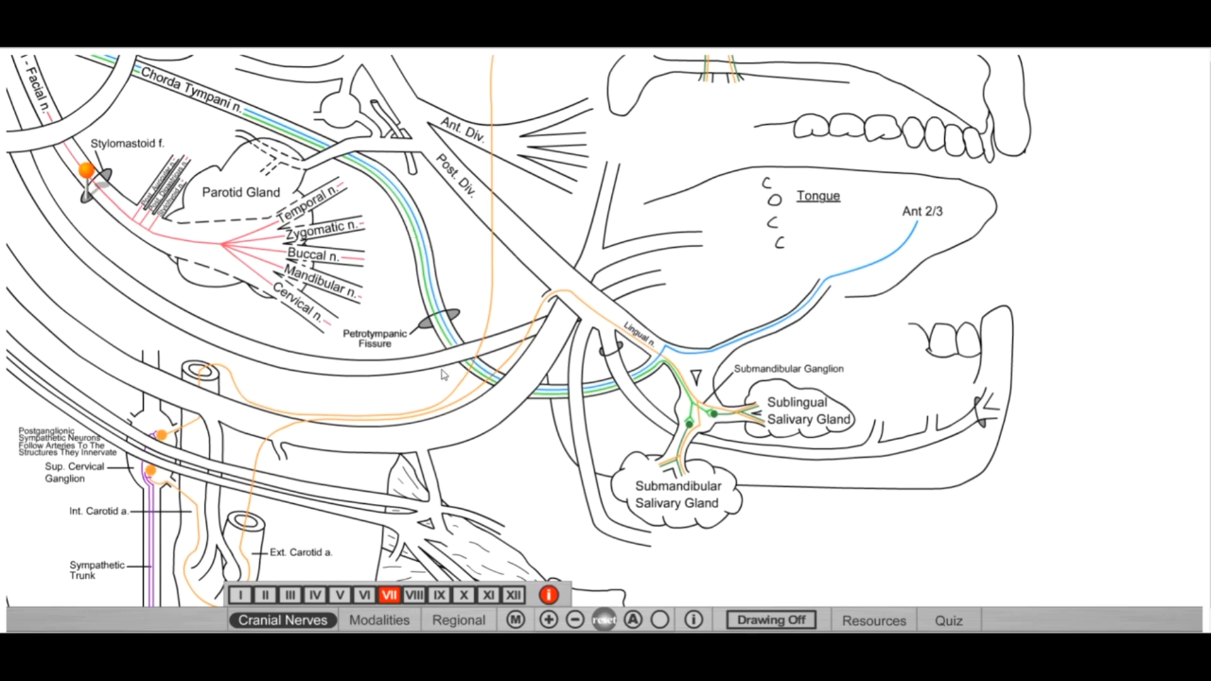
pyautogui.moveTo(644, 333)
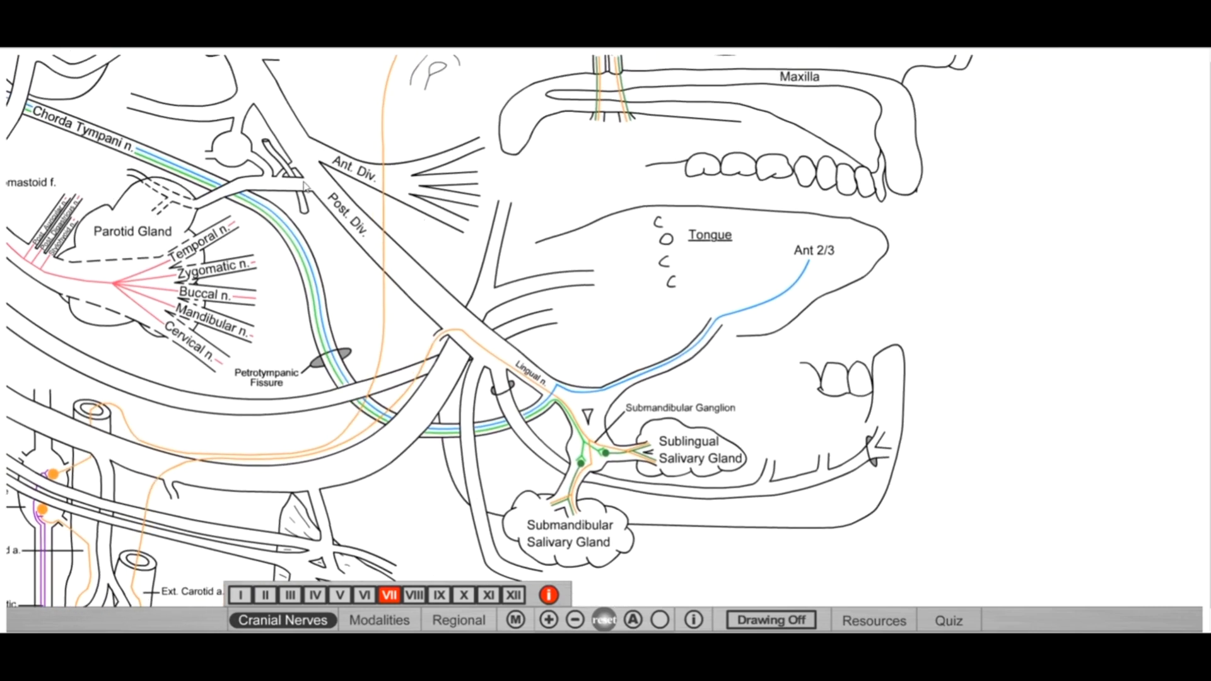
pyautogui.moveTo(352, 170)
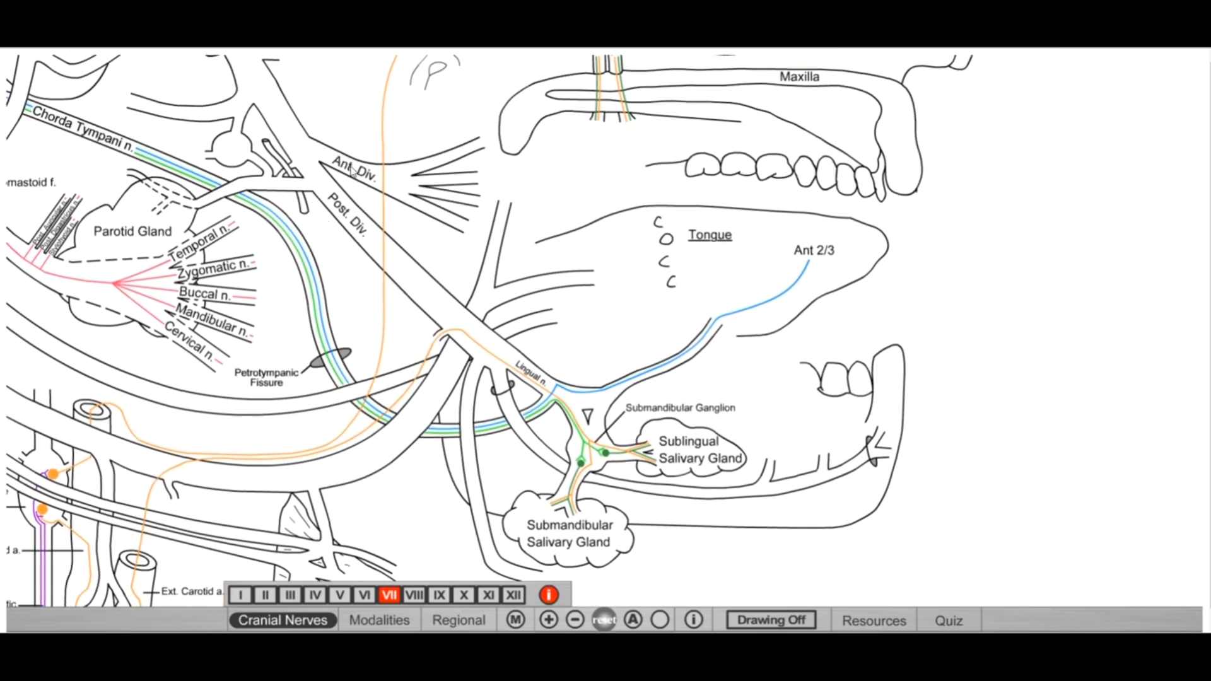
pyautogui.moveTo(437, 124)
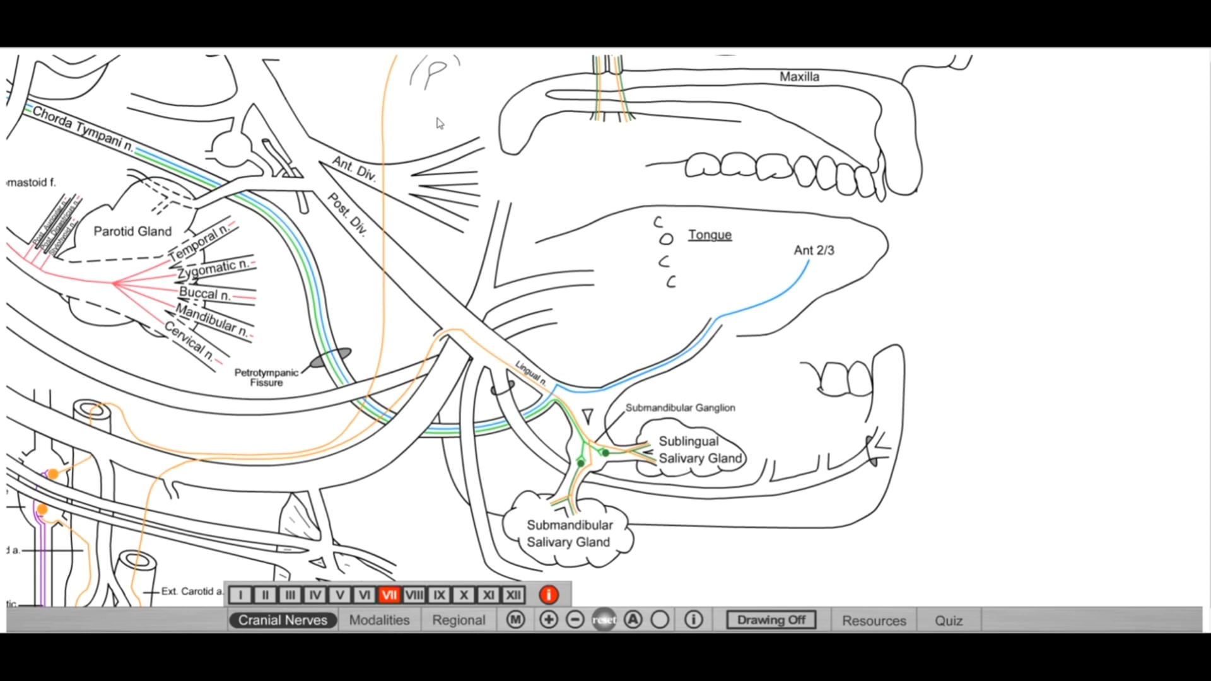
pyautogui.moveTo(559, 400)
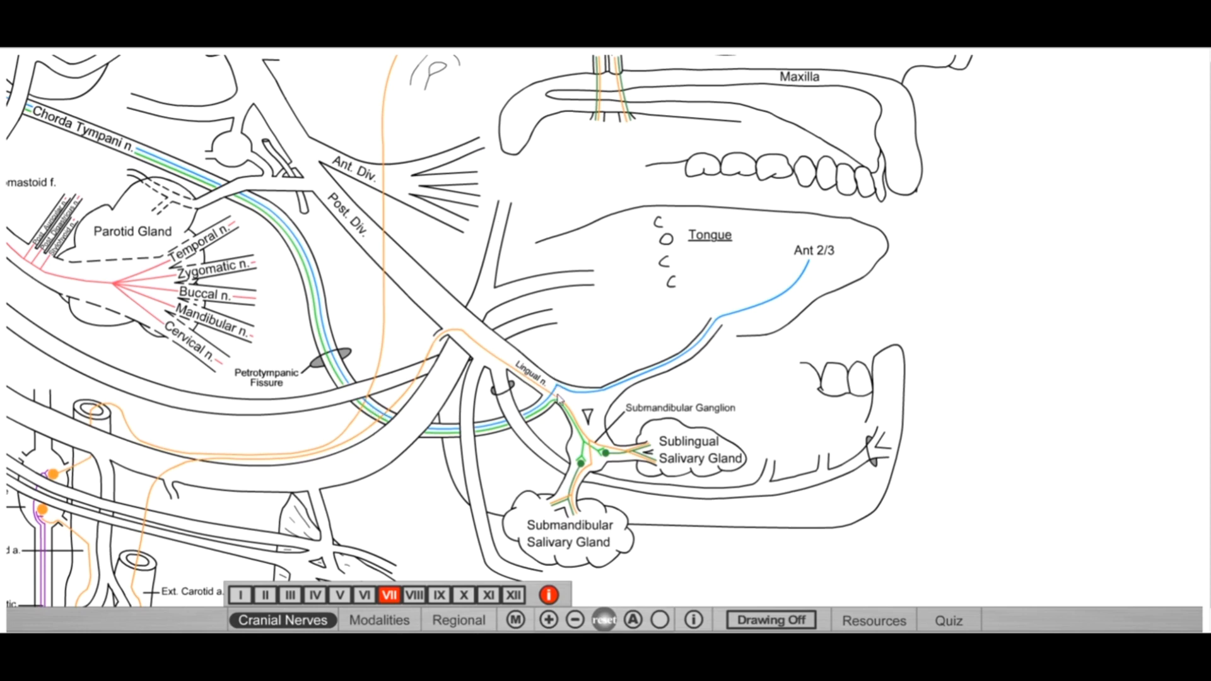
pyautogui.moveTo(589, 401)
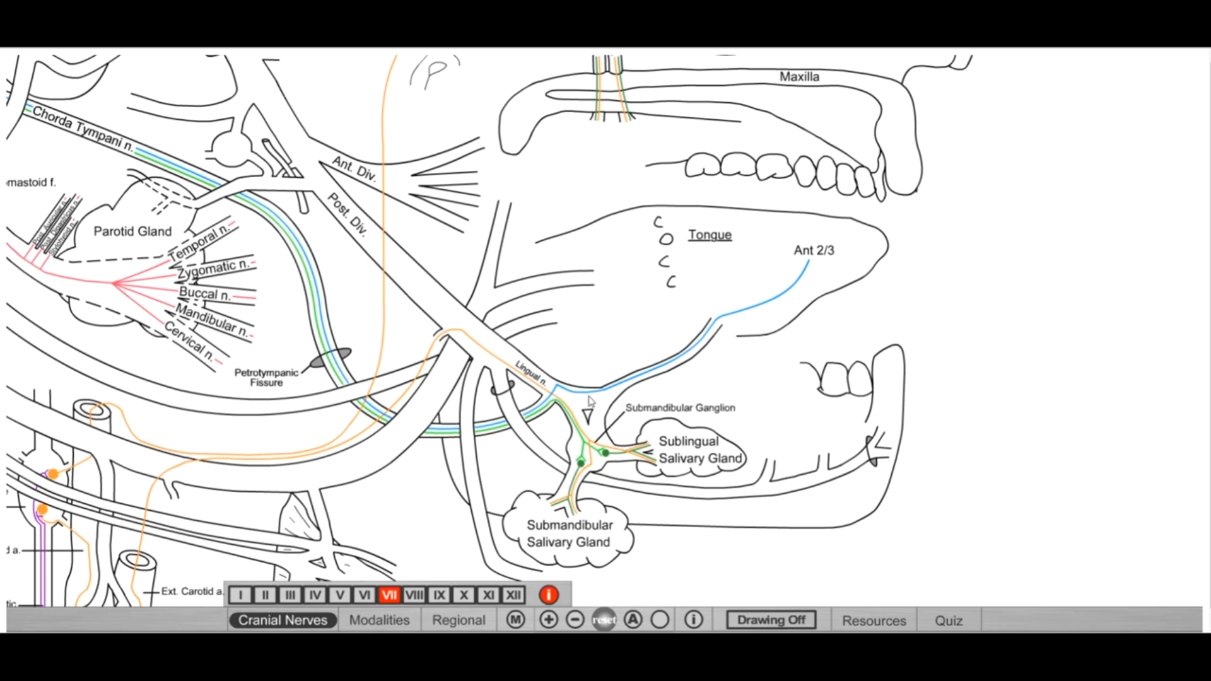
pyautogui.moveTo(721, 338)
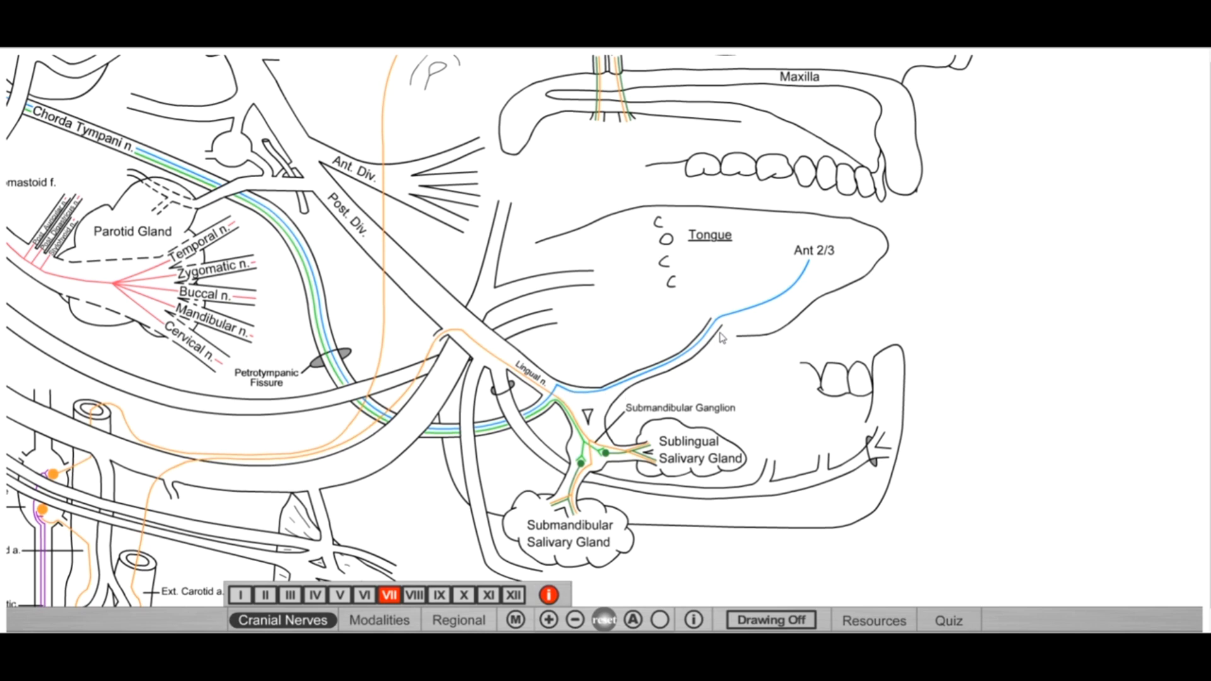
pyautogui.moveTo(713, 338)
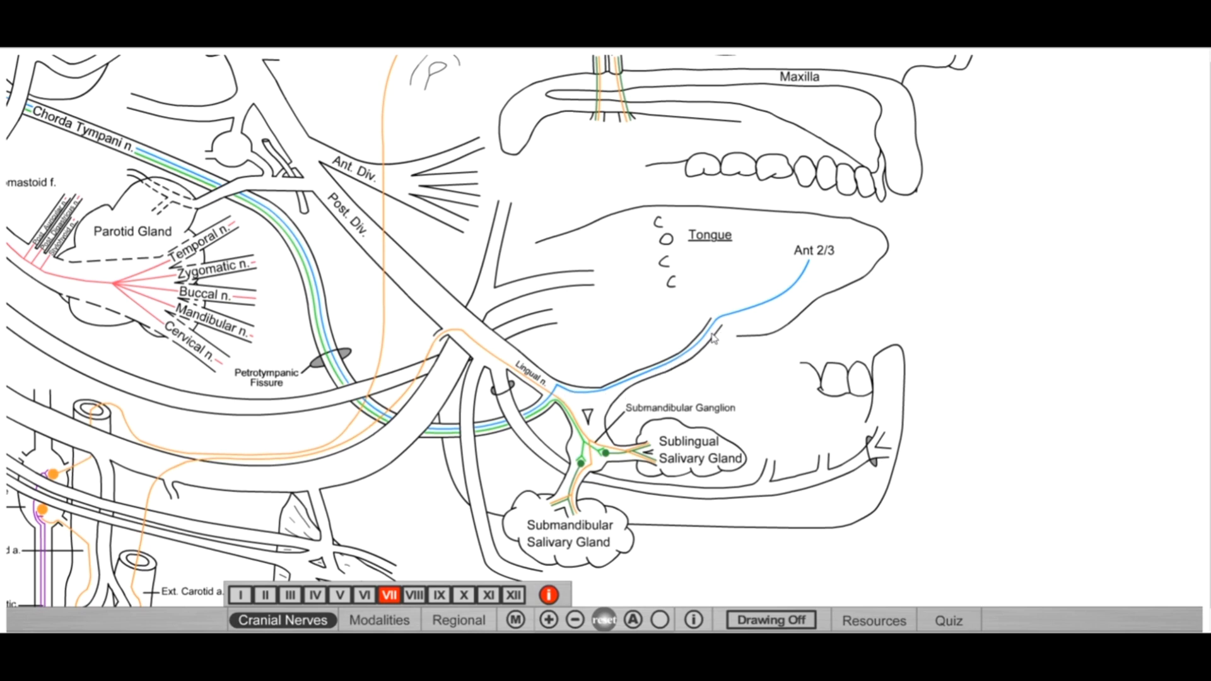
pyautogui.moveTo(571, 396)
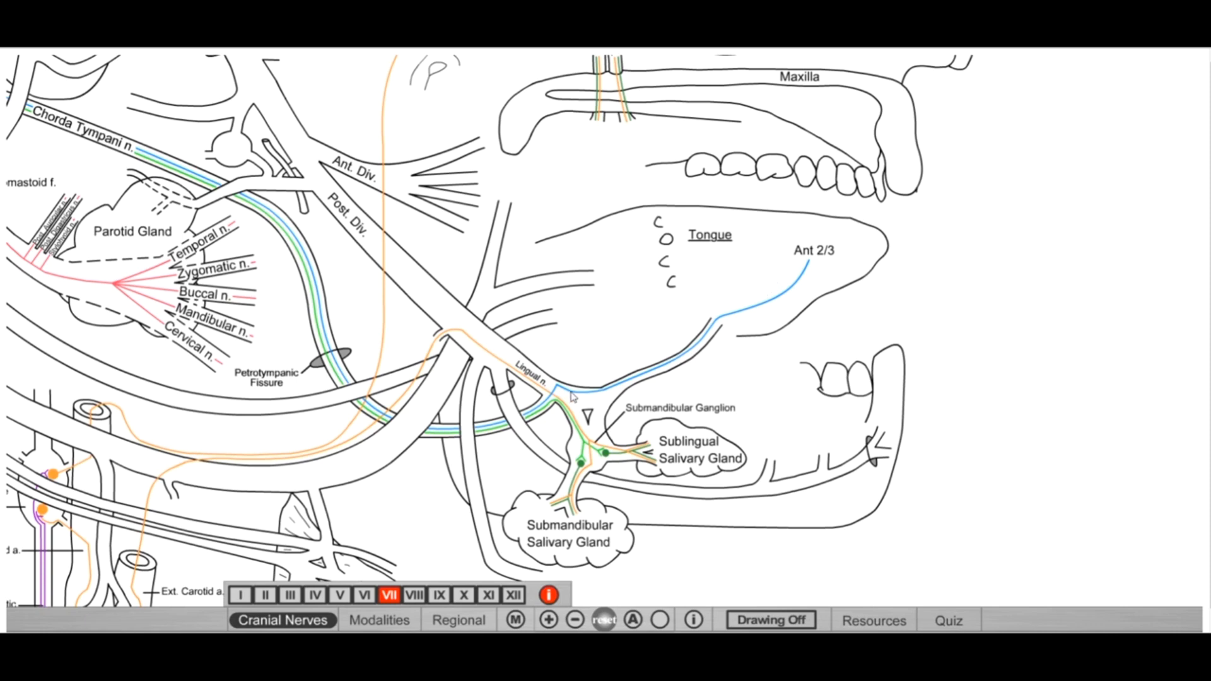
pyautogui.moveTo(775, 225)
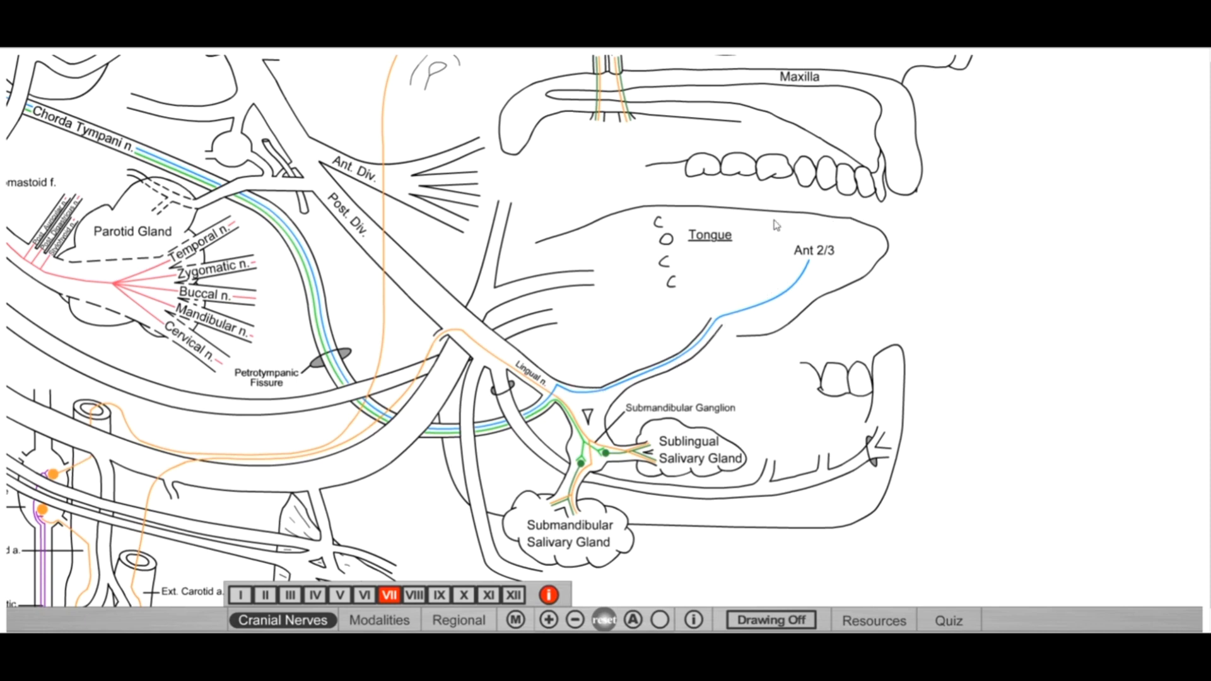
pyautogui.moveTo(563, 397)
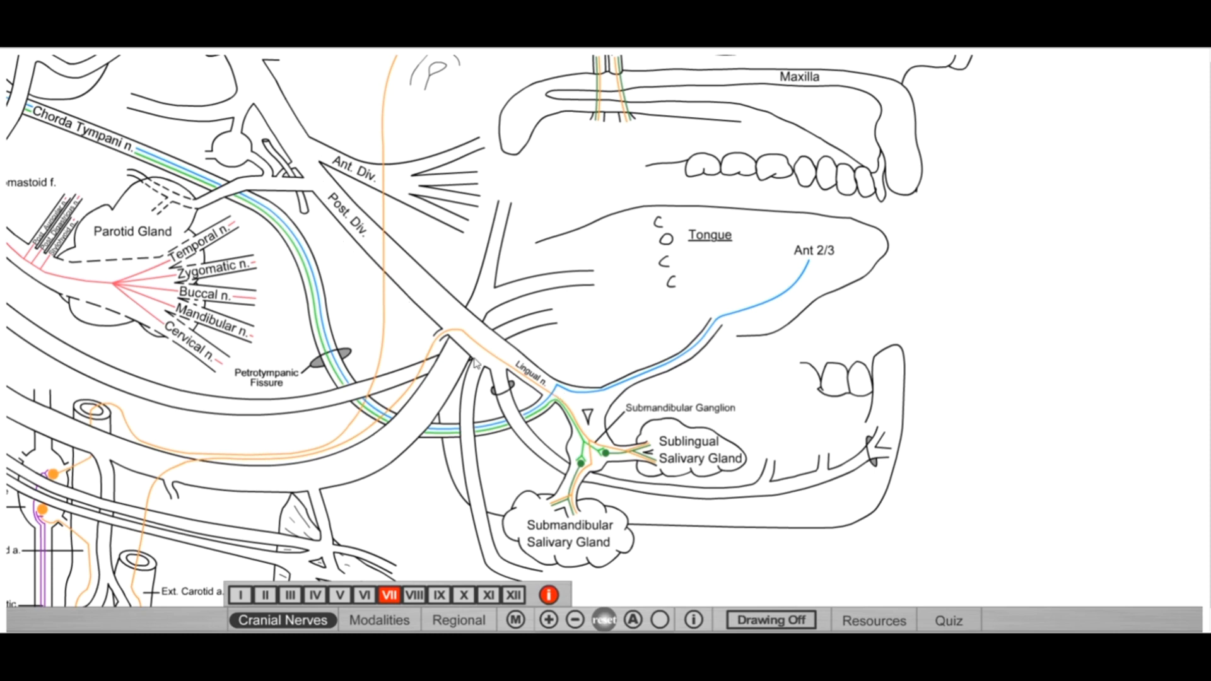
pyautogui.moveTo(775, 221)
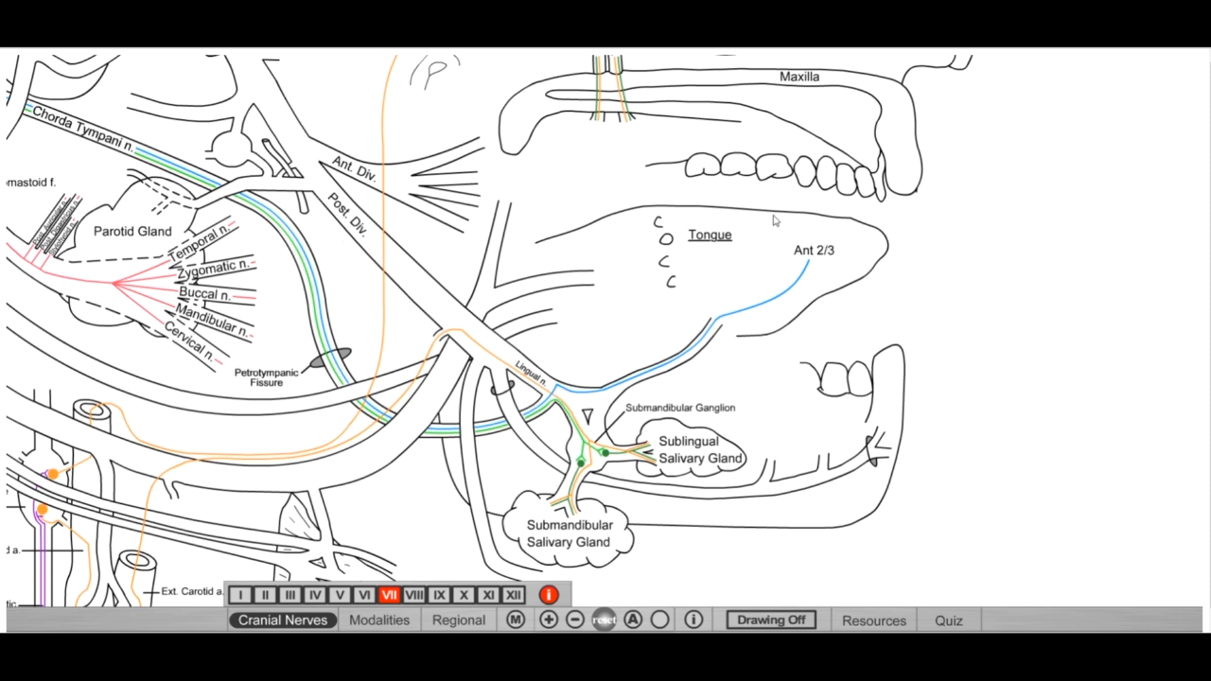
pyautogui.moveTo(830, 255)
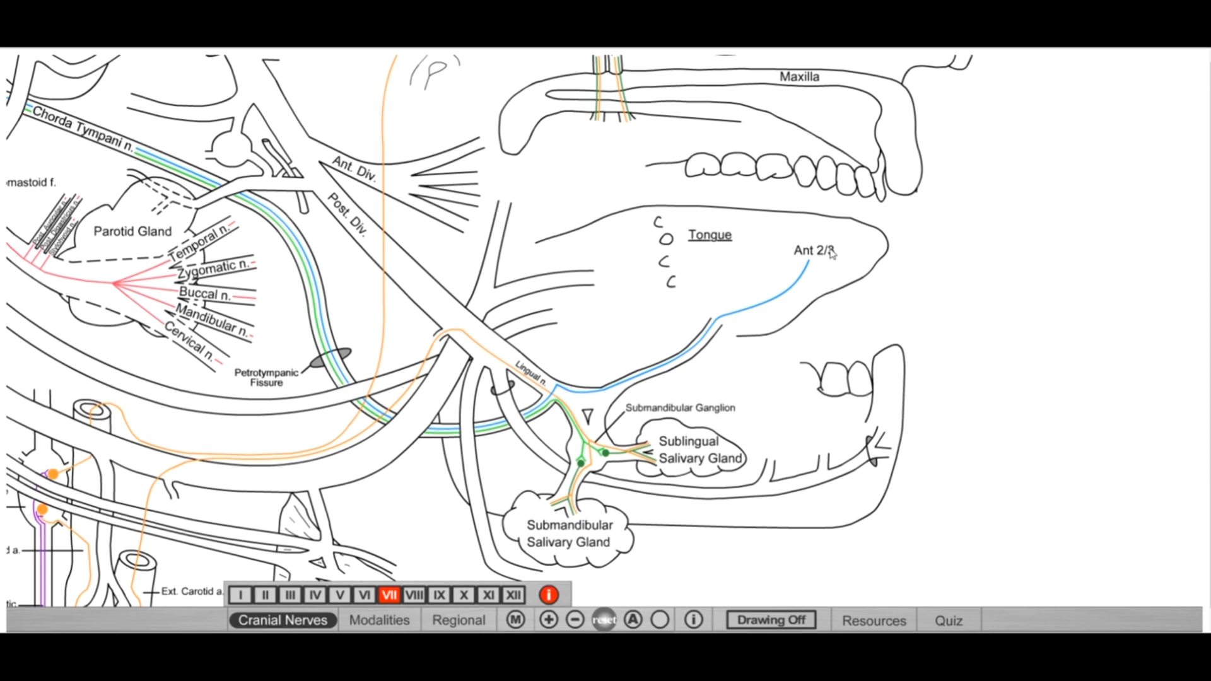
pyautogui.moveTo(773, 271)
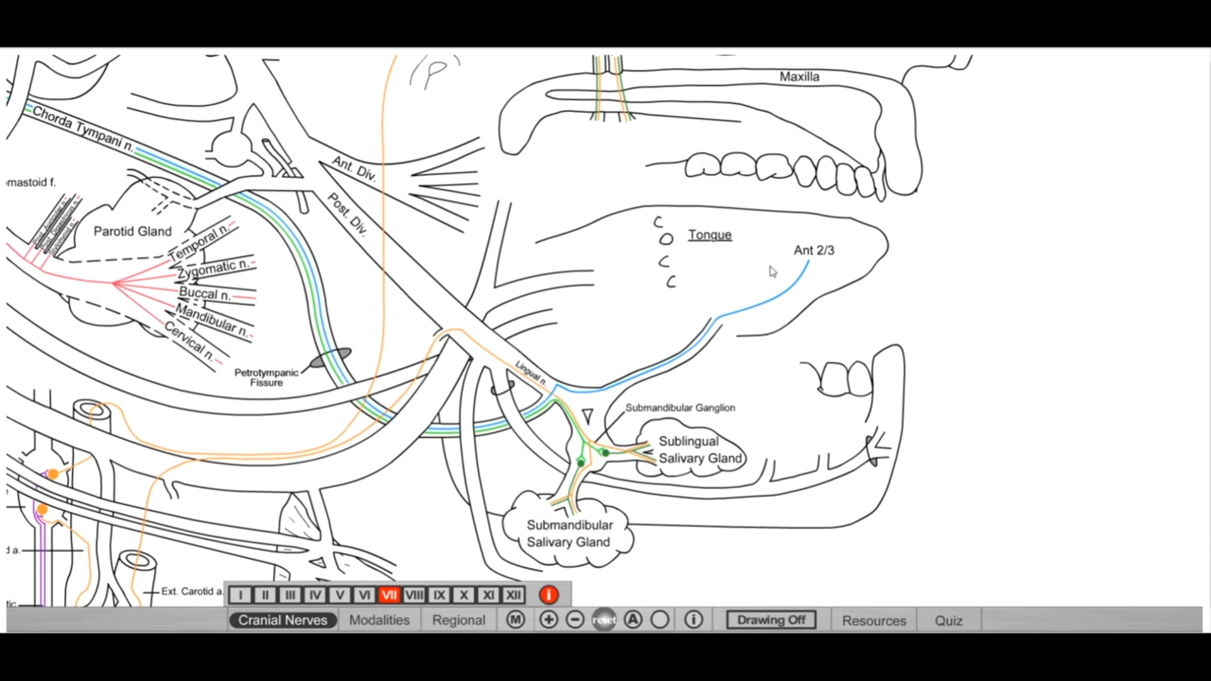
pyautogui.moveTo(575, 414)
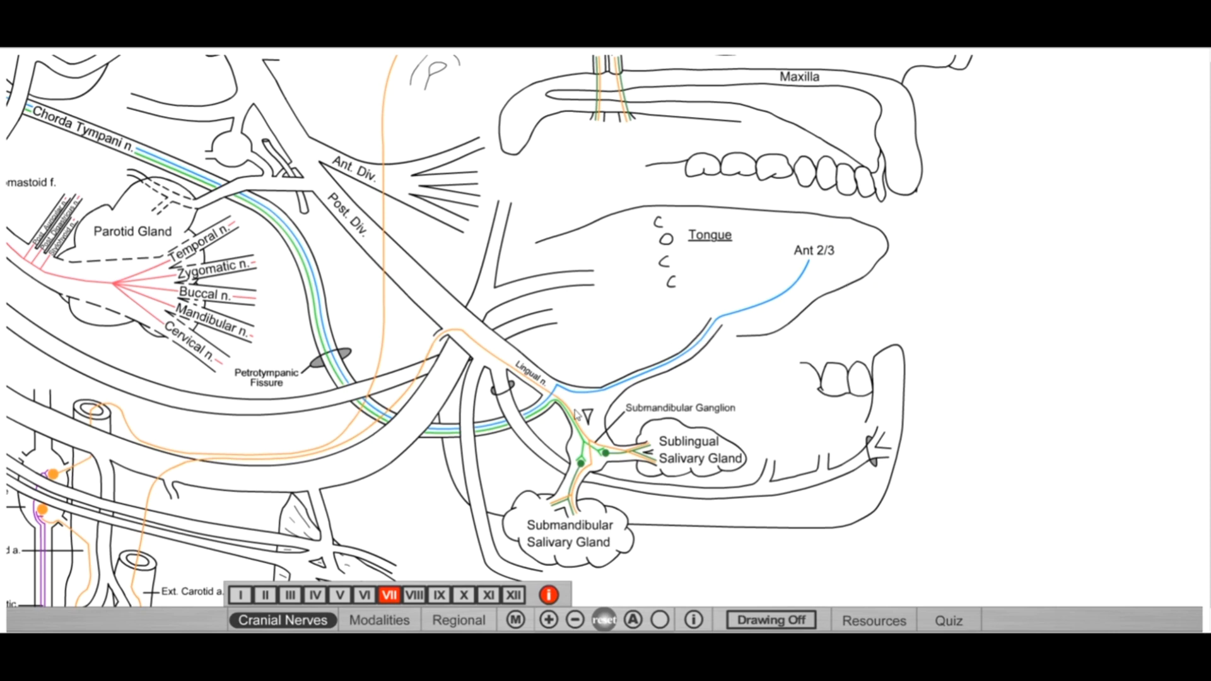
pyautogui.moveTo(672, 390)
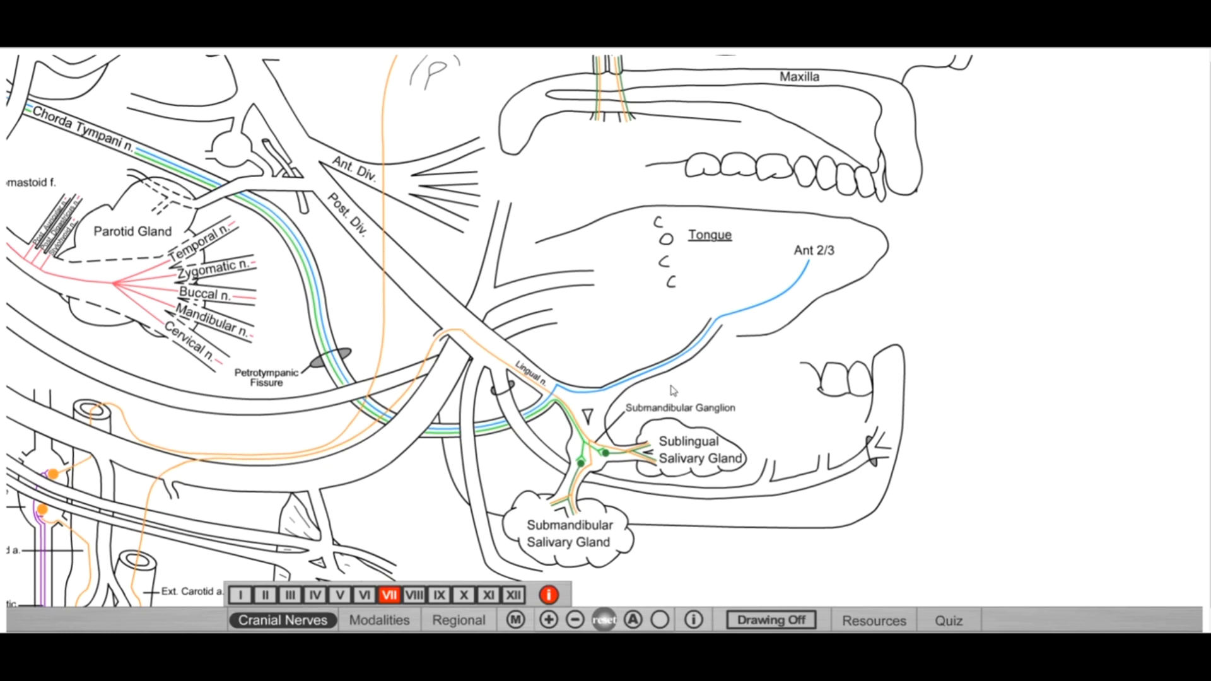
pyautogui.moveTo(585, 385)
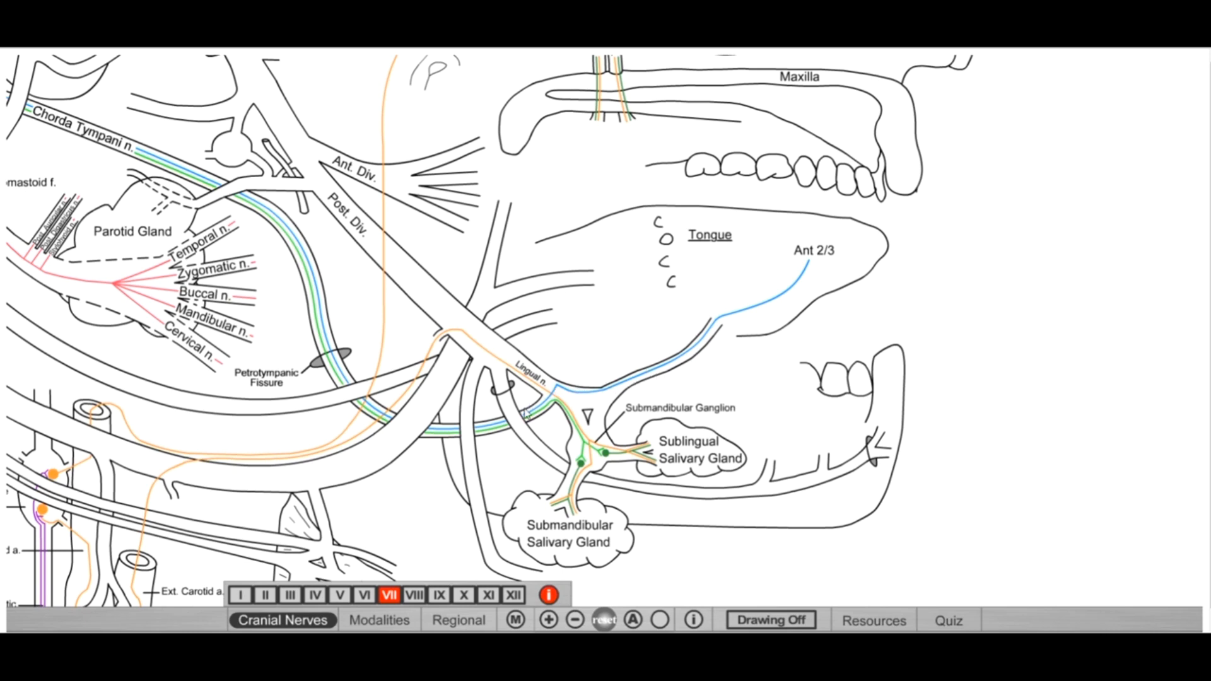
pyautogui.moveTo(262, 255)
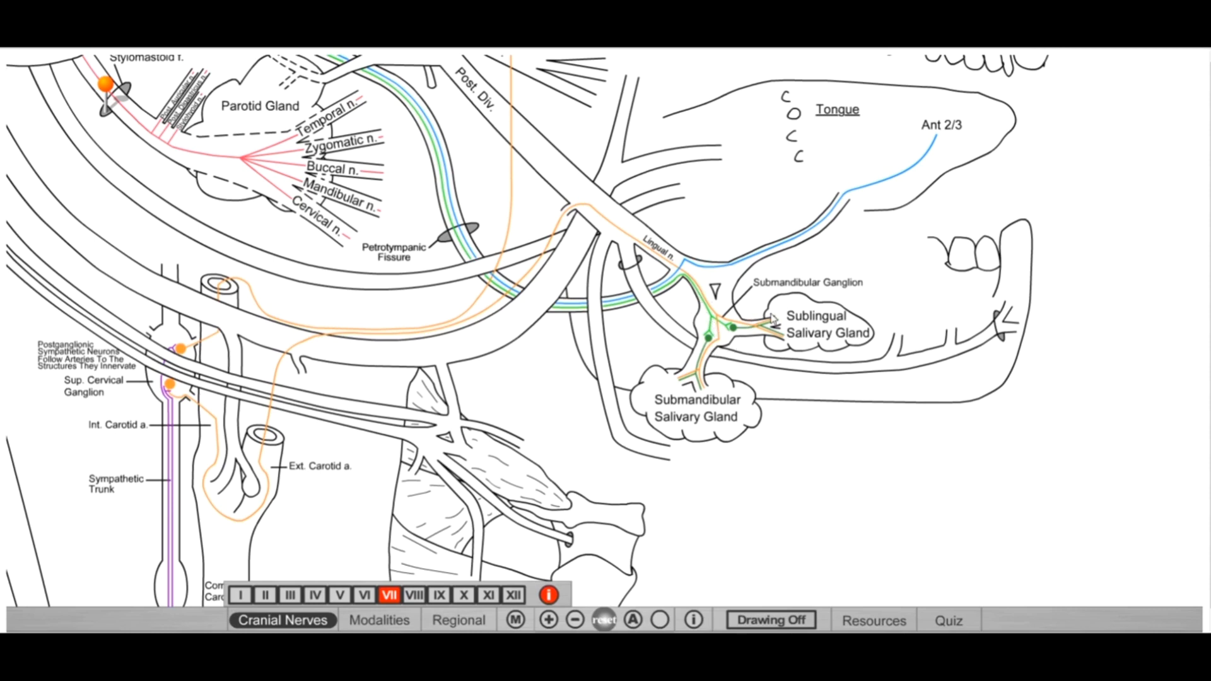
pyautogui.moveTo(806, 369)
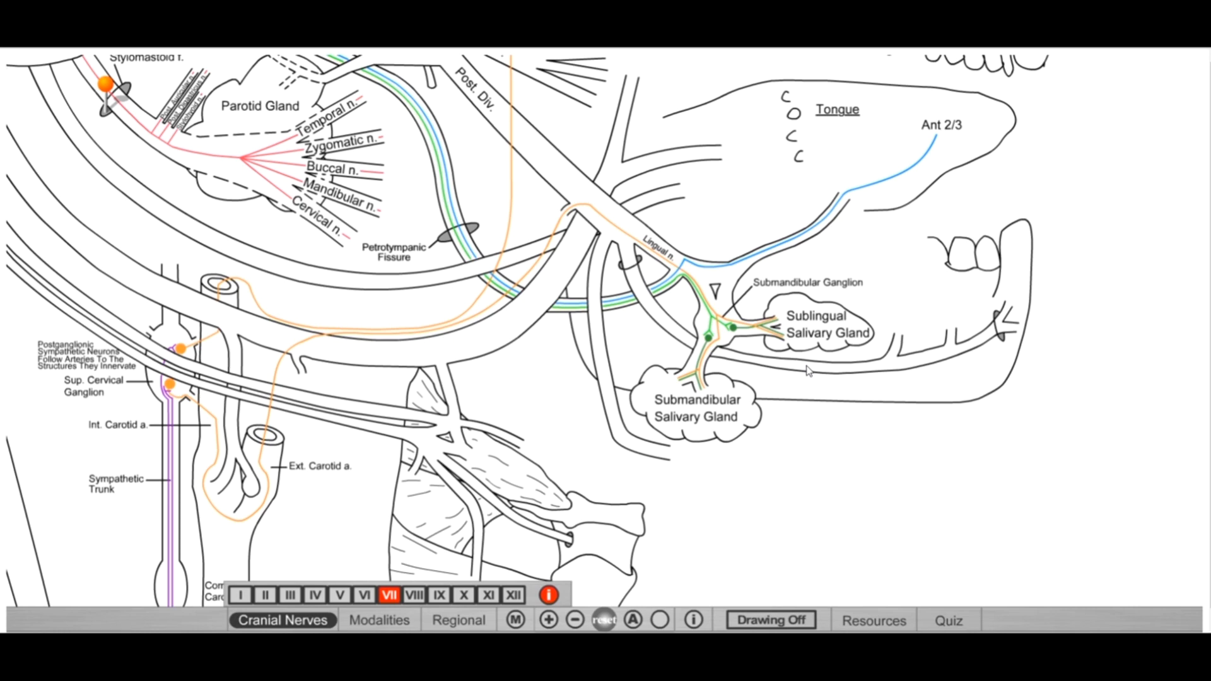
pyautogui.moveTo(854, 326)
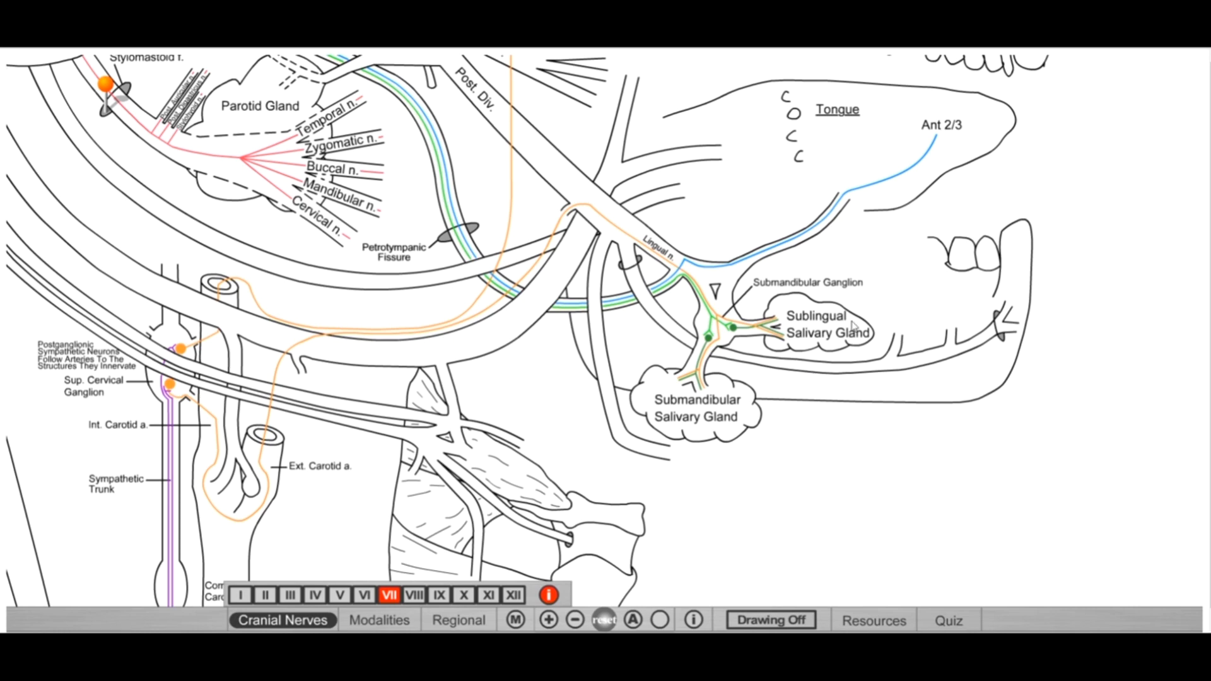
pyautogui.moveTo(810, 292)
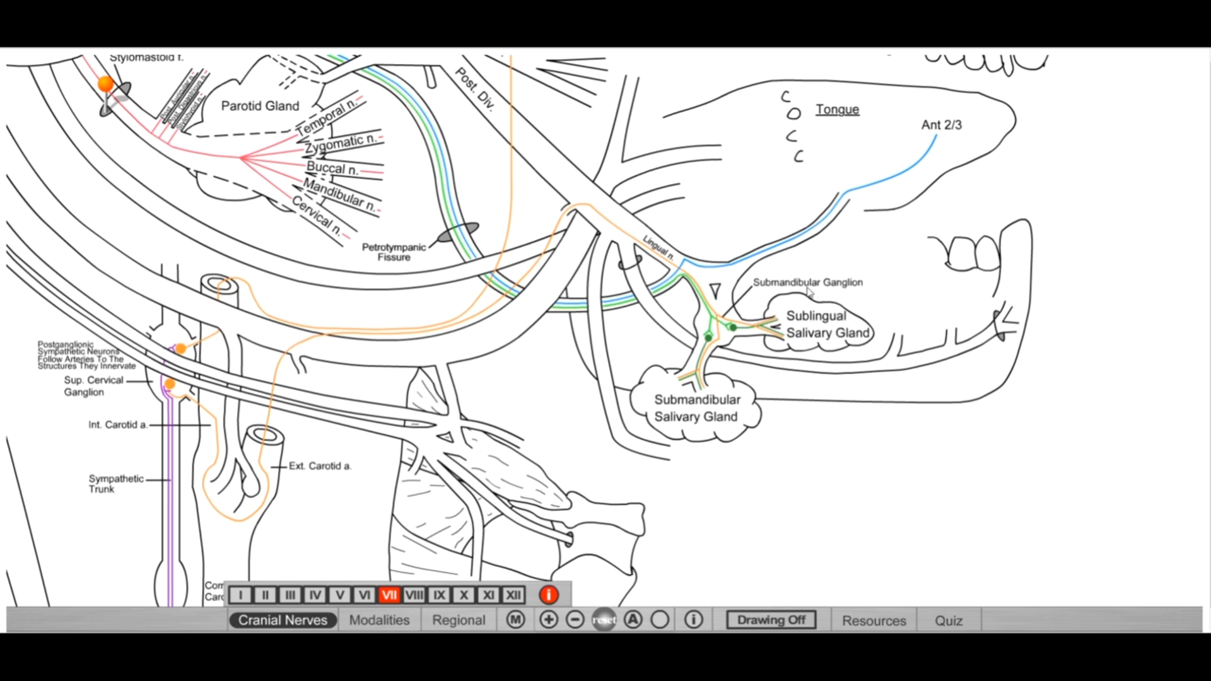
pyautogui.moveTo(884, 334)
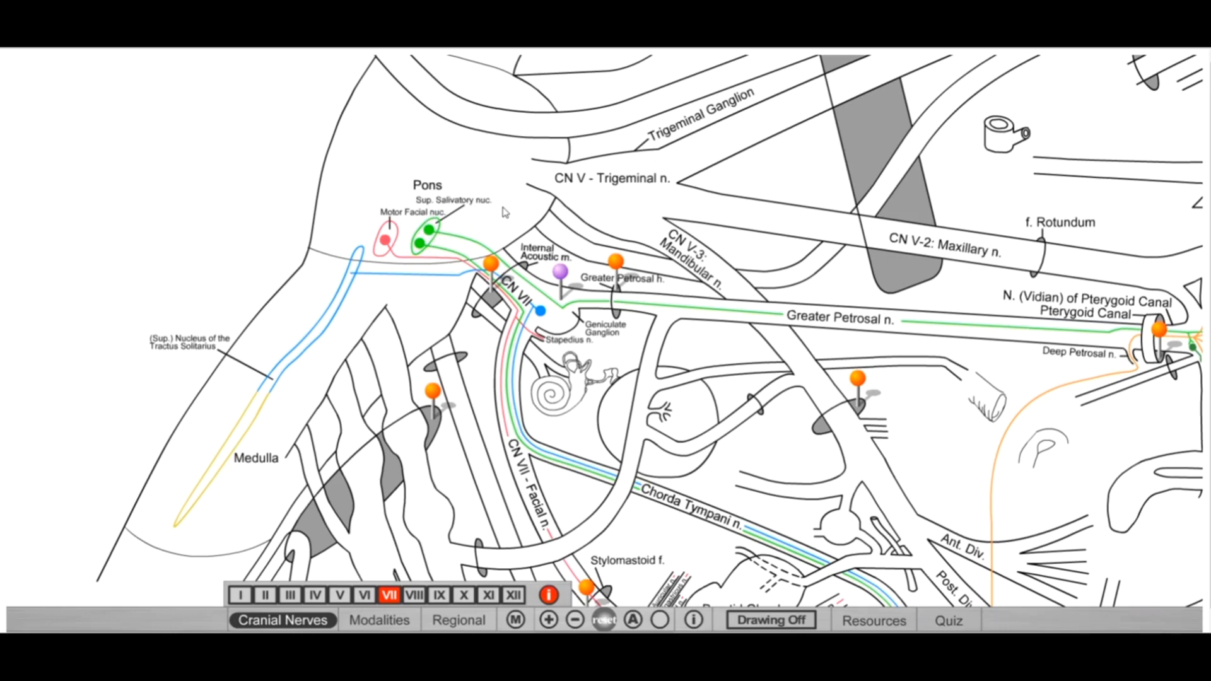
pyautogui.moveTo(414, 246)
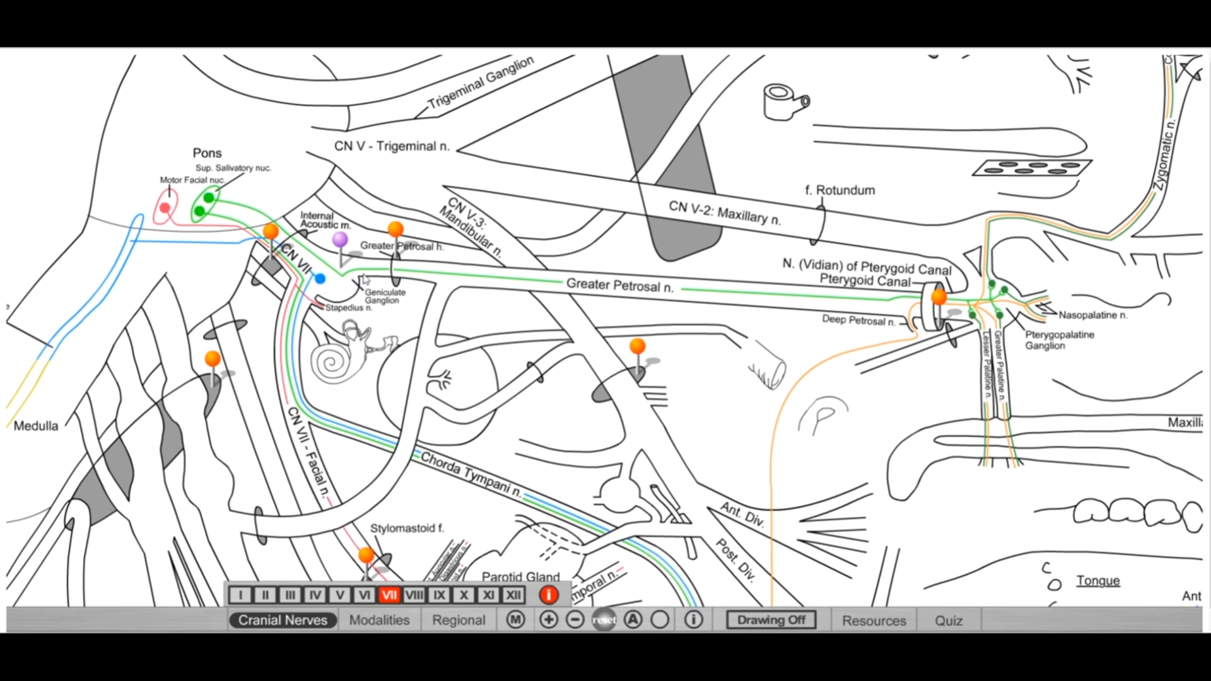
pyautogui.moveTo(360, 274)
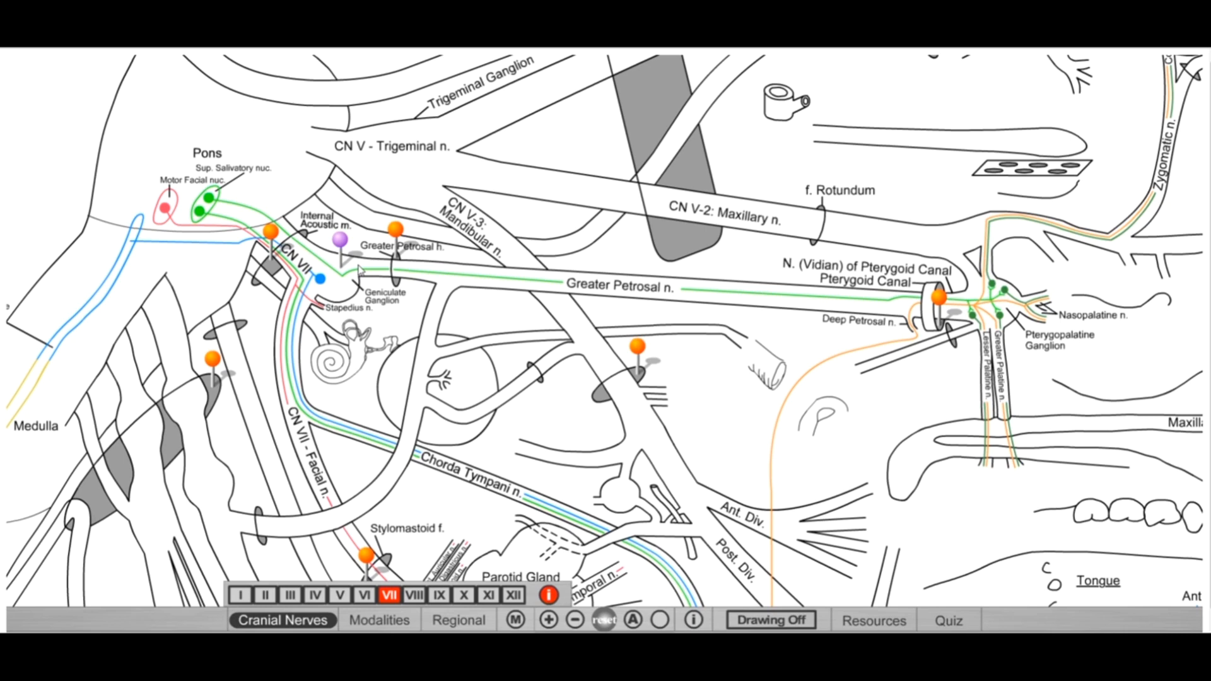
pyautogui.moveTo(334, 276)
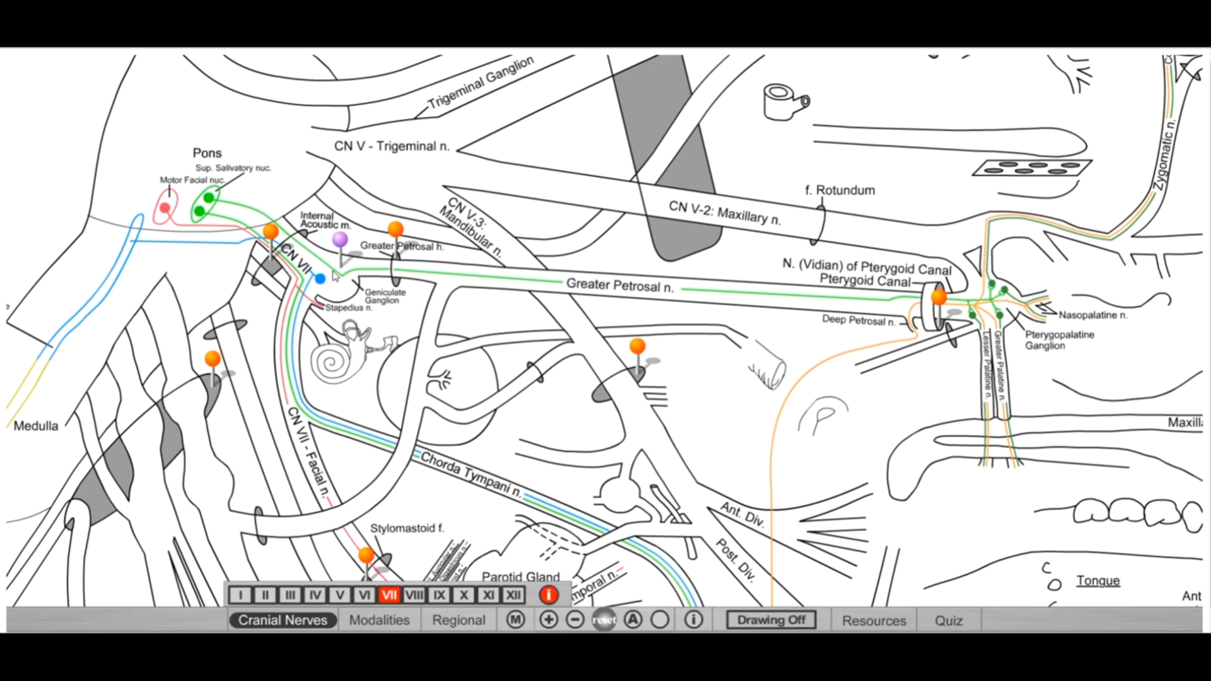
pyautogui.moveTo(380, 265)
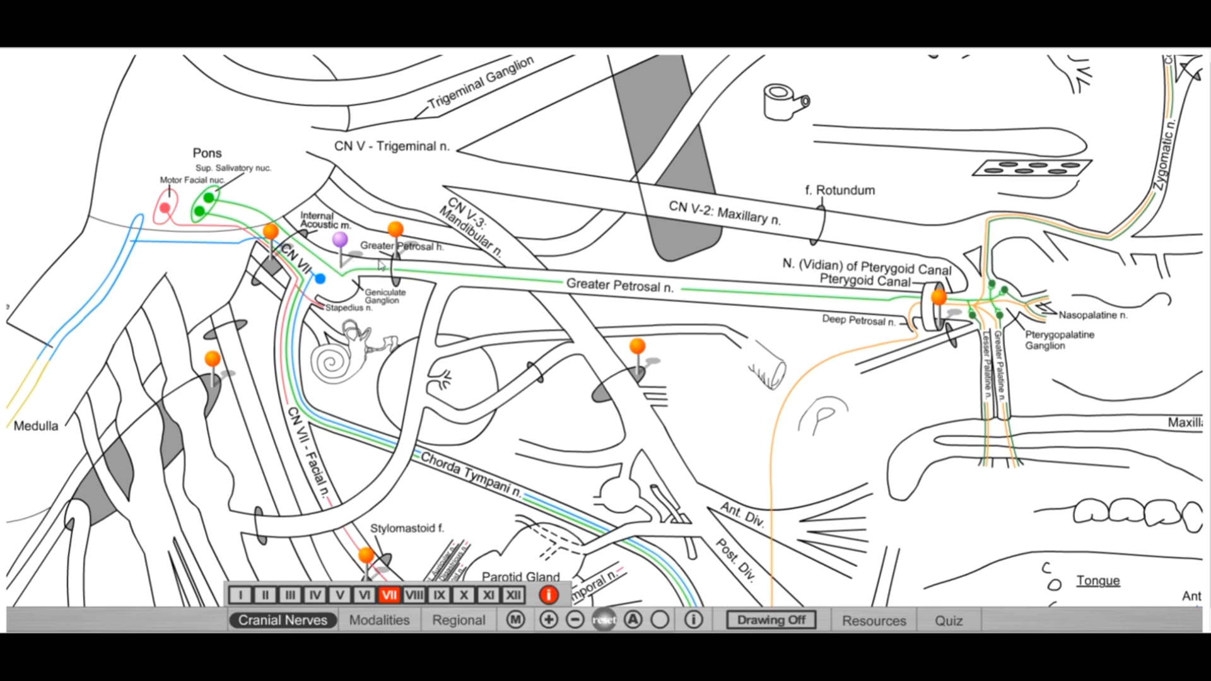
pyautogui.moveTo(382, 280)
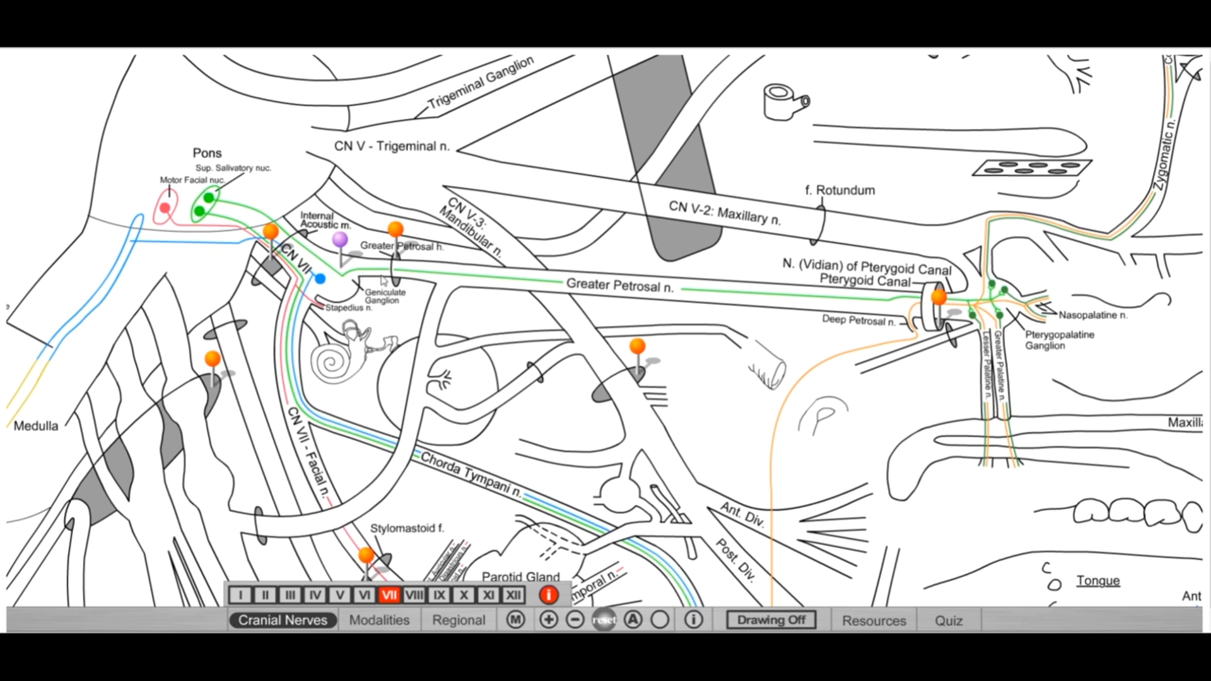
pyautogui.moveTo(371, 267)
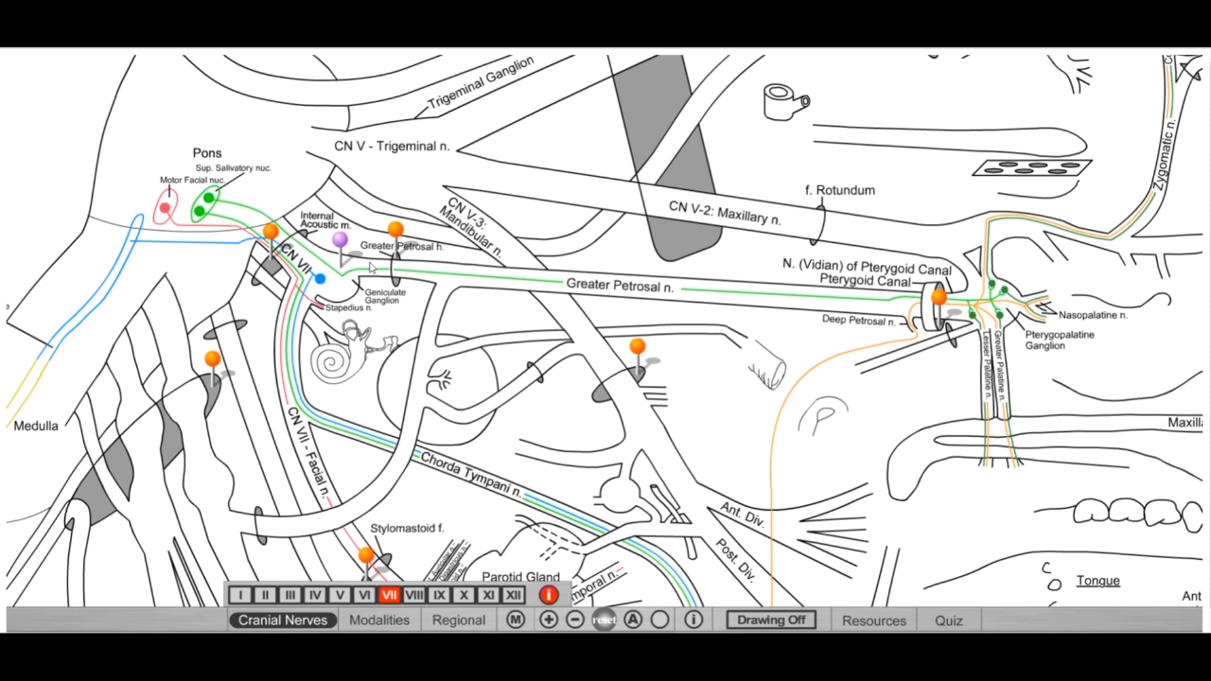
pyautogui.moveTo(450, 267)
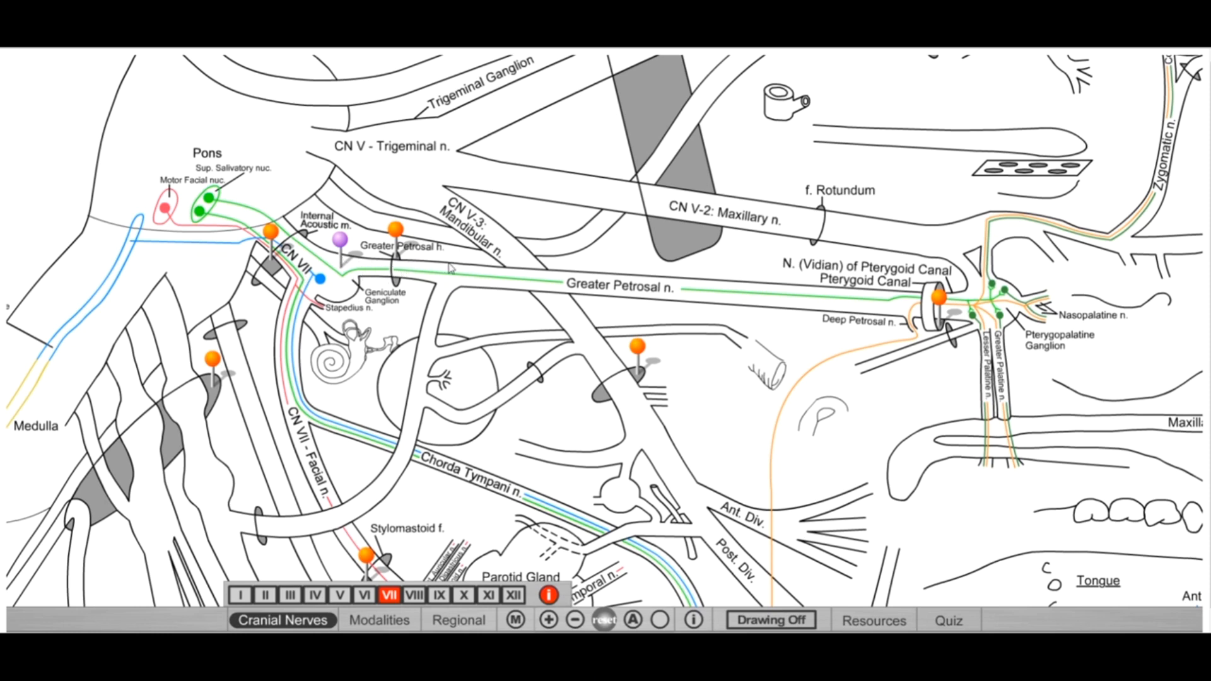
pyautogui.moveTo(567, 280)
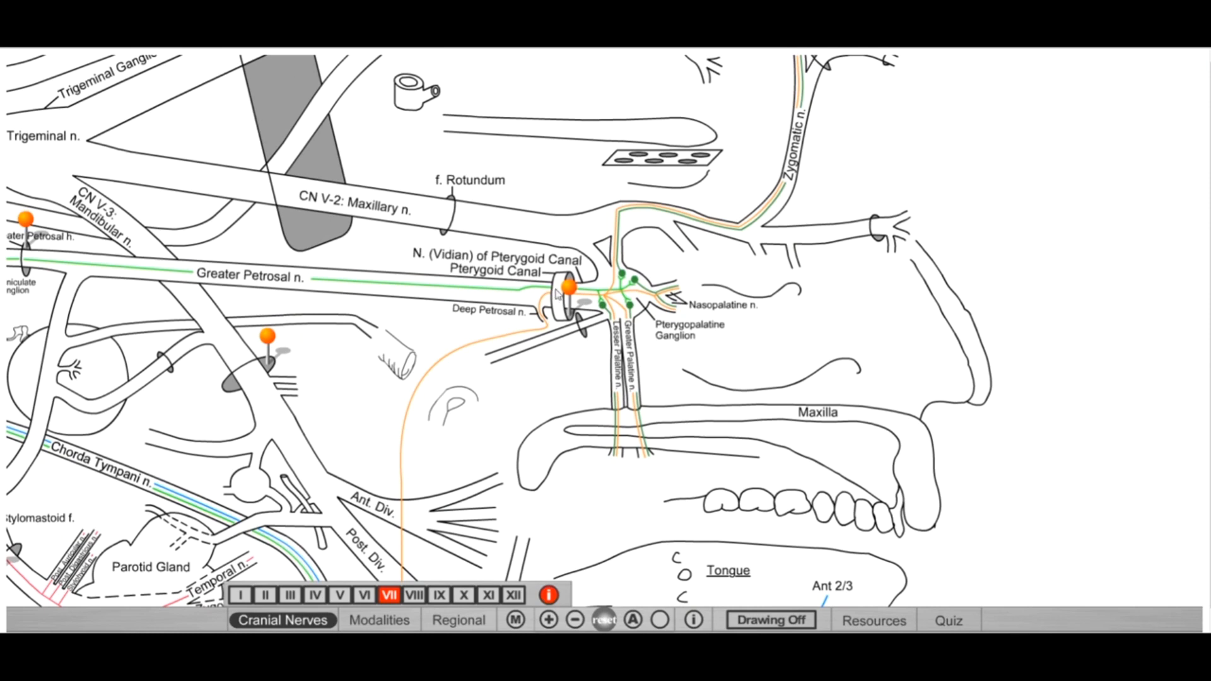
pyautogui.moveTo(629, 247)
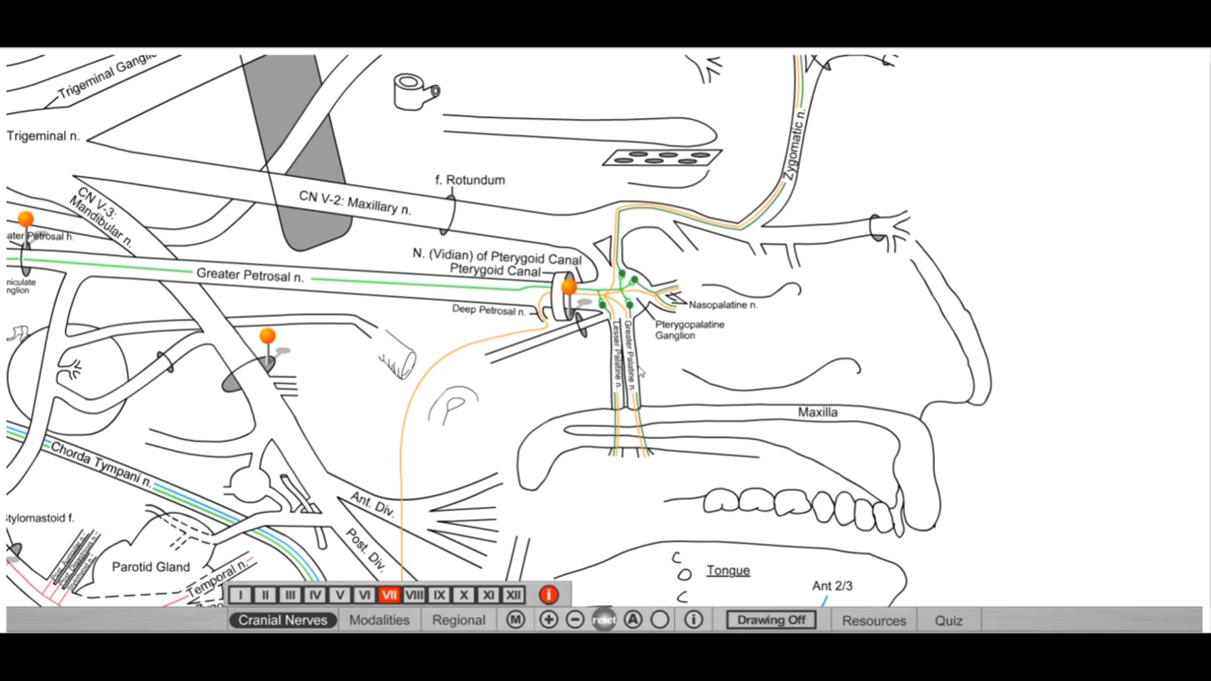
pyautogui.moveTo(590, 447)
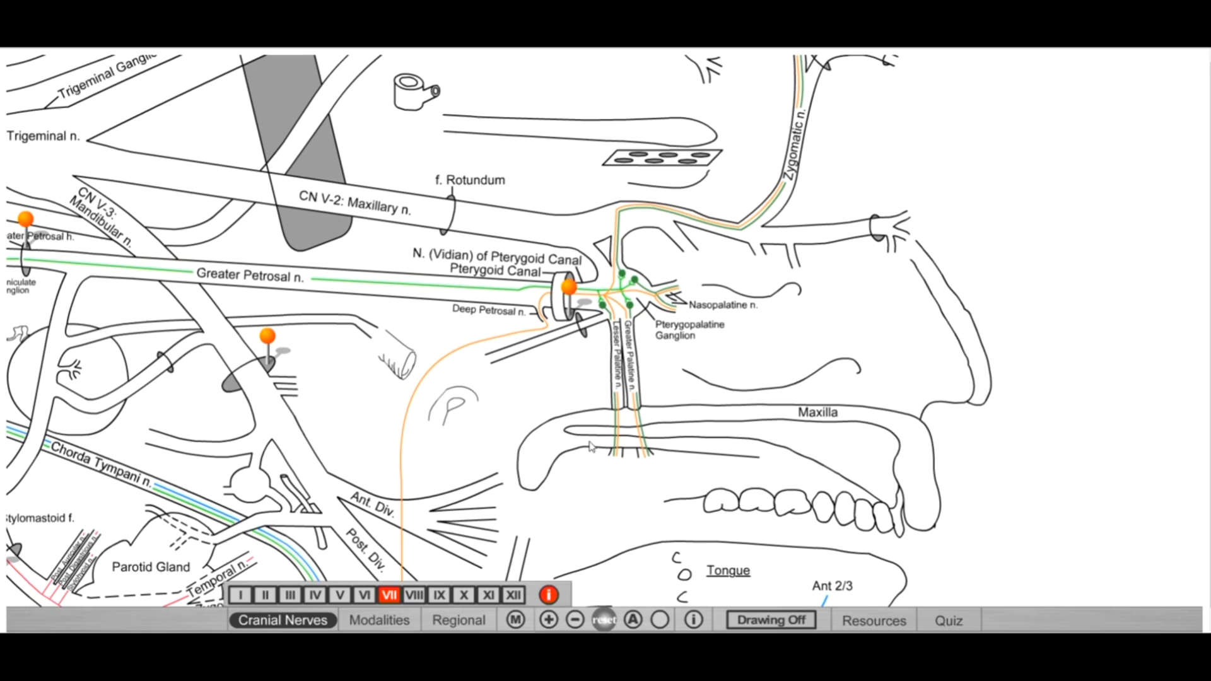
pyautogui.moveTo(618, 300)
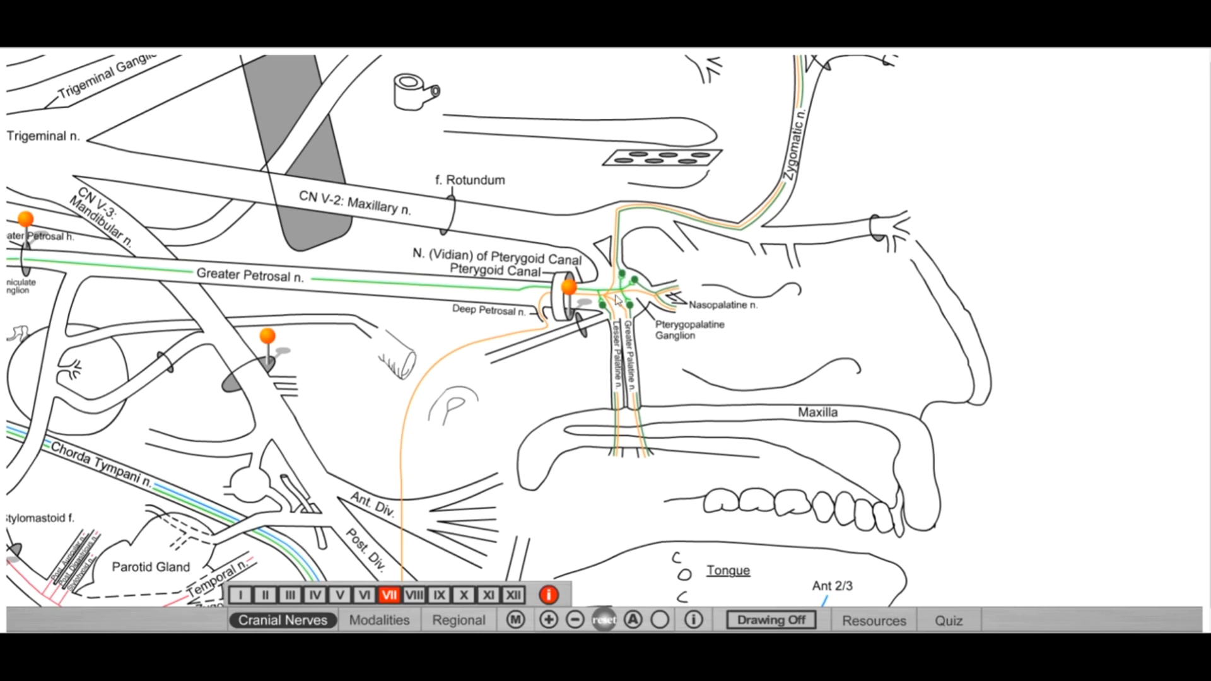
pyautogui.moveTo(215, 311)
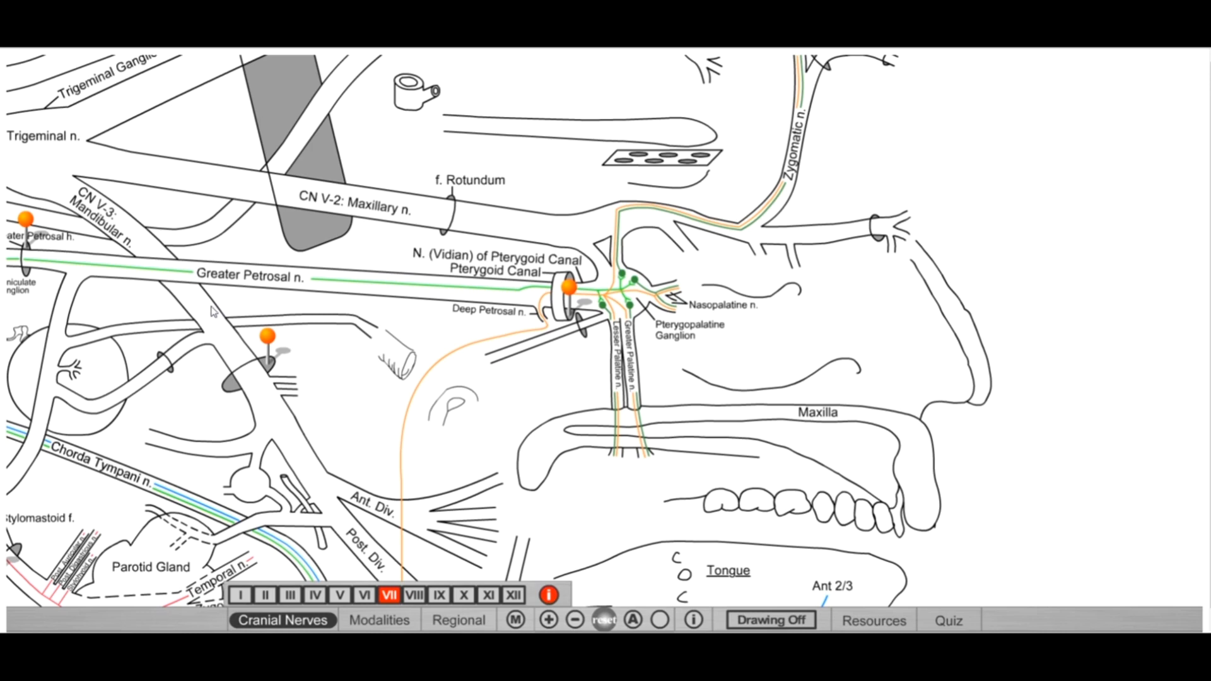
pyautogui.moveTo(594, 265)
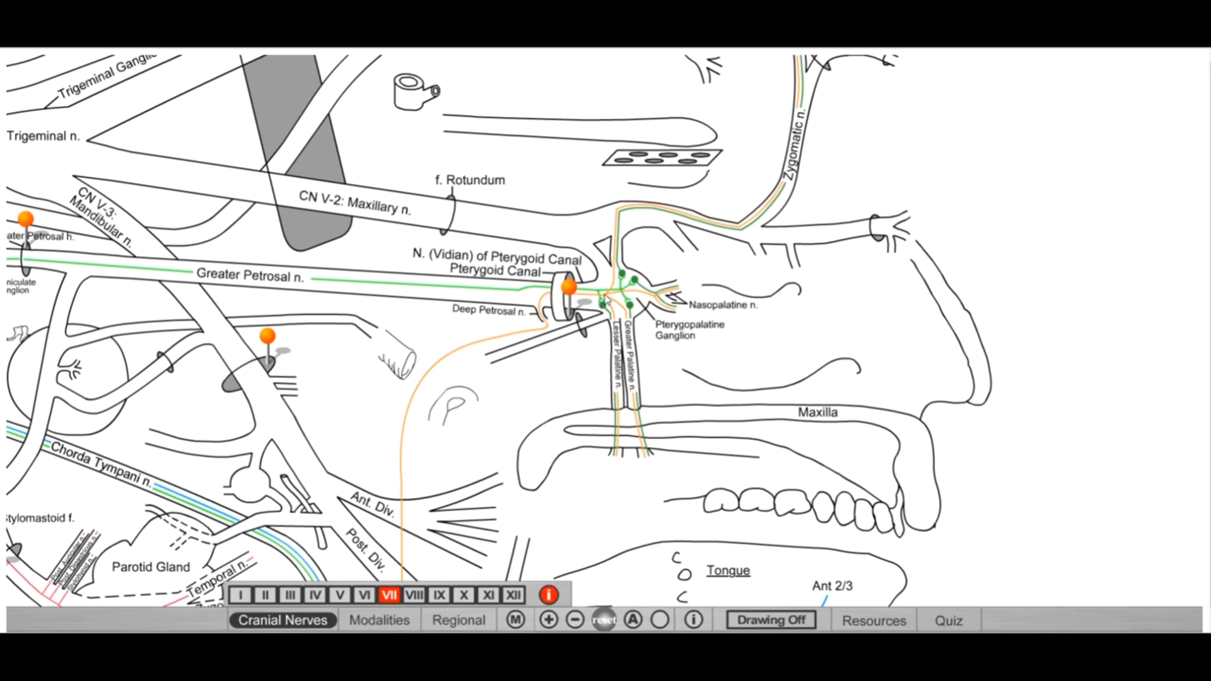
pyautogui.click(571, 287)
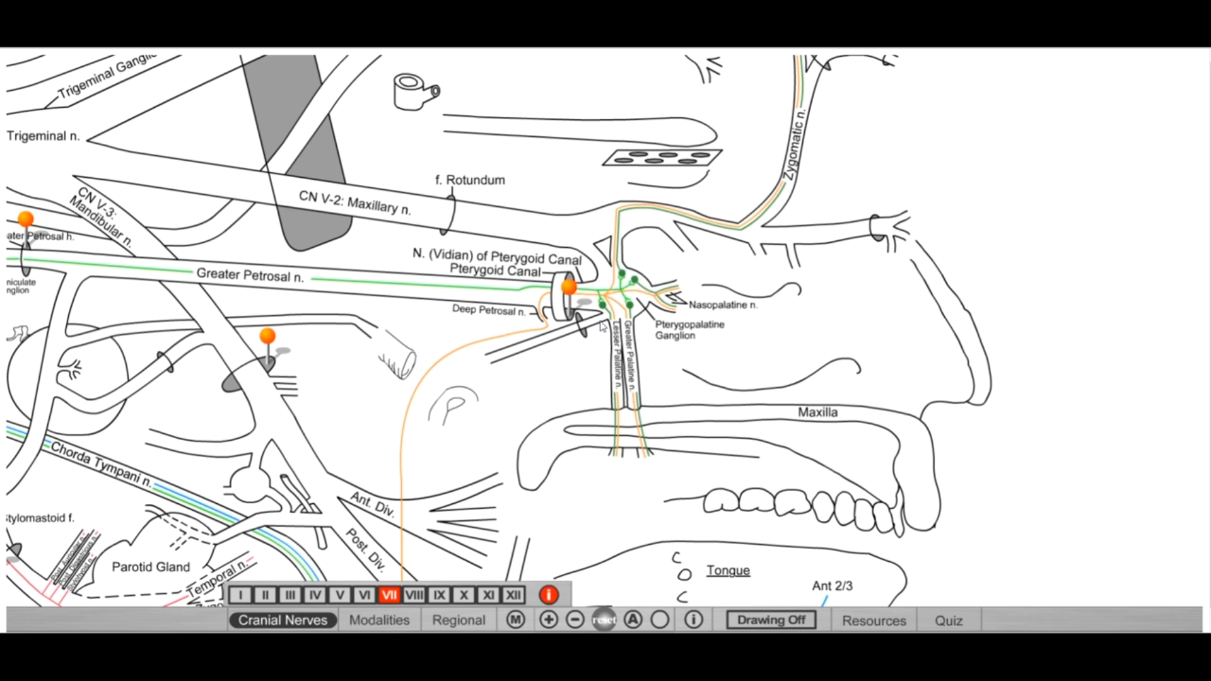
pyautogui.moveTo(642, 307)
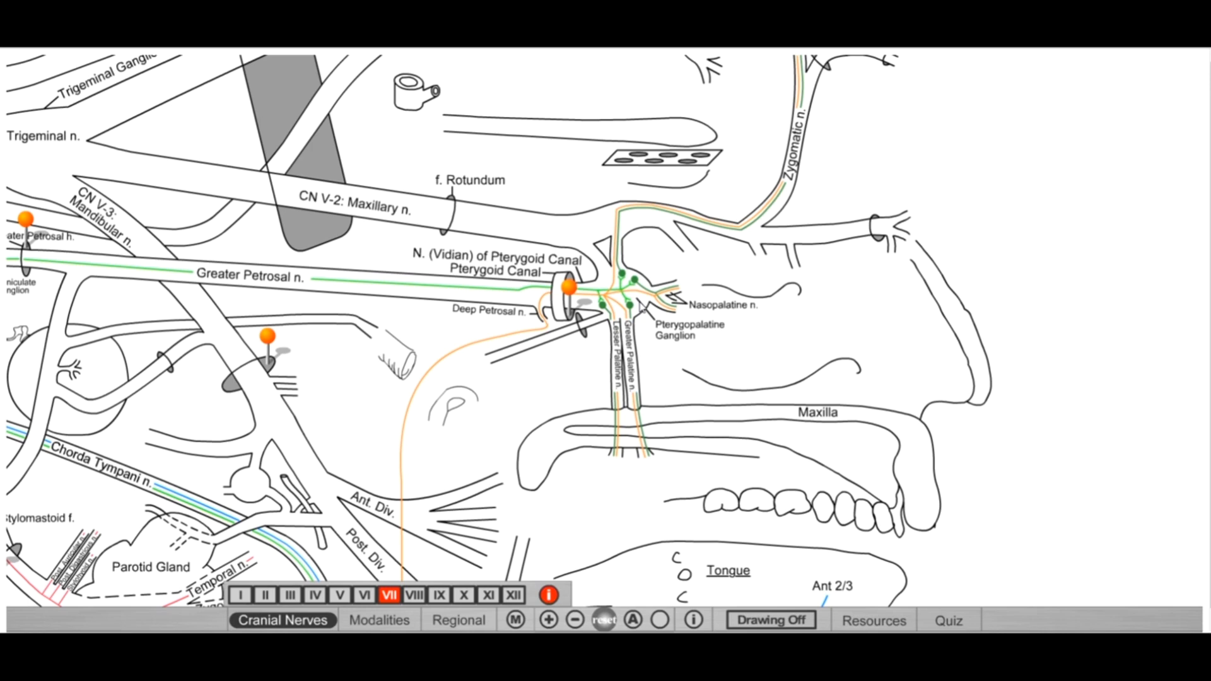
pyautogui.moveTo(667, 328)
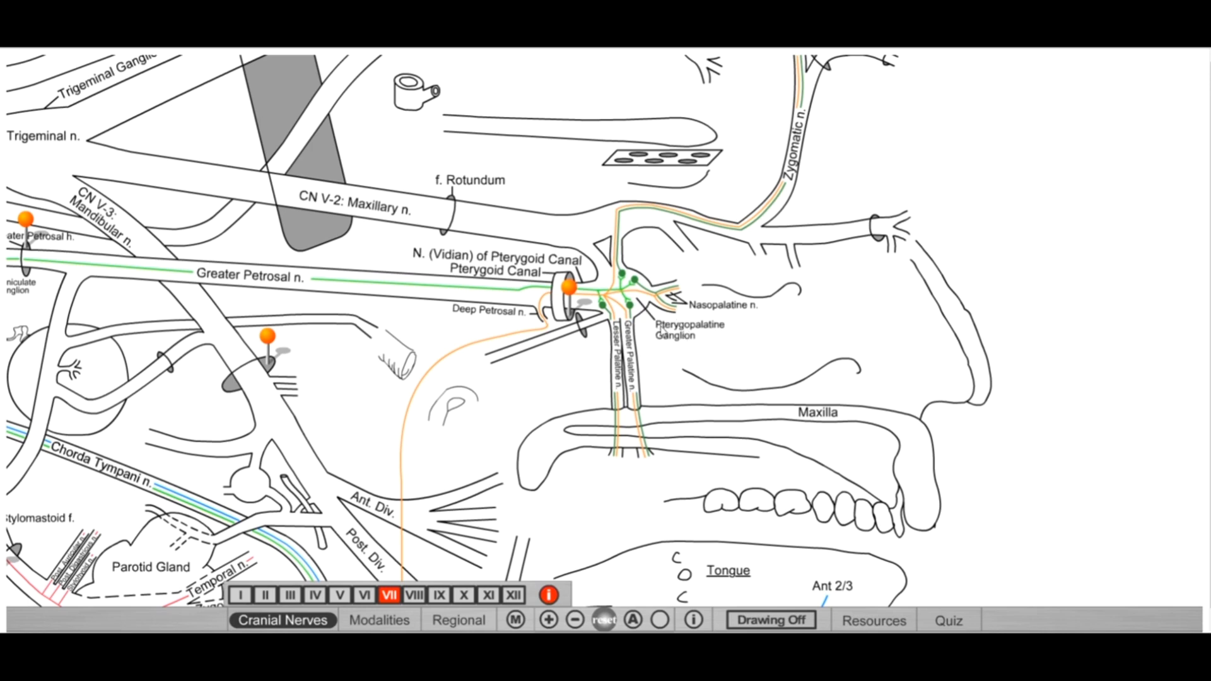
pyautogui.moveTo(601, 286)
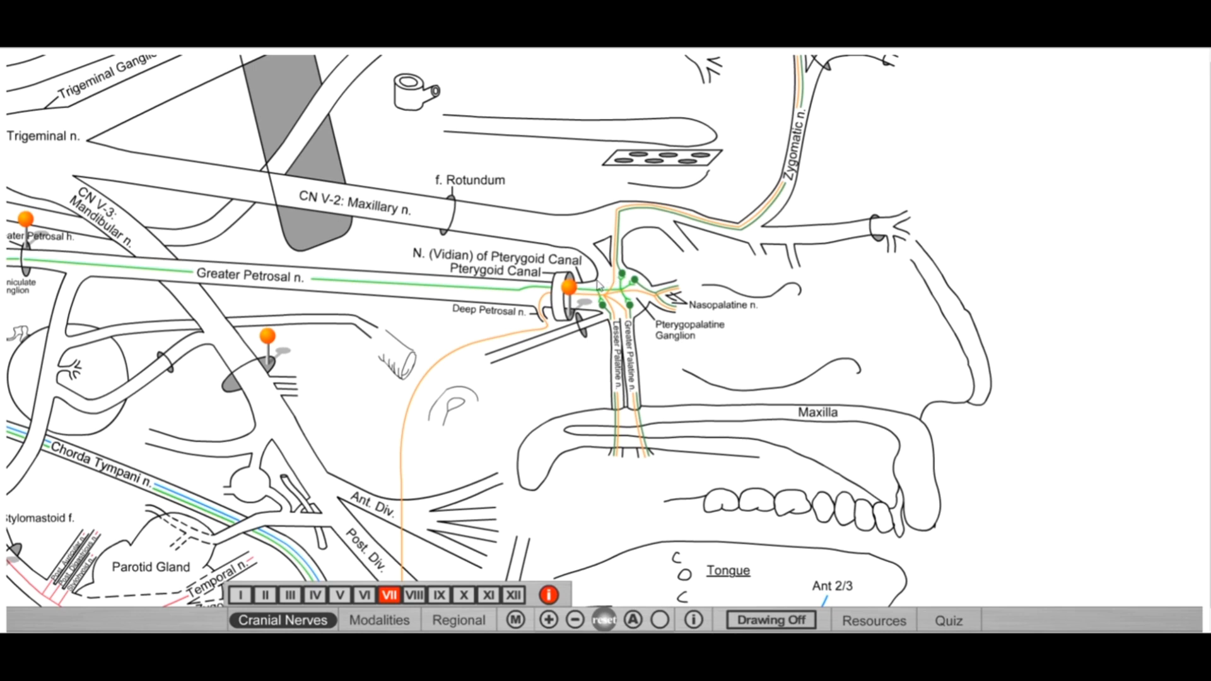
pyautogui.moveTo(714, 333)
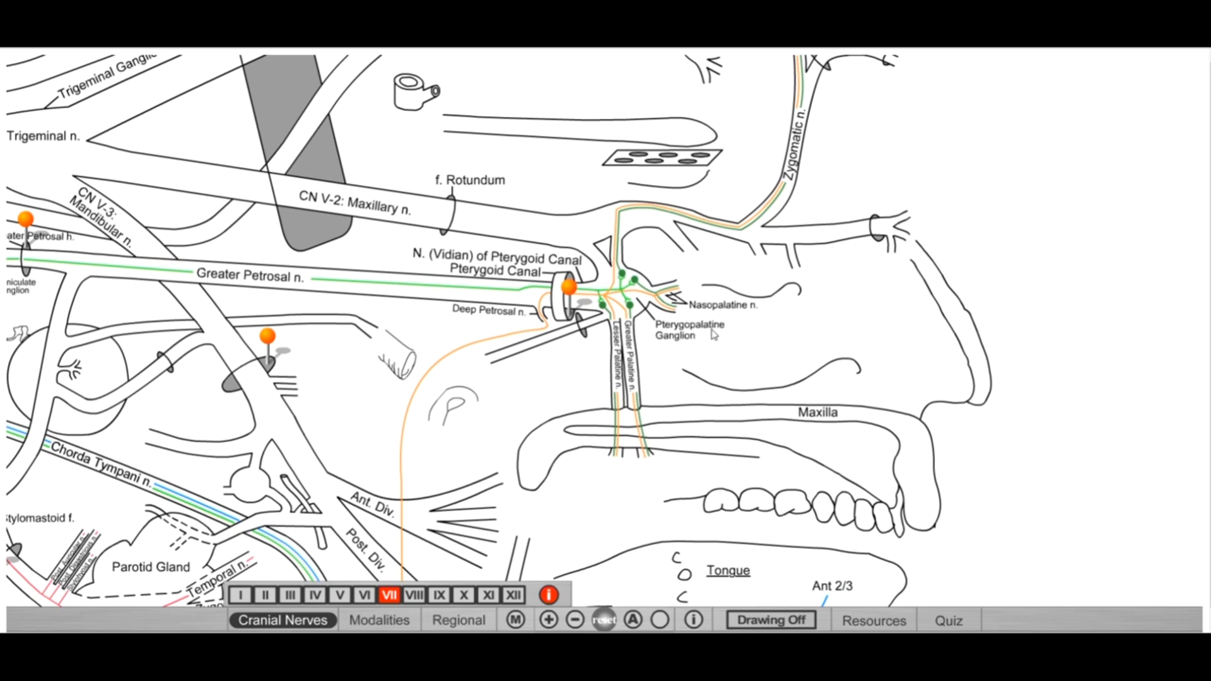
pyautogui.moveTo(702, 338)
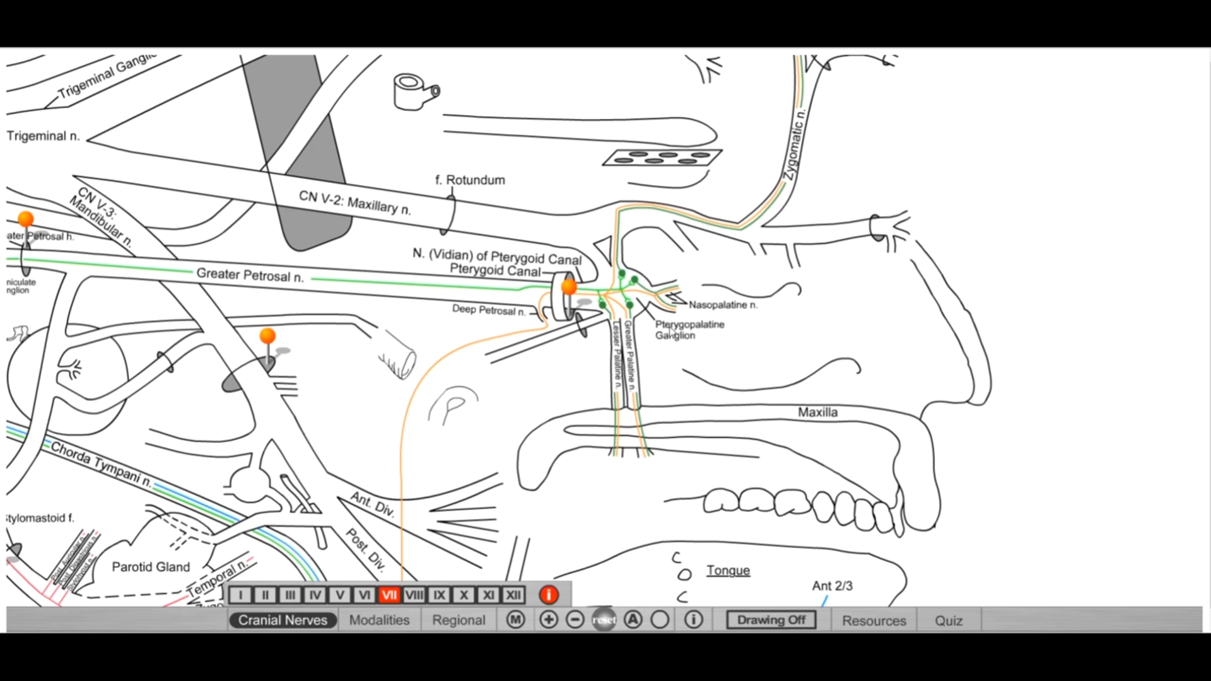
pyautogui.moveTo(670, 332)
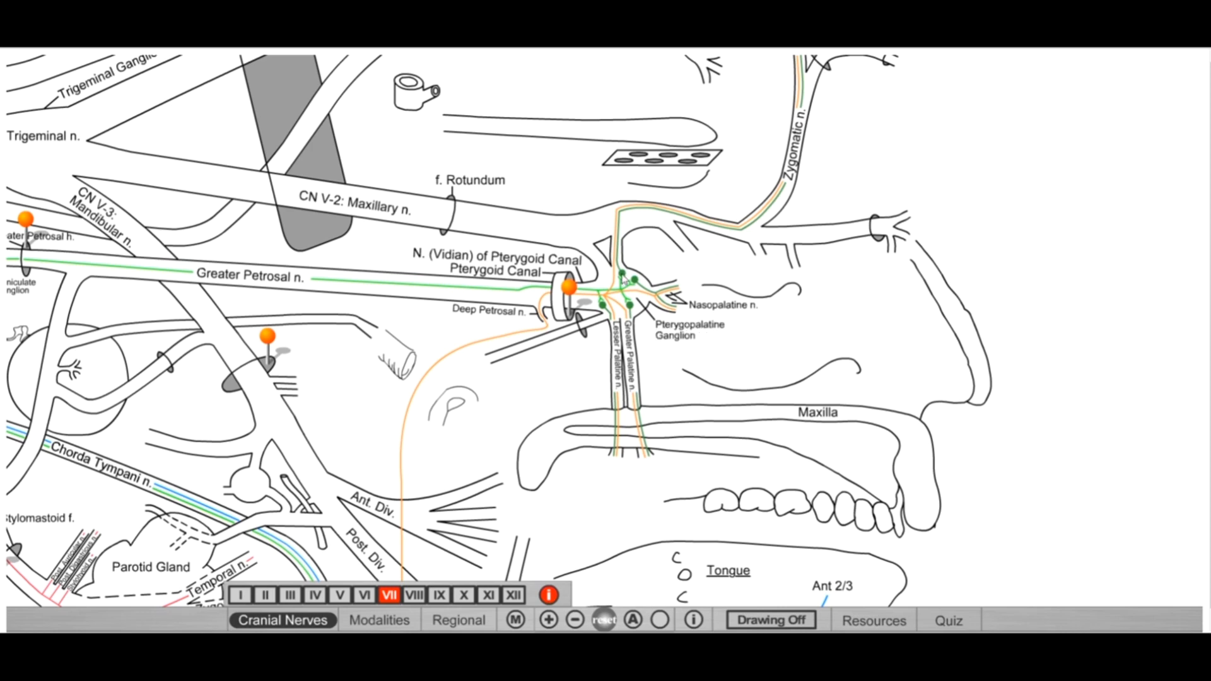
pyautogui.click(571, 288)
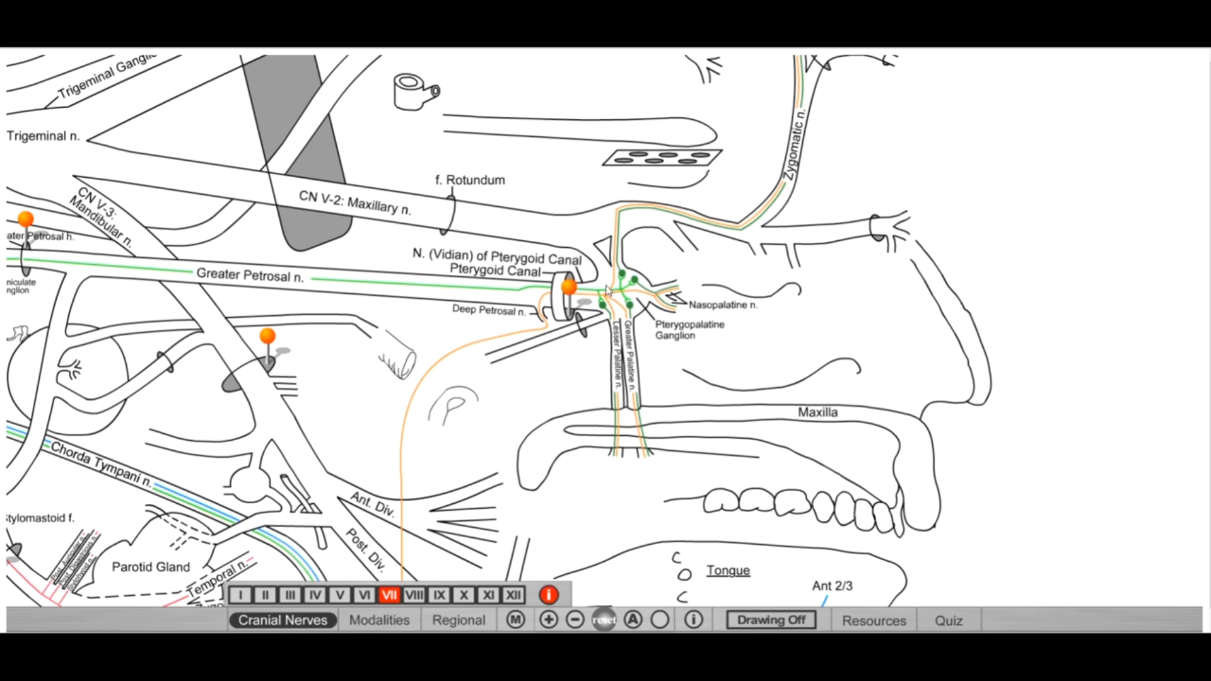
pyautogui.moveTo(633, 300)
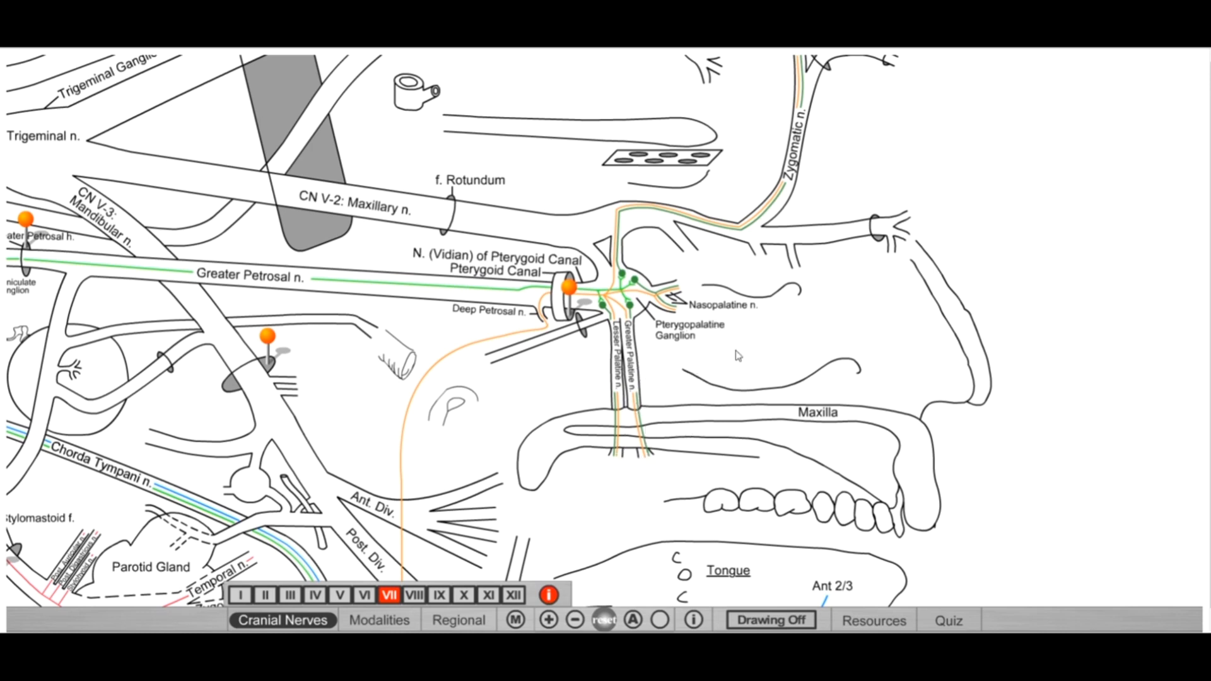
pyautogui.moveTo(589, 332)
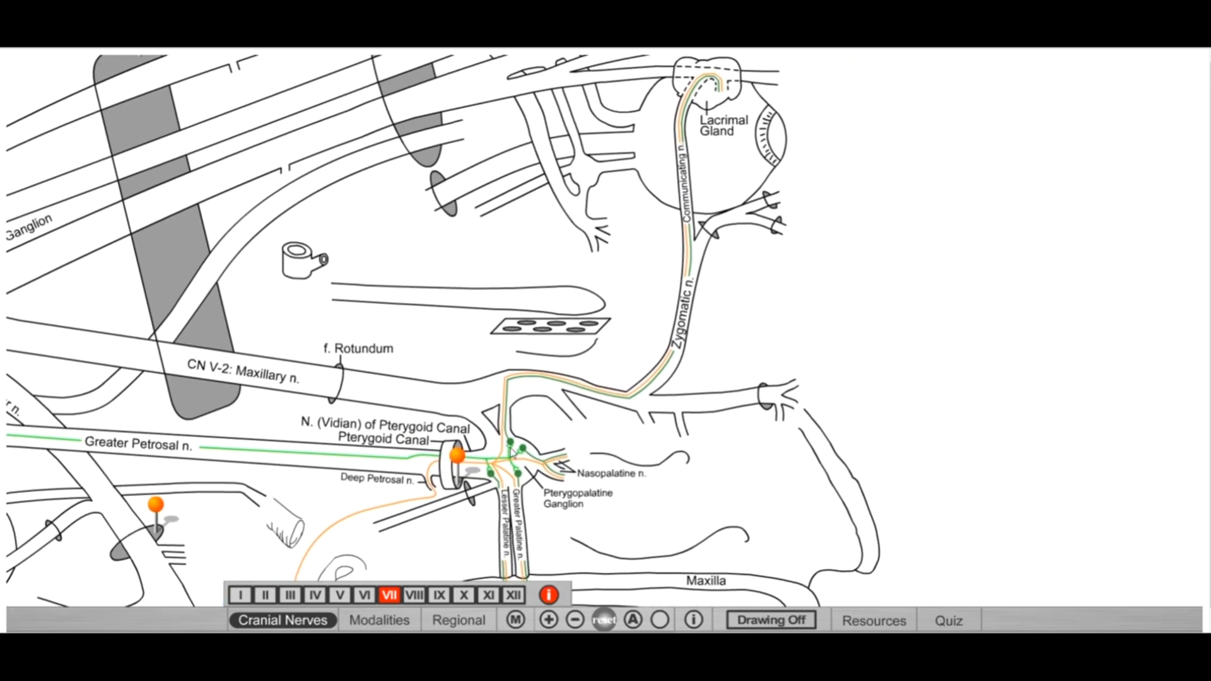
pyautogui.moveTo(516, 384)
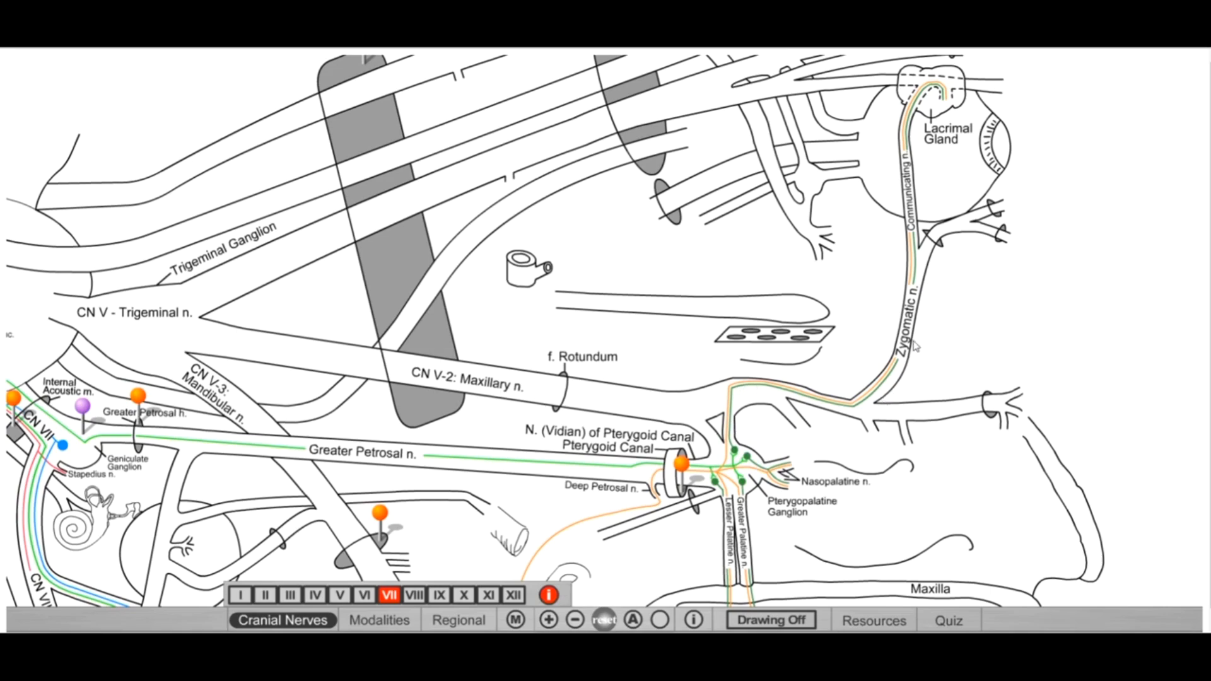
pyautogui.moveTo(957, 88)
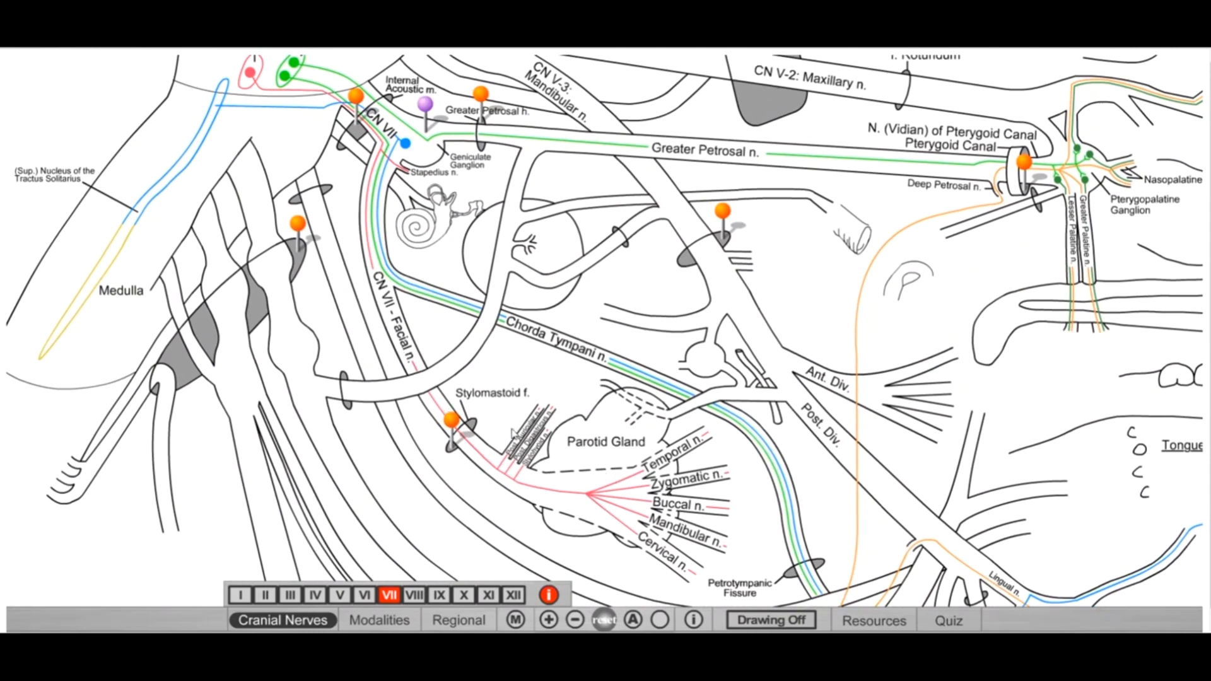
pyautogui.moveTo(688, 532)
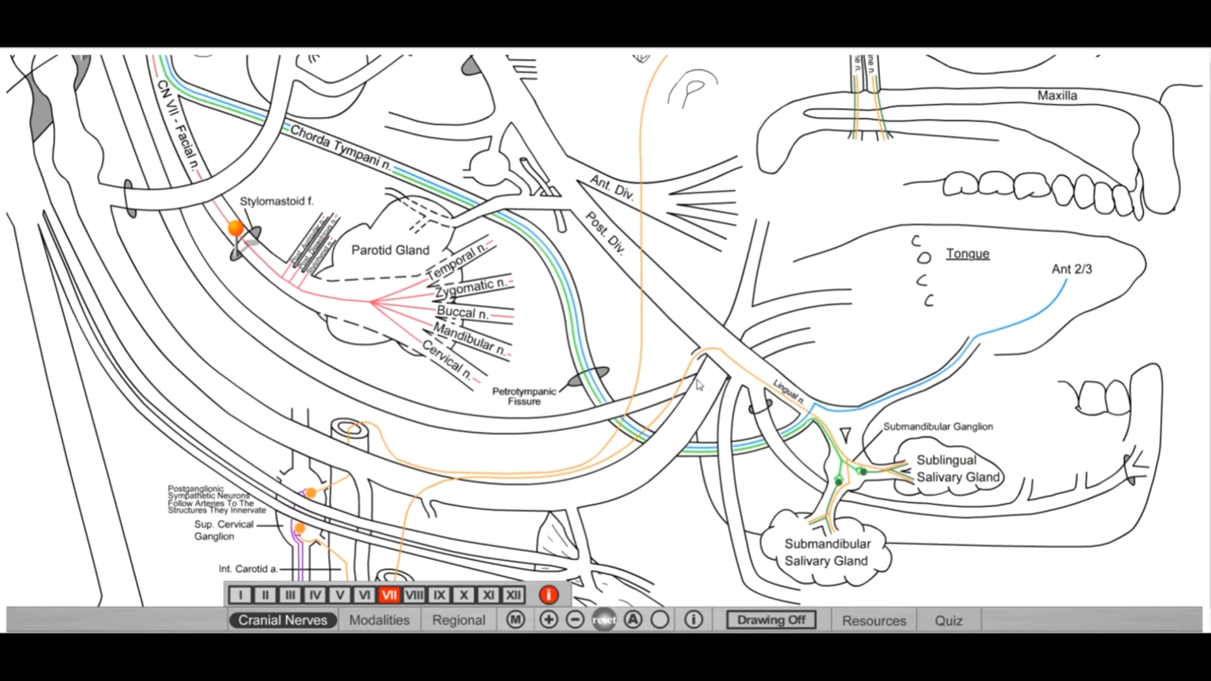
pyautogui.moveTo(1206, 343)
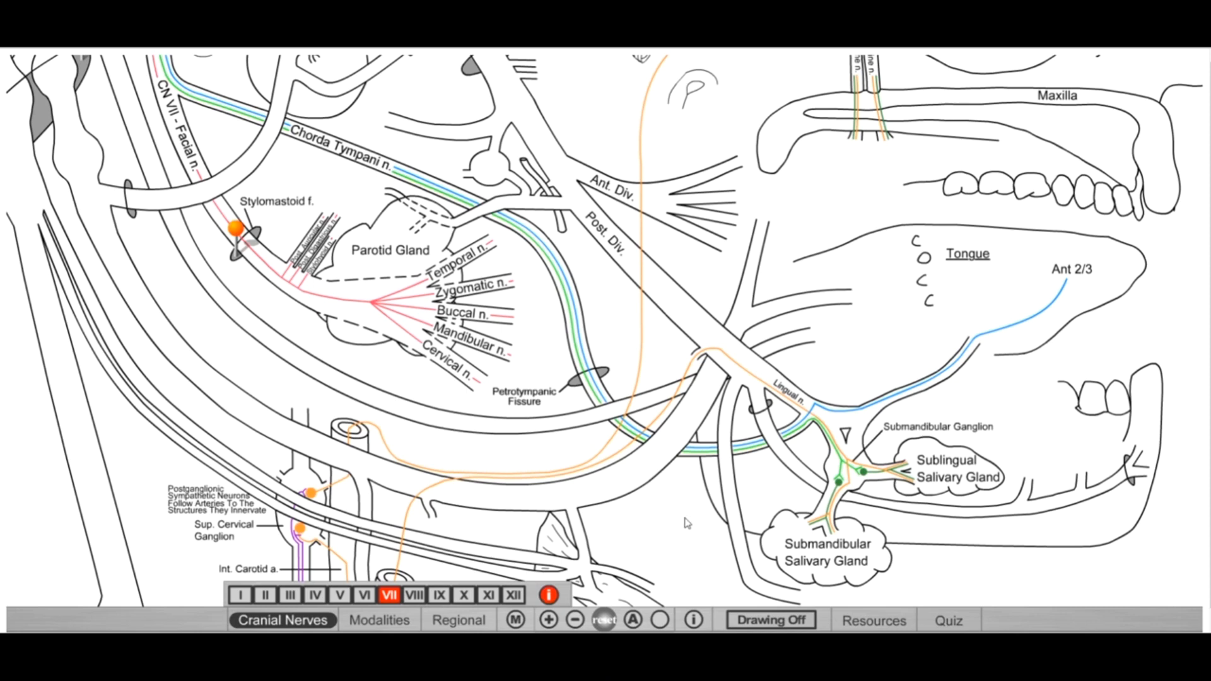
pyautogui.moveTo(1089, 260)
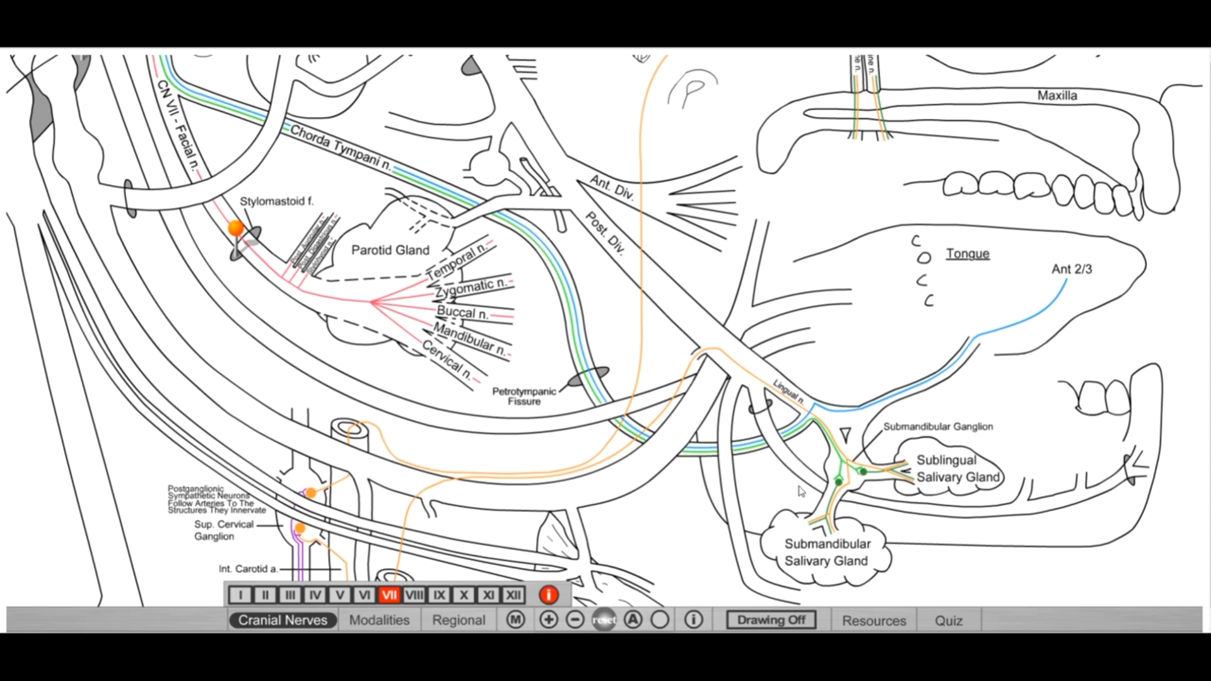
pyautogui.moveTo(1128, 333)
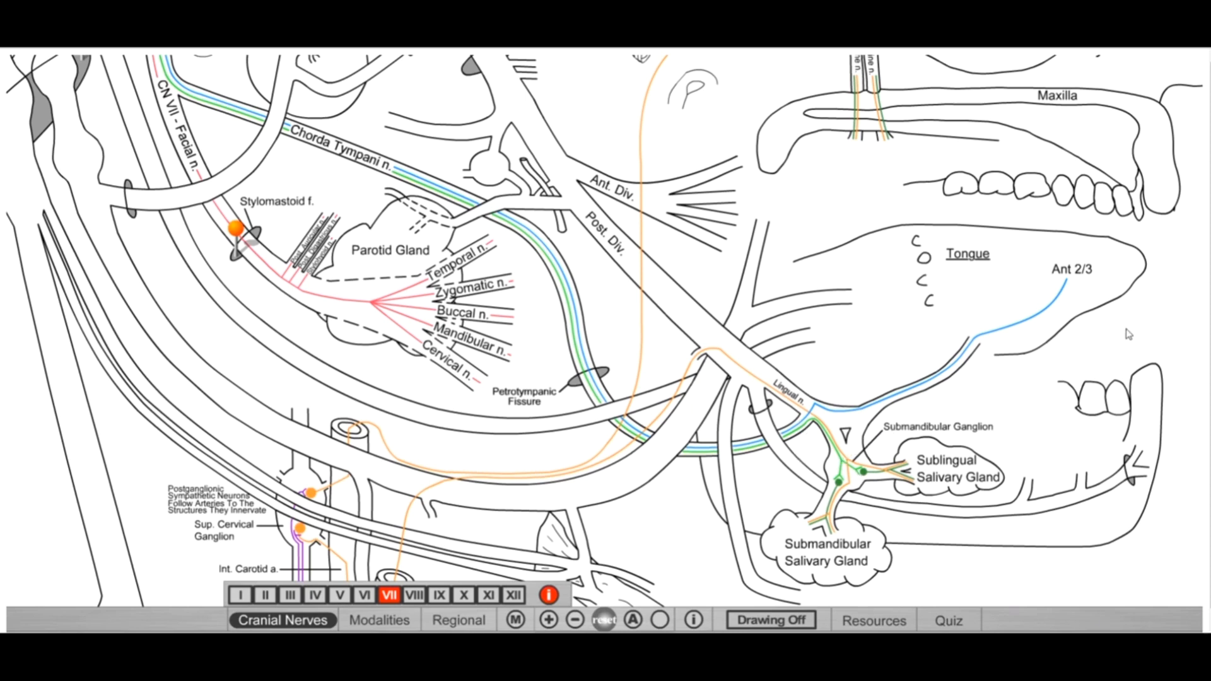
pyautogui.moveTo(872, 393)
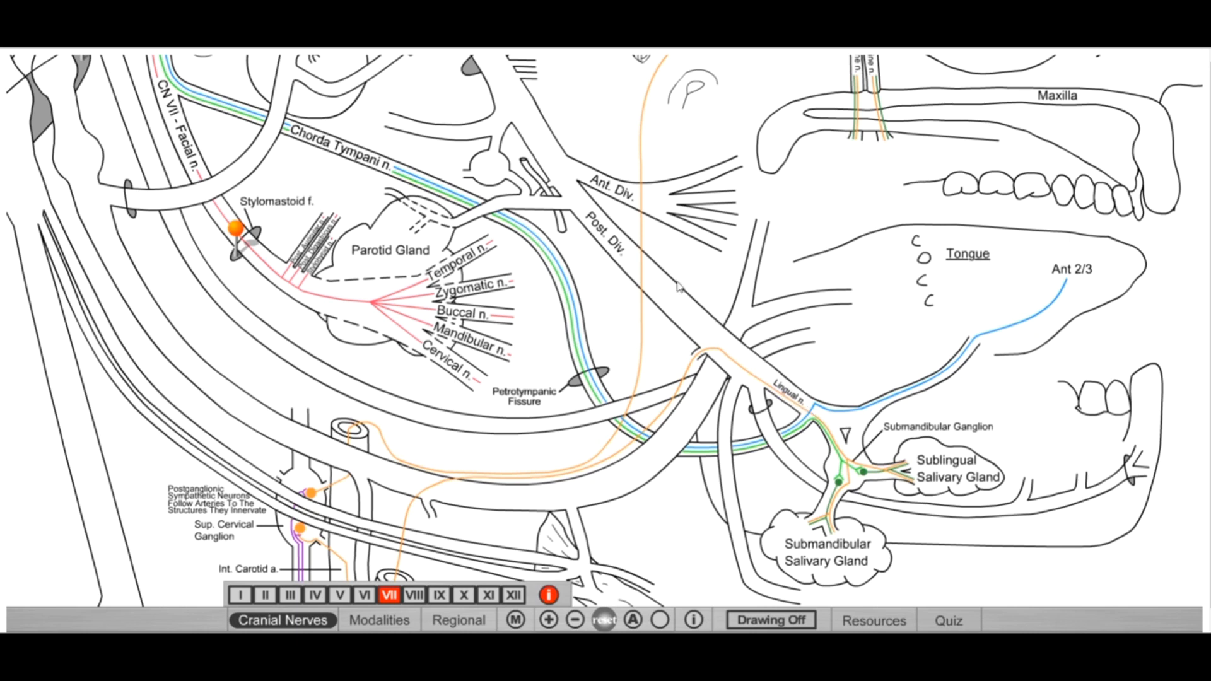
pyautogui.moveTo(769, 385)
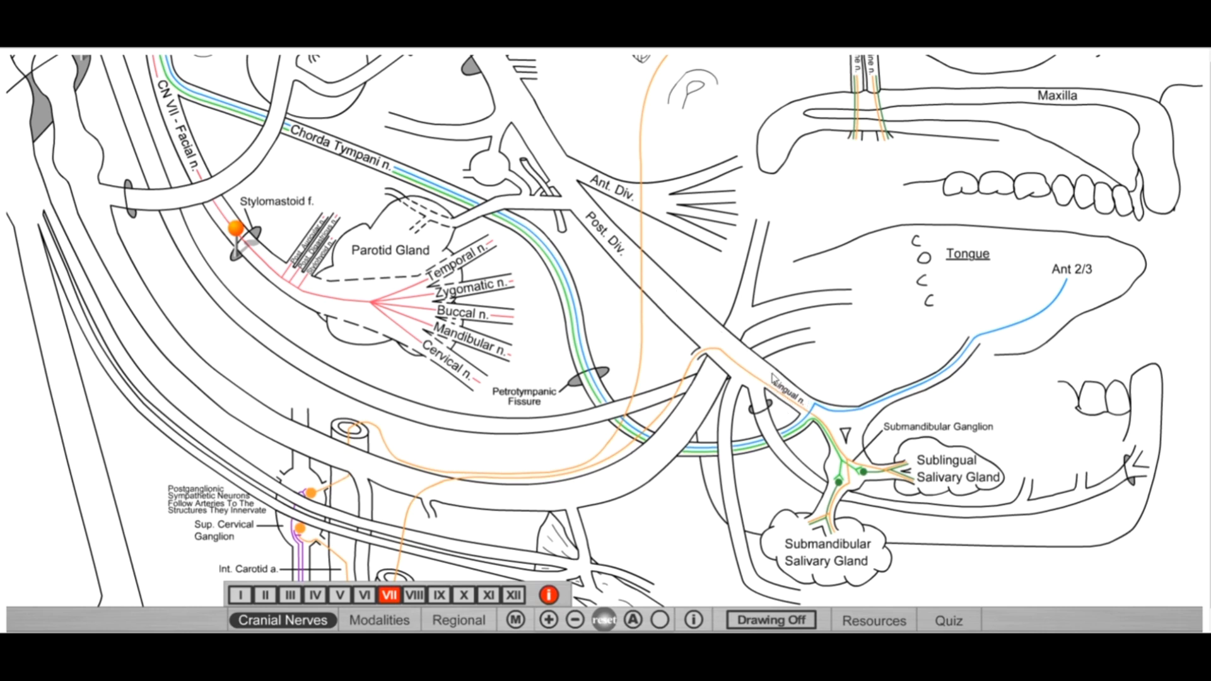
pyautogui.moveTo(863, 331)
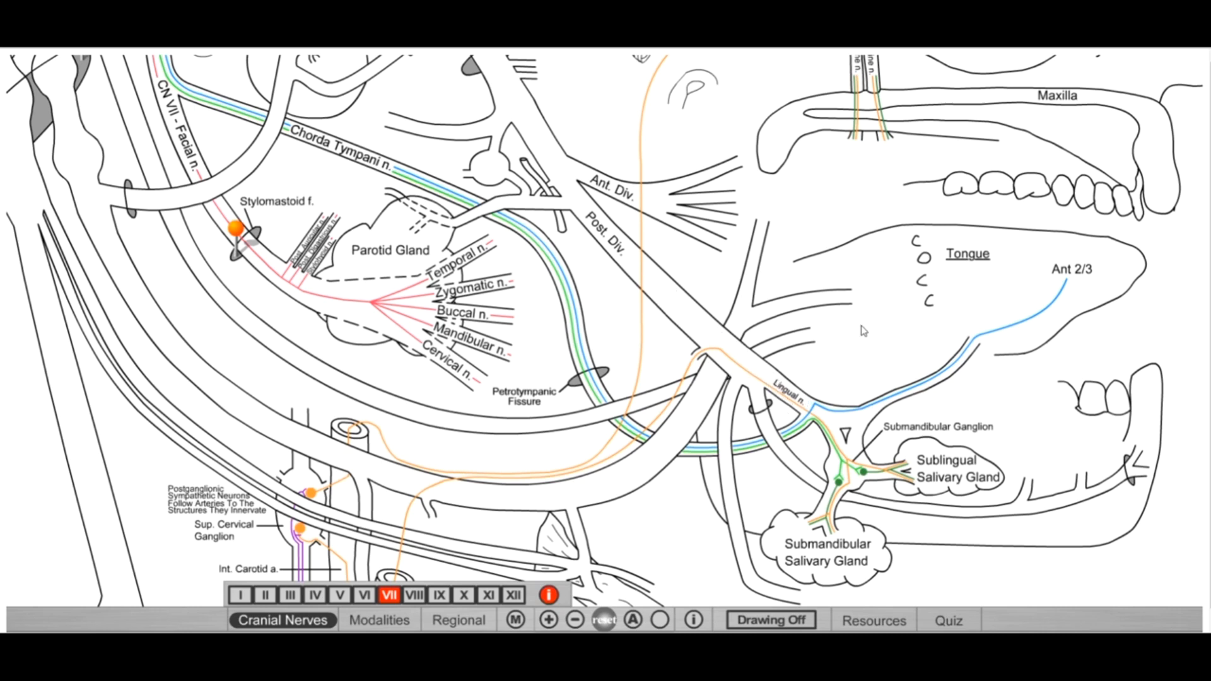
pyautogui.moveTo(1018, 308)
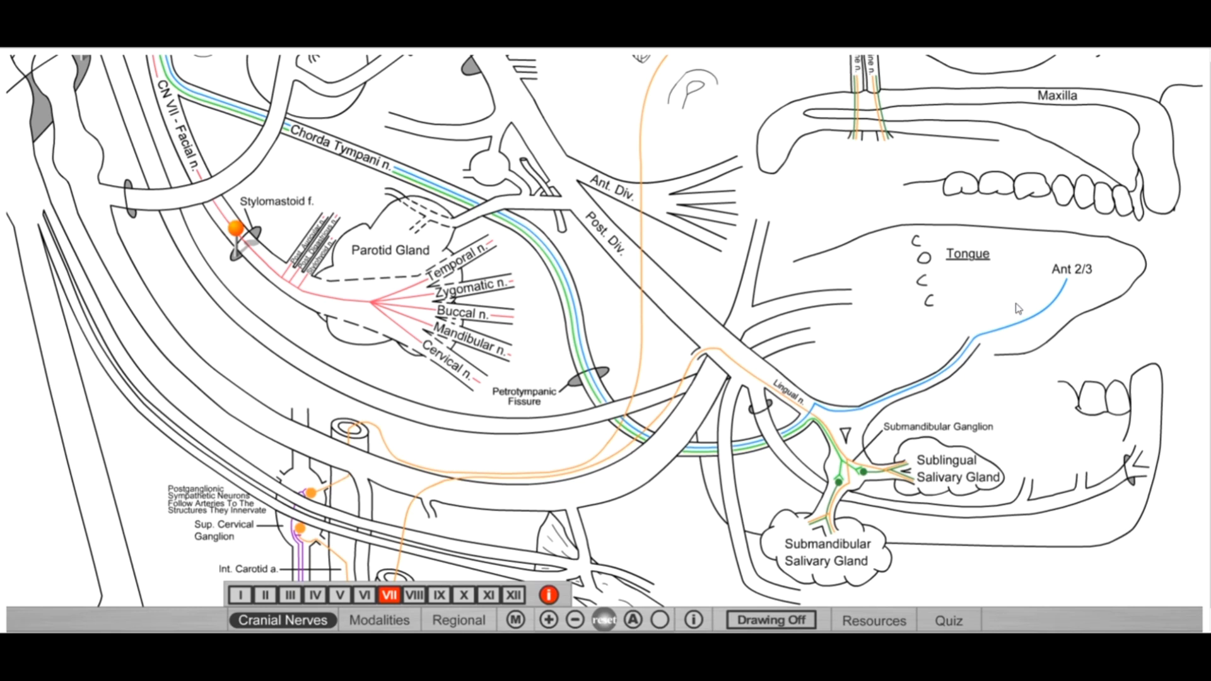
pyautogui.moveTo(1021, 257)
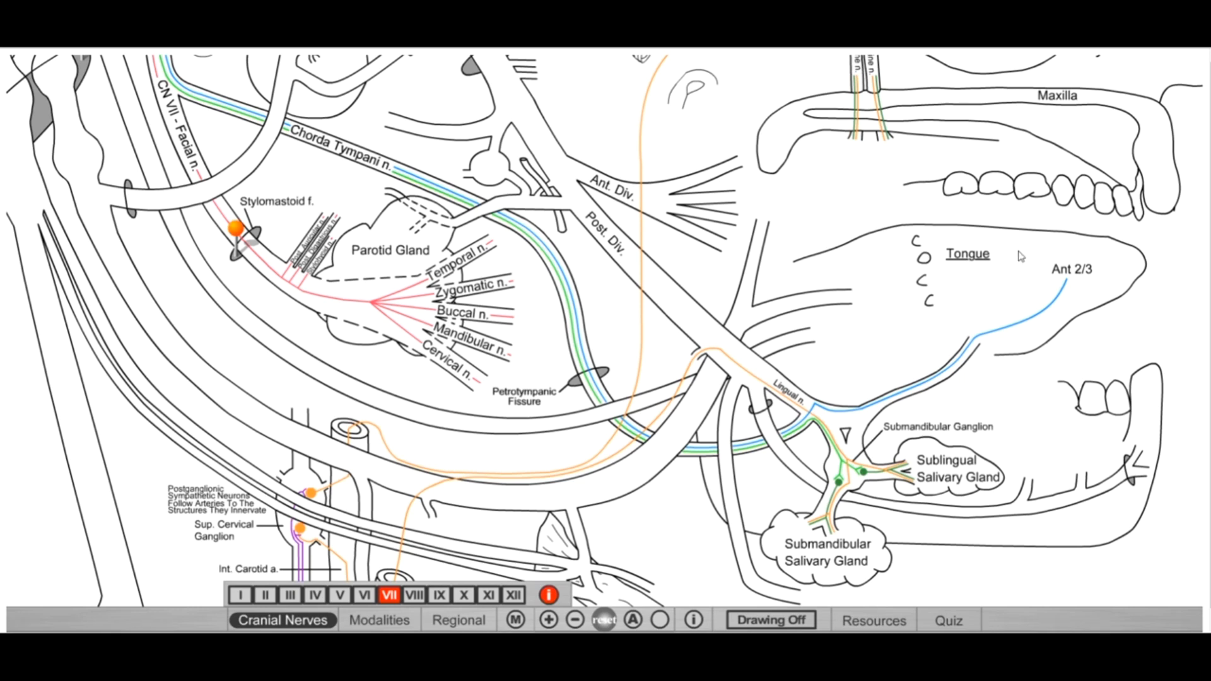
pyautogui.moveTo(997, 472)
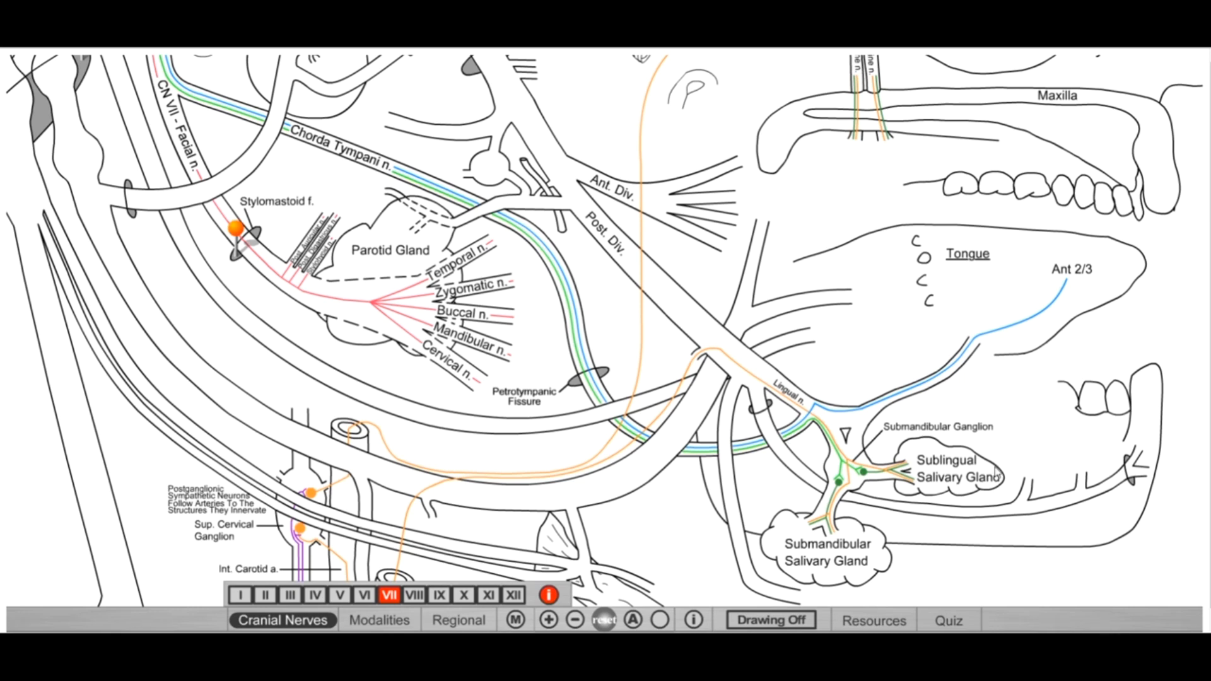
pyautogui.moveTo(772, 511)
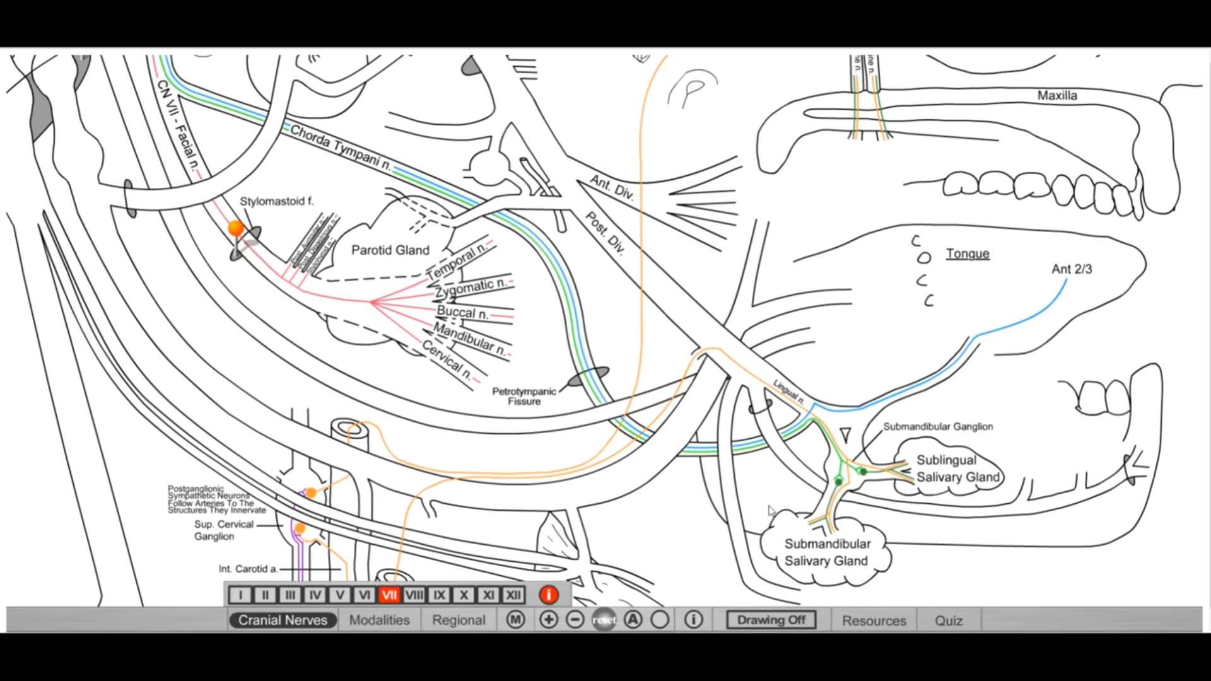
pyautogui.moveTo(377, 177)
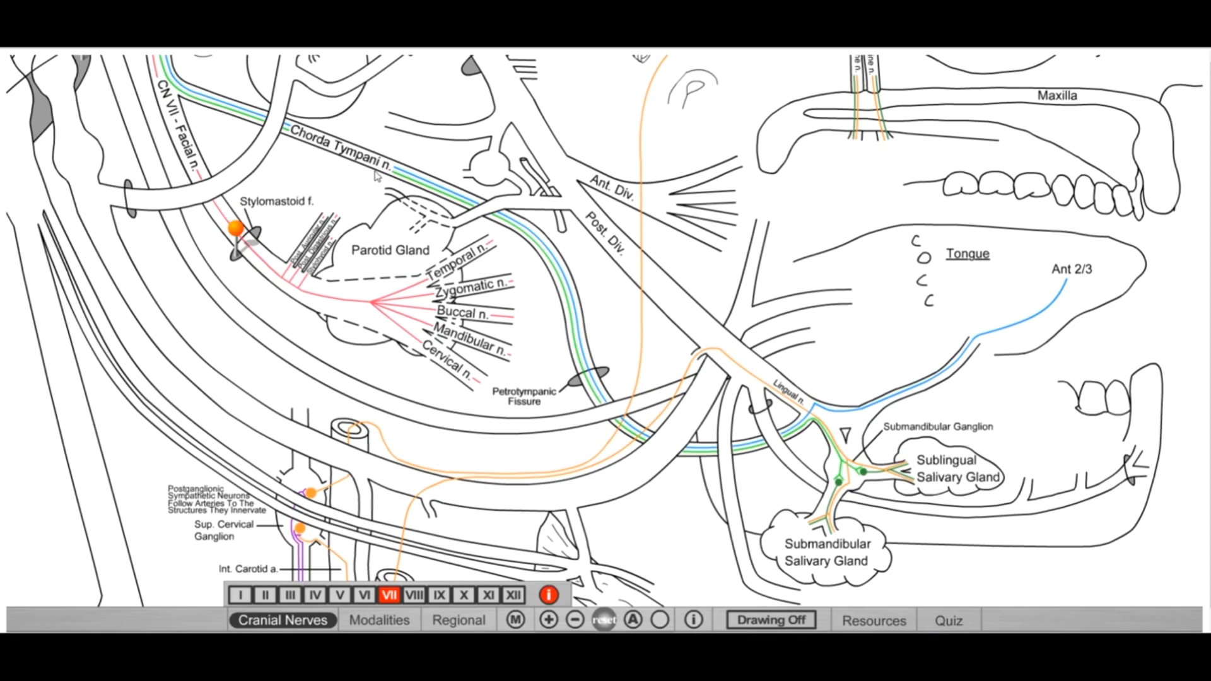